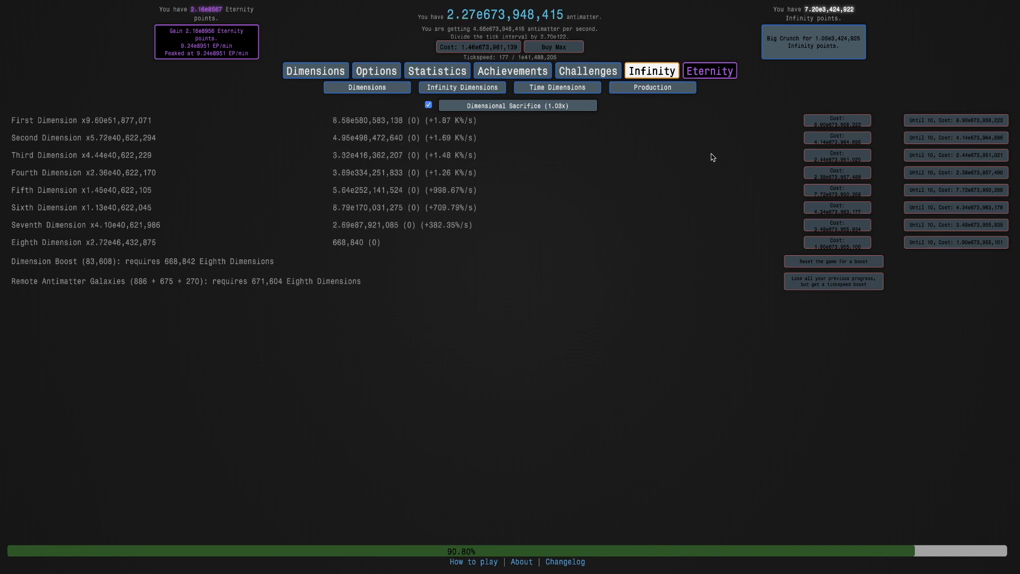
Feed the black hole replicanti, raising its multipliers to 4.45 K and 16.45x
click(699, 87)
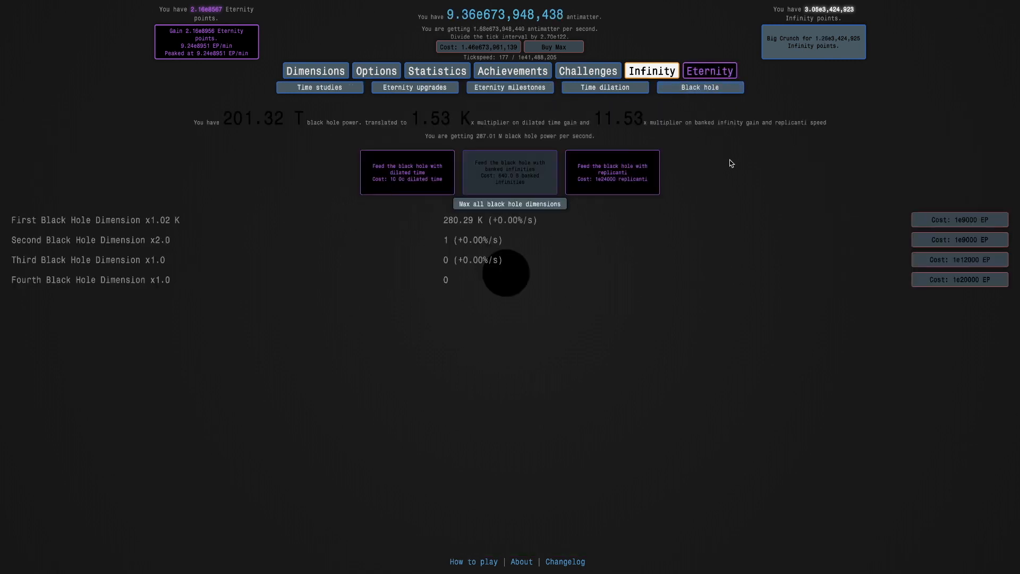
mouse_move(736, 308)
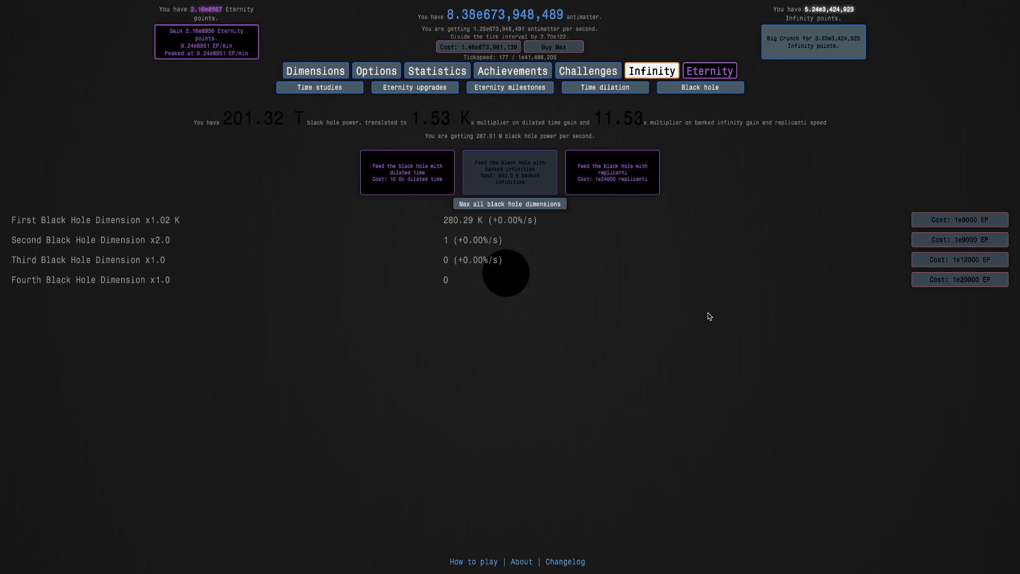
mouse_move(665, 292)
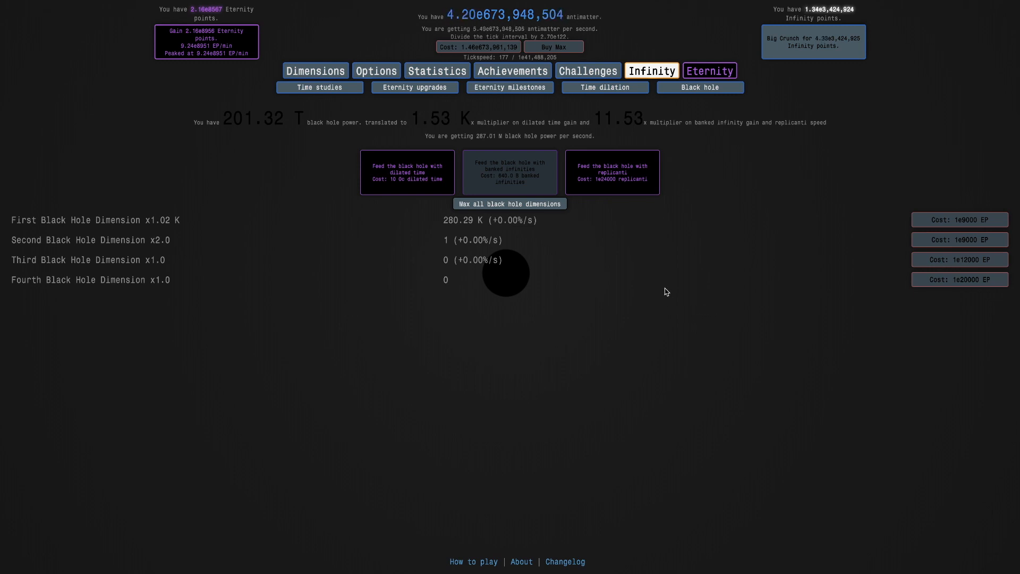
mouse_move(618, 243)
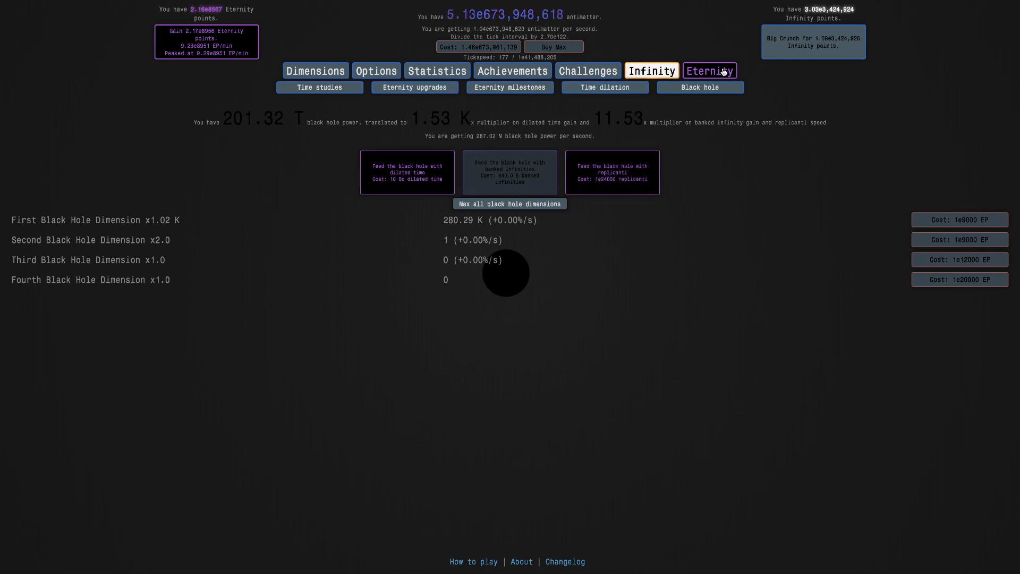
click(651, 70)
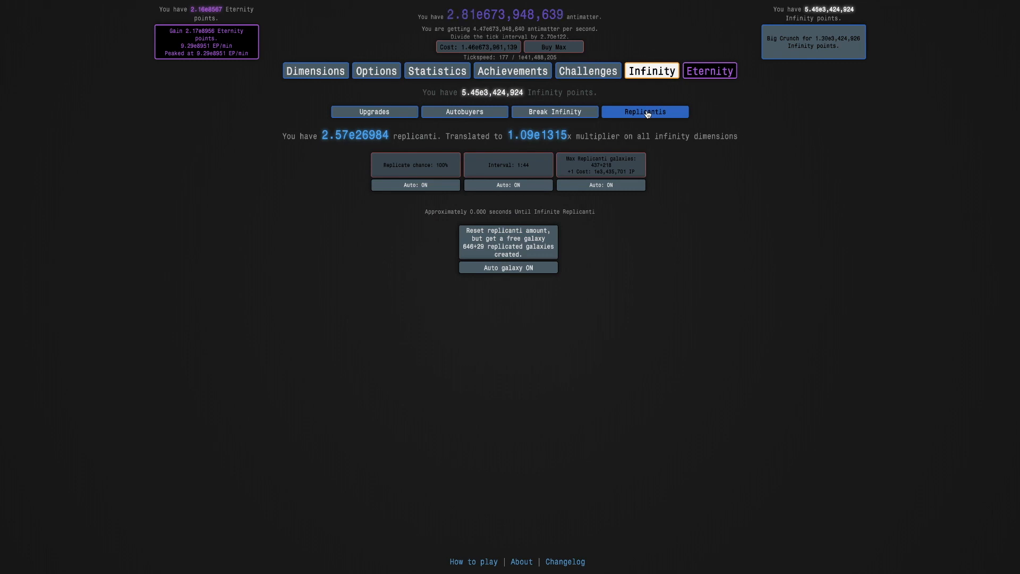
mouse_move(689, 132)
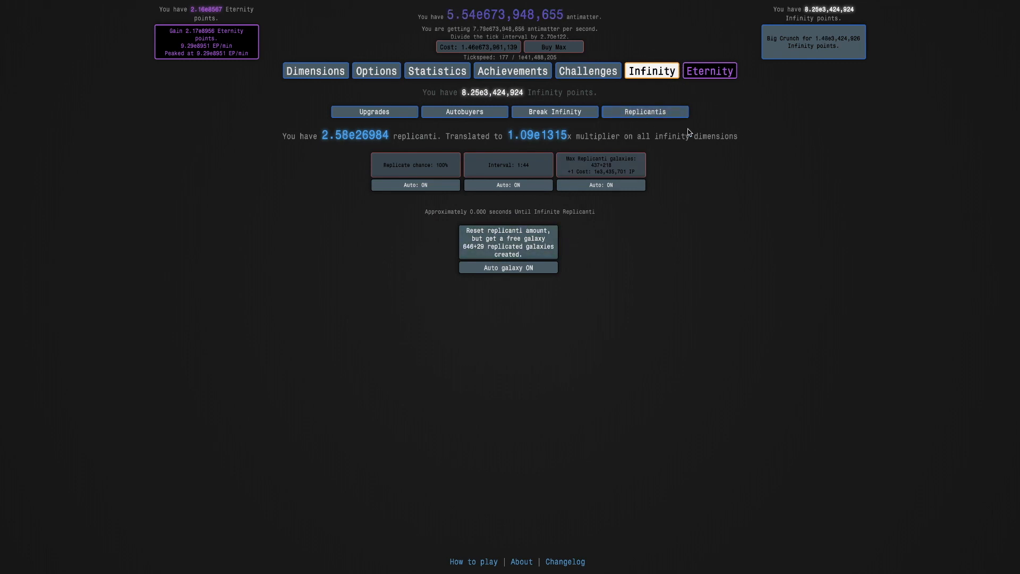
click(708, 70)
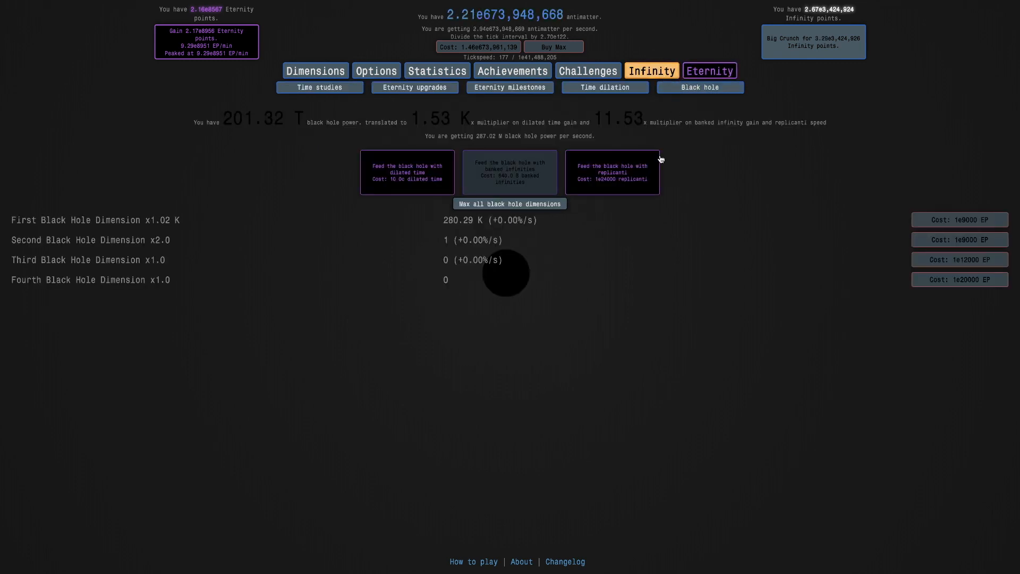
mouse_move(611, 171)
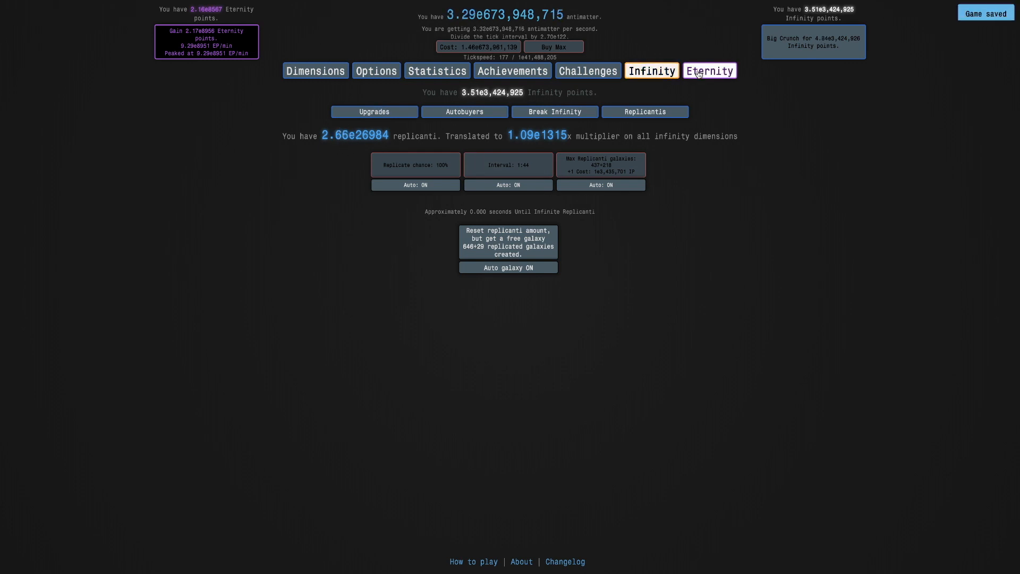
click(708, 70)
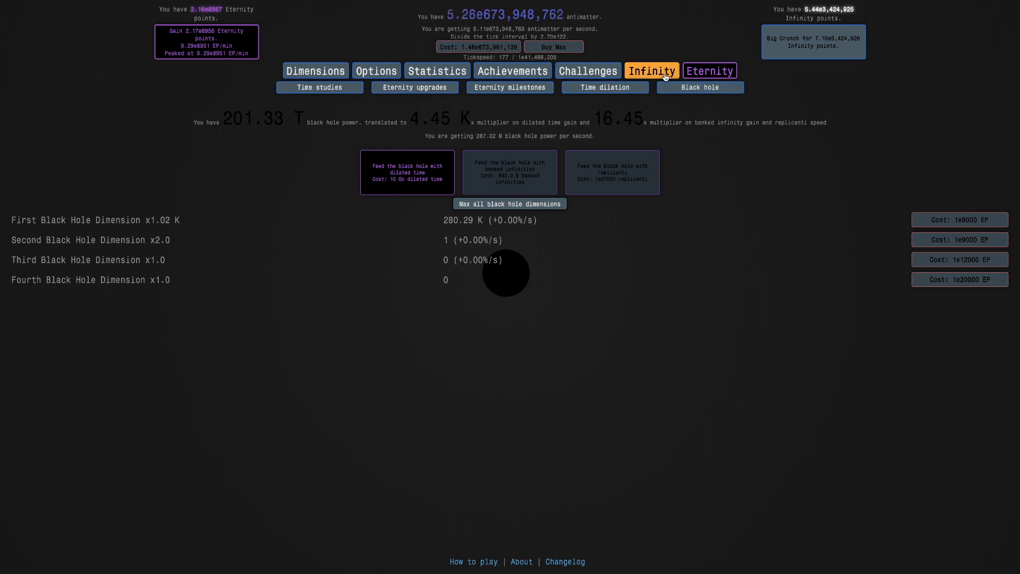
Feed the black hole dilated time (5.92 K), then buy double-production and triple-tachyon upgrades
click(650, 70)
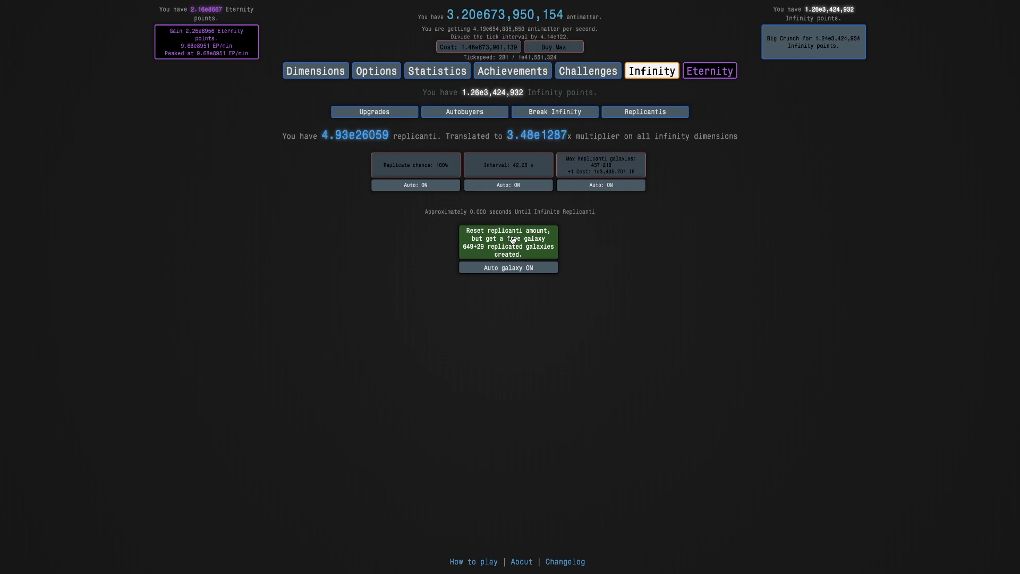
mouse_move(640, 215)
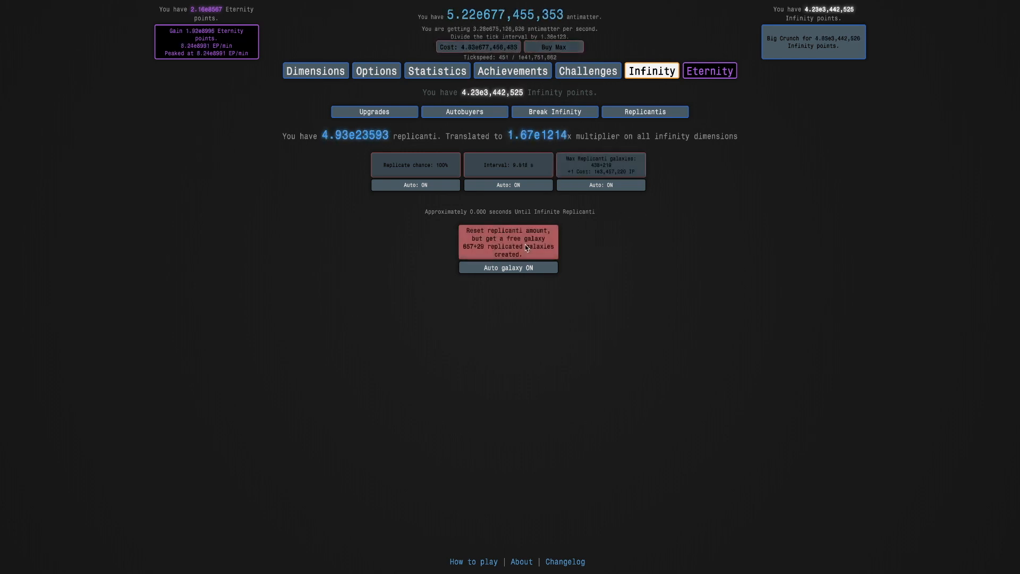
mouse_move(296, 121)
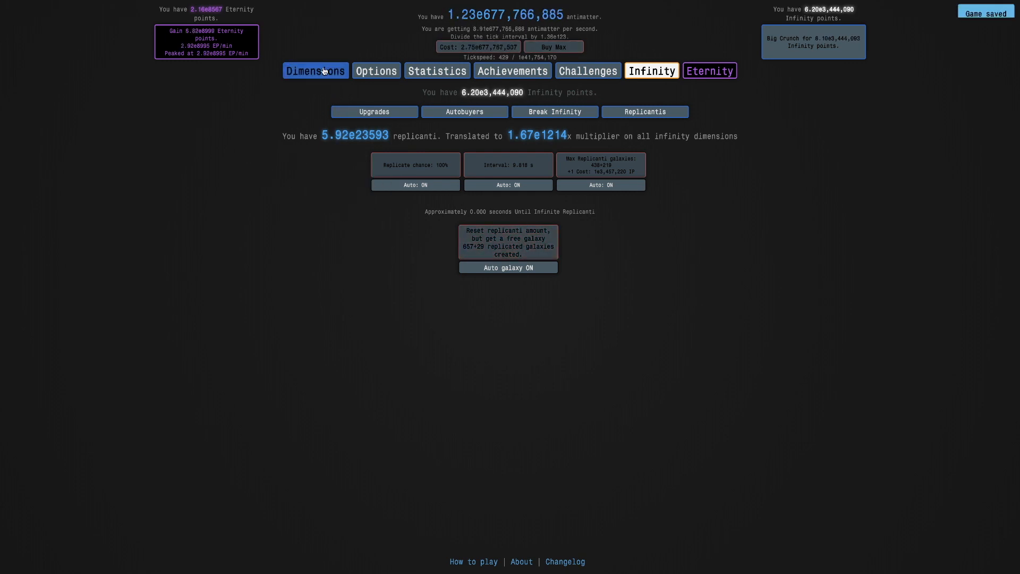
click(709, 70)
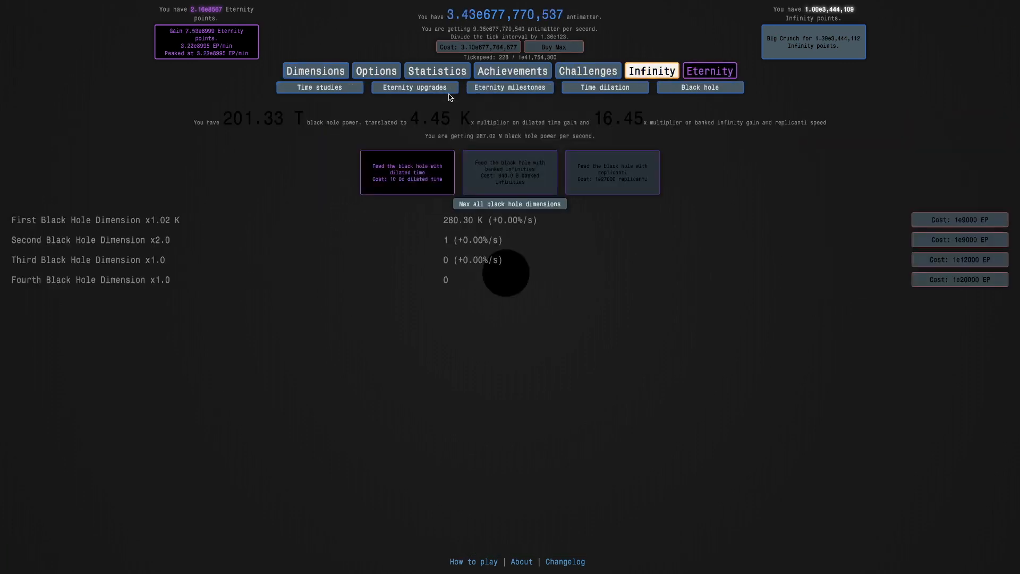
click(603, 87)
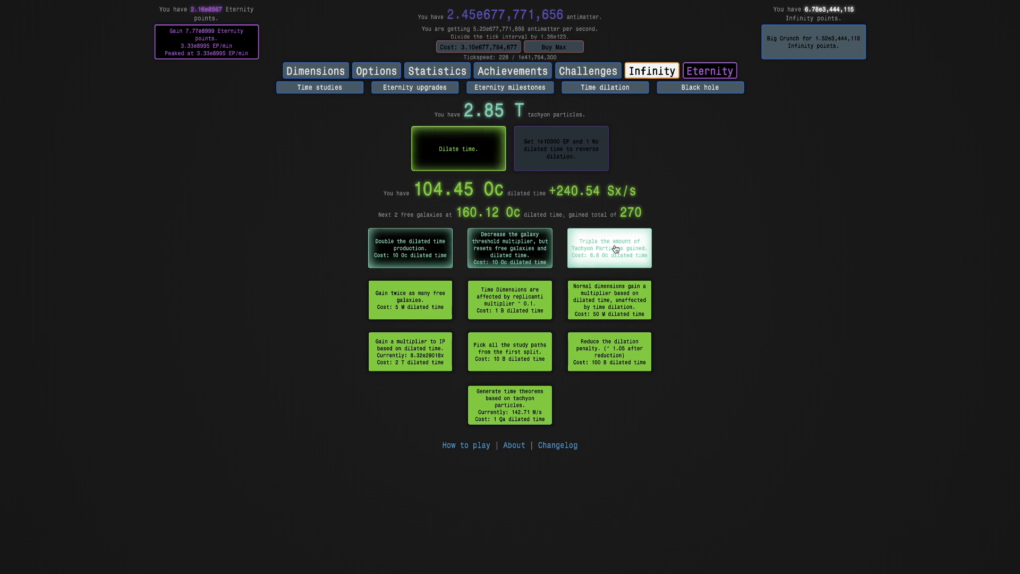
click(699, 87)
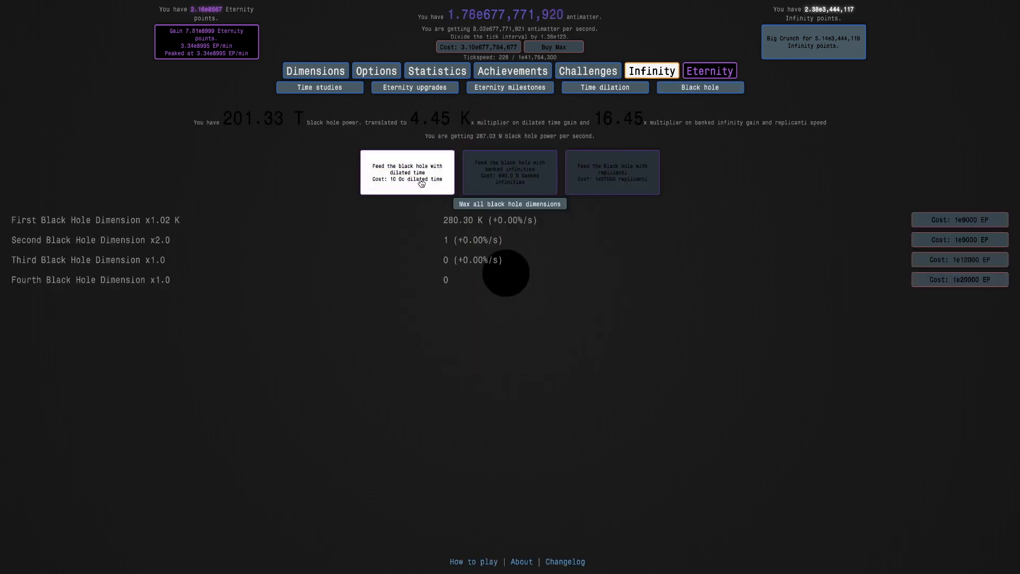
click(408, 171)
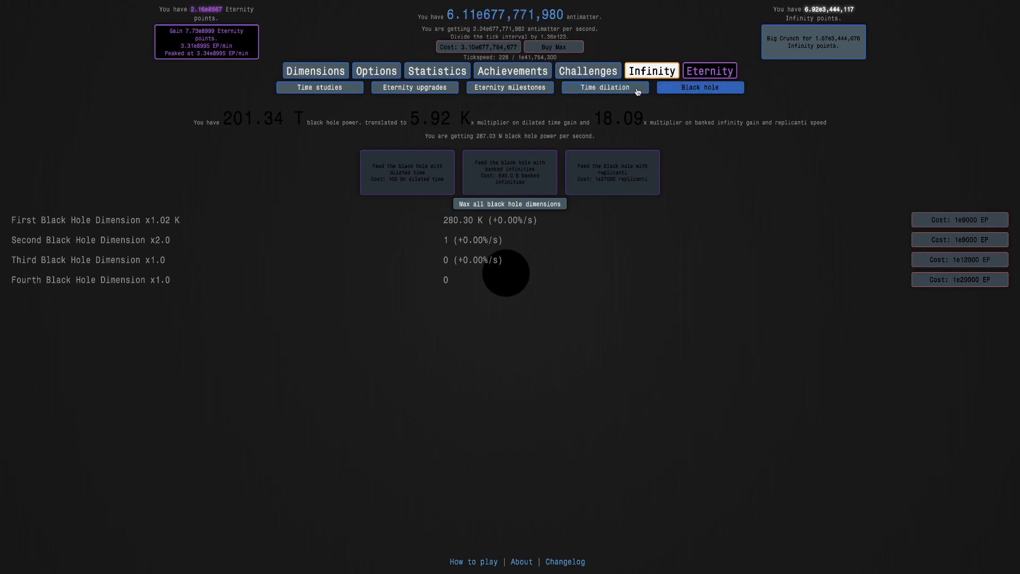
click(603, 87)
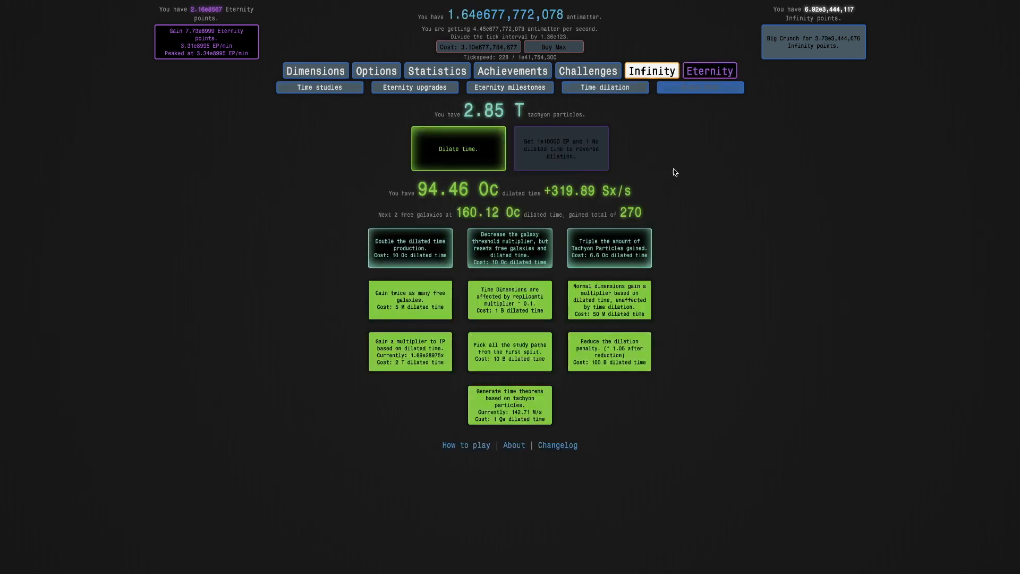
click(410, 247)
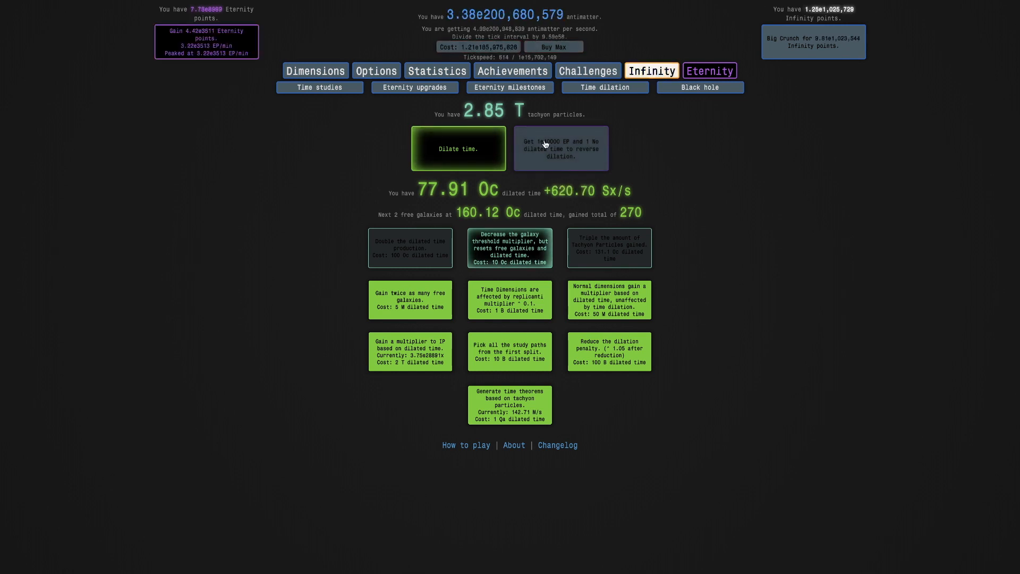
Dilate time, max all time dimensions, then end dilation at 9.24 T tachyon particles
click(458, 148)
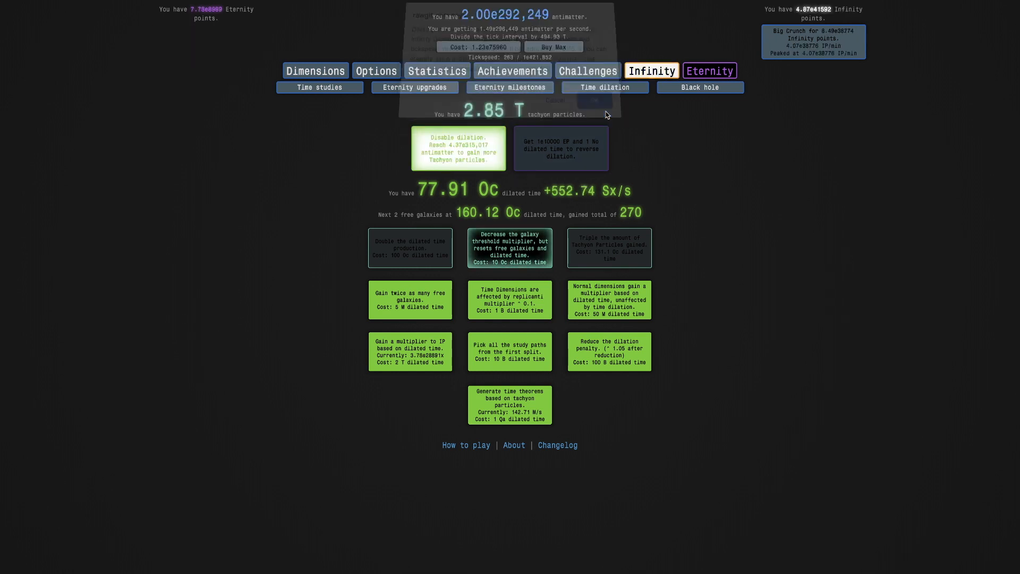
click(650, 70)
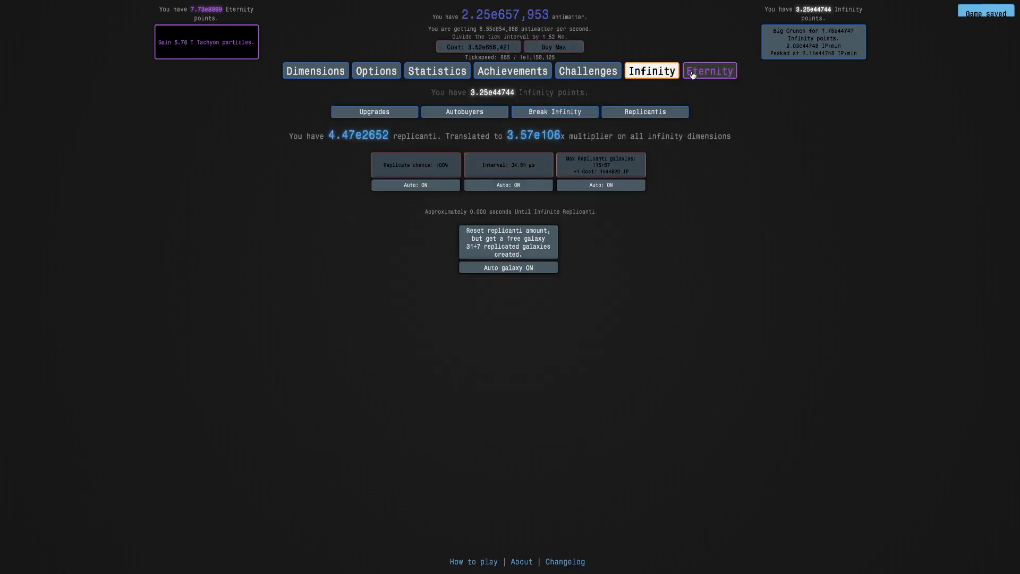
click(710, 70)
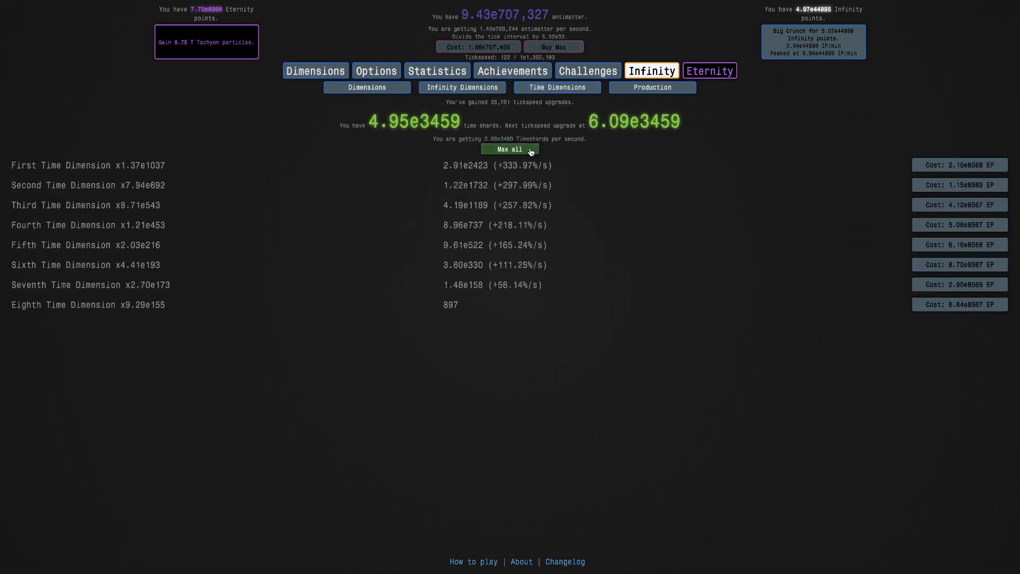
click(699, 87)
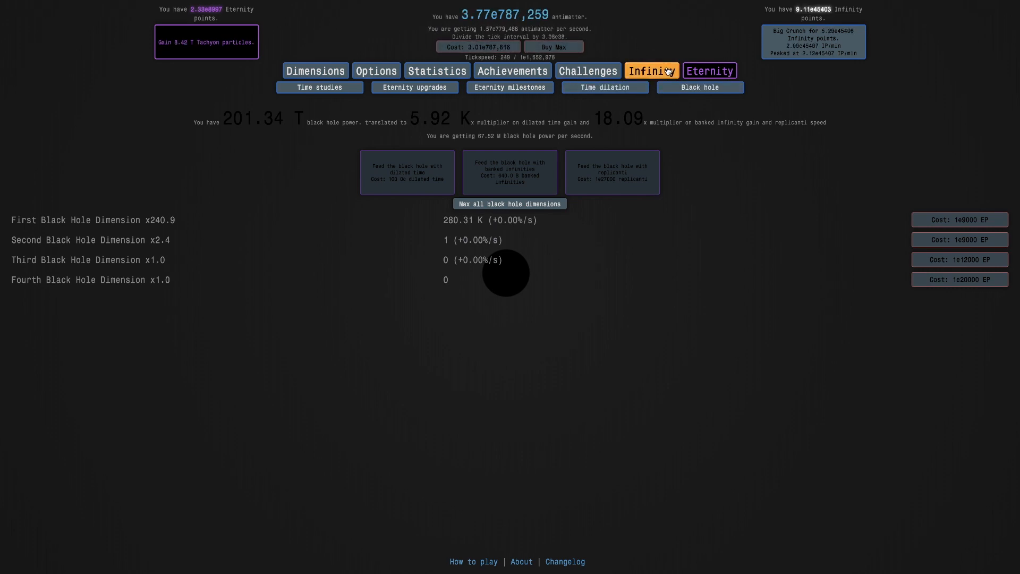
click(651, 70)
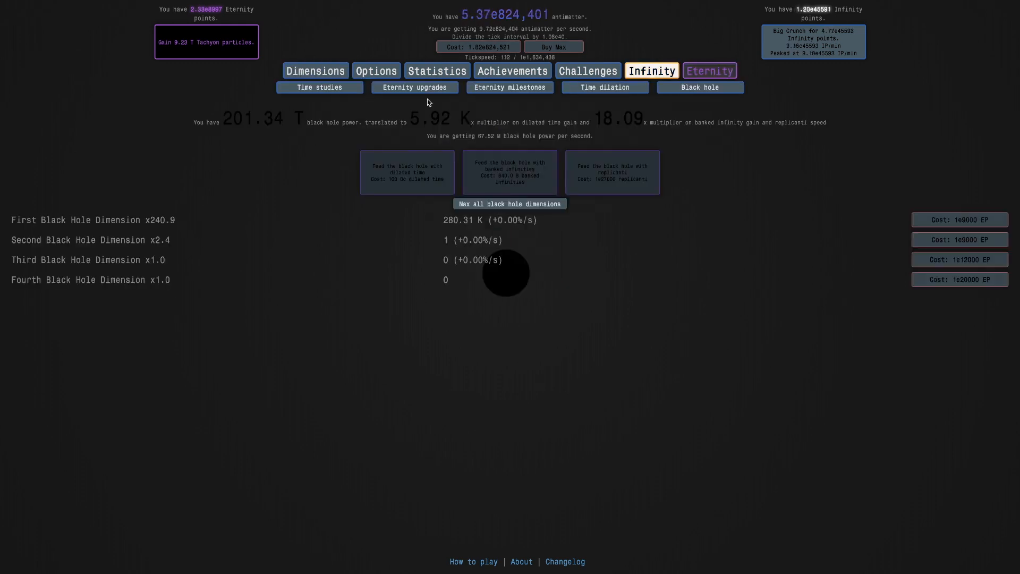
click(604, 87)
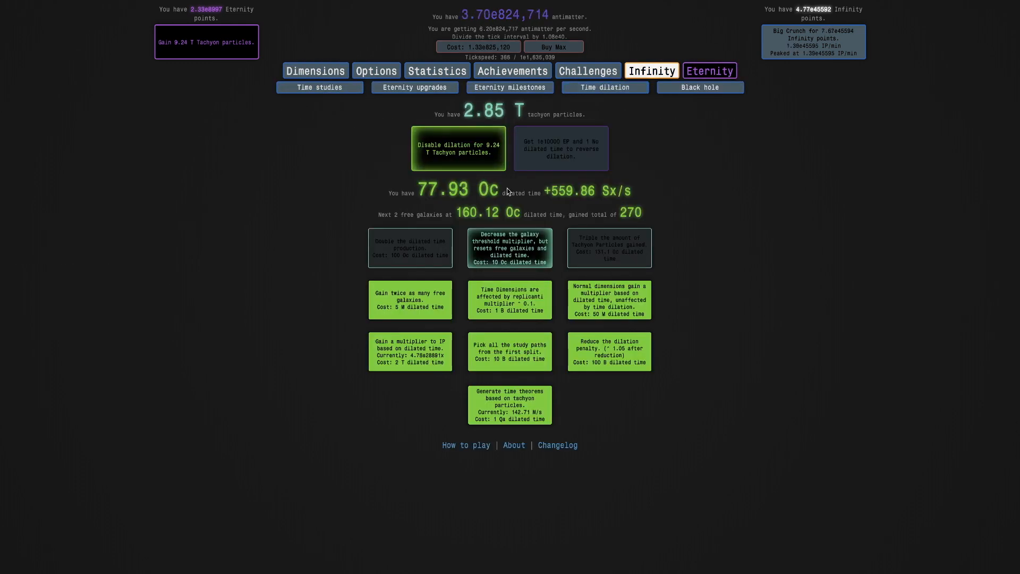
click(458, 148)
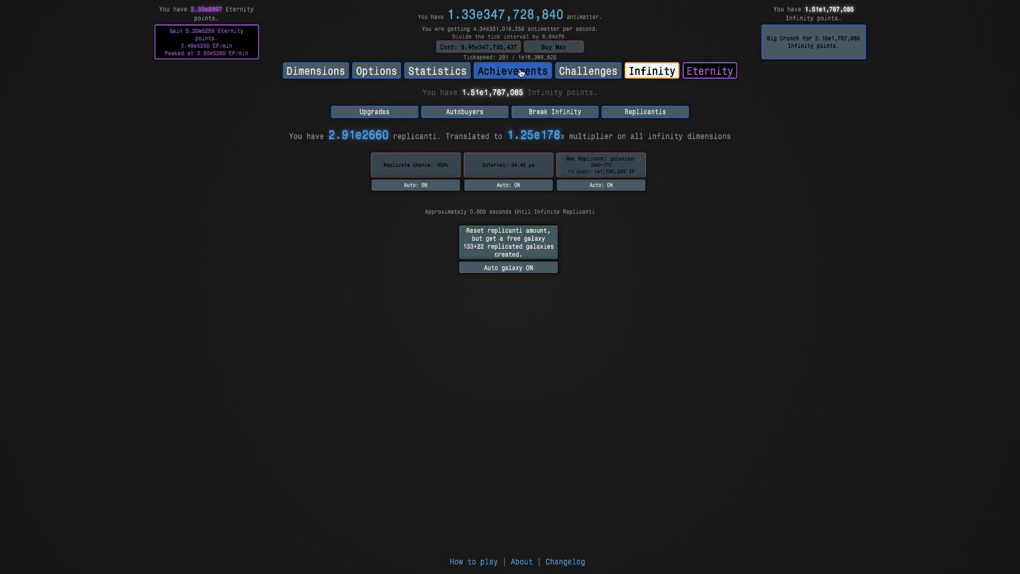
Buy the Max Replicanti galaxies upgrade, raising the limit to 441+220
click(512, 71)
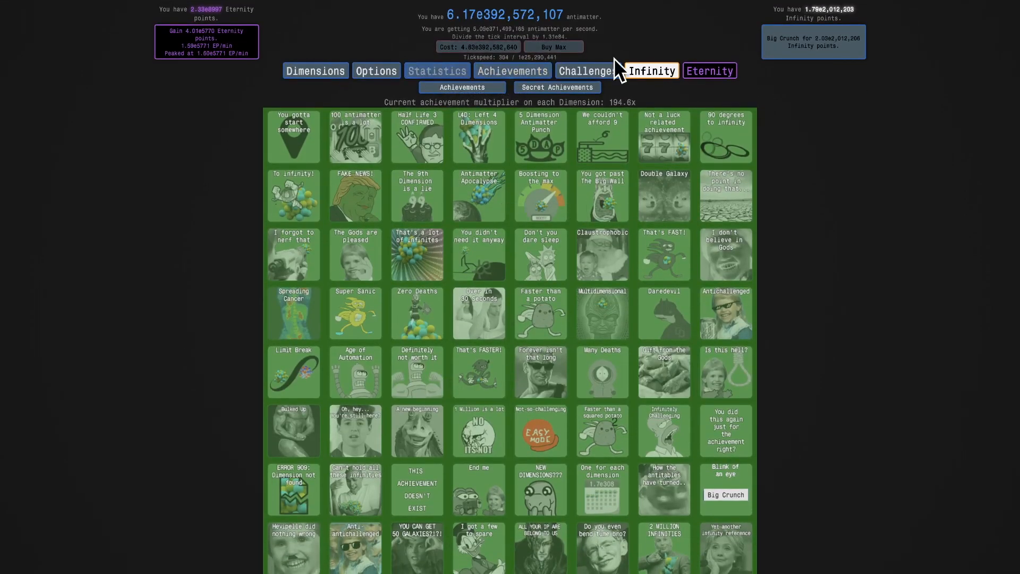
click(651, 70)
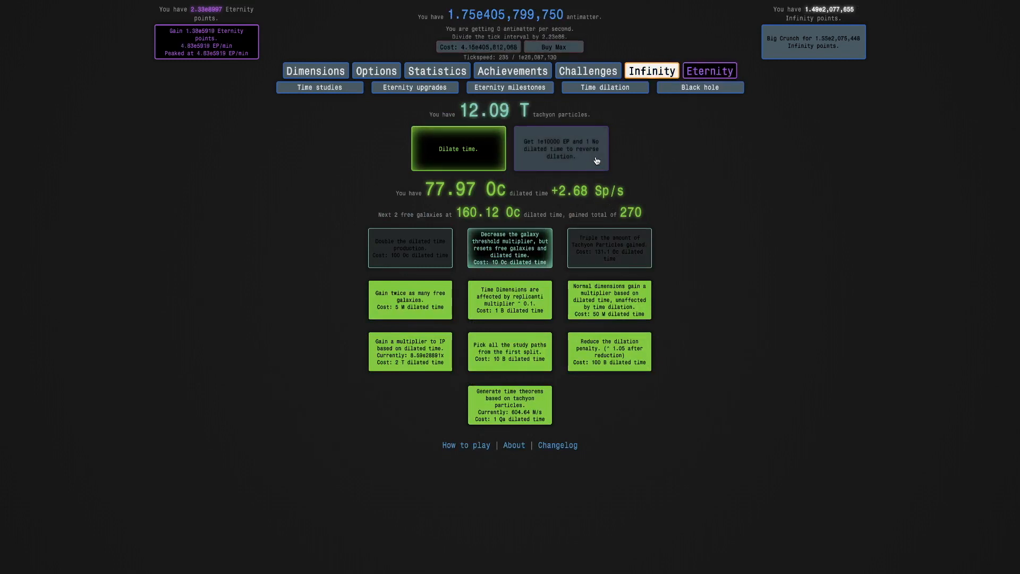
mouse_move(655, 196)
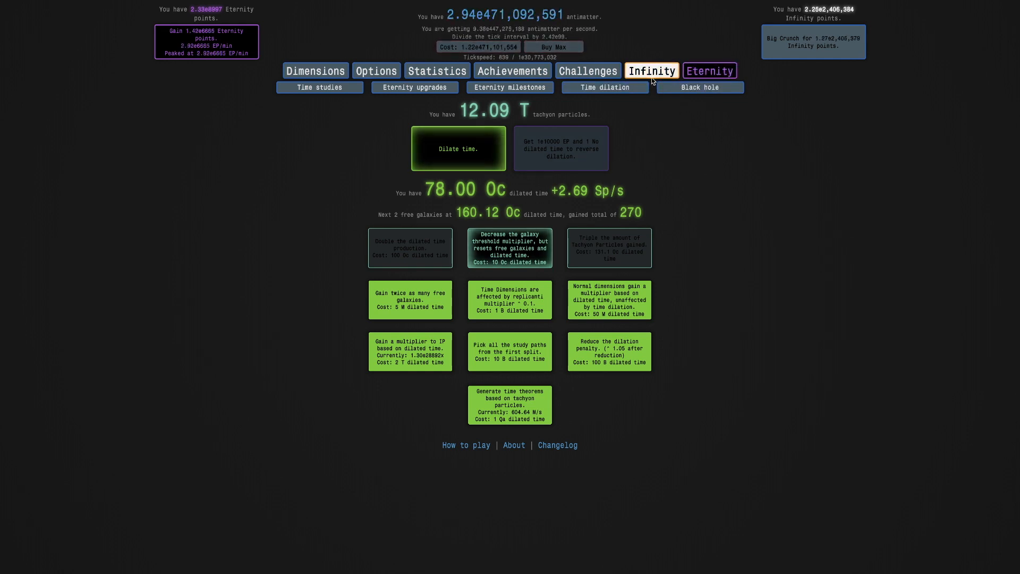
click(652, 70)
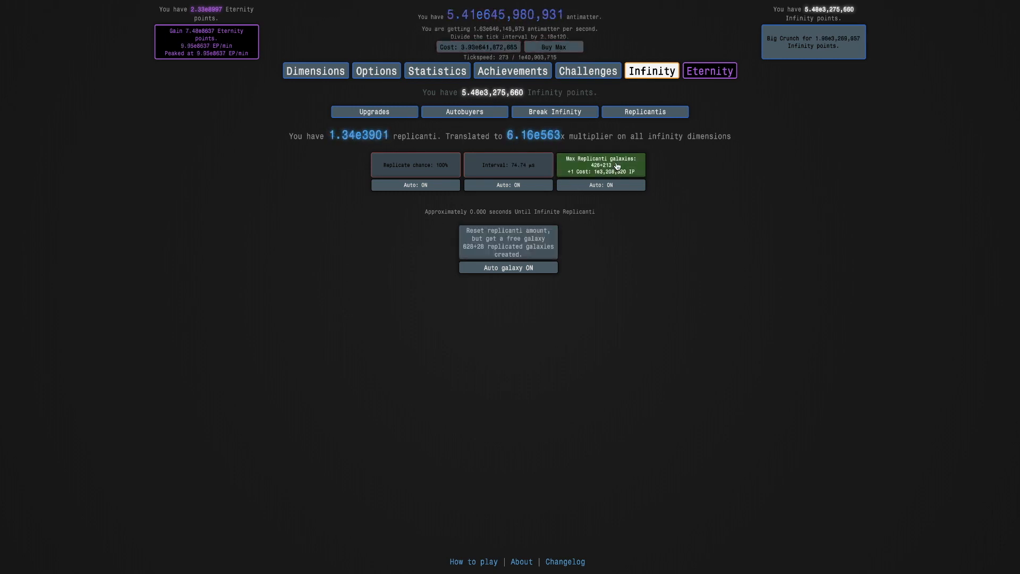
click(600, 165)
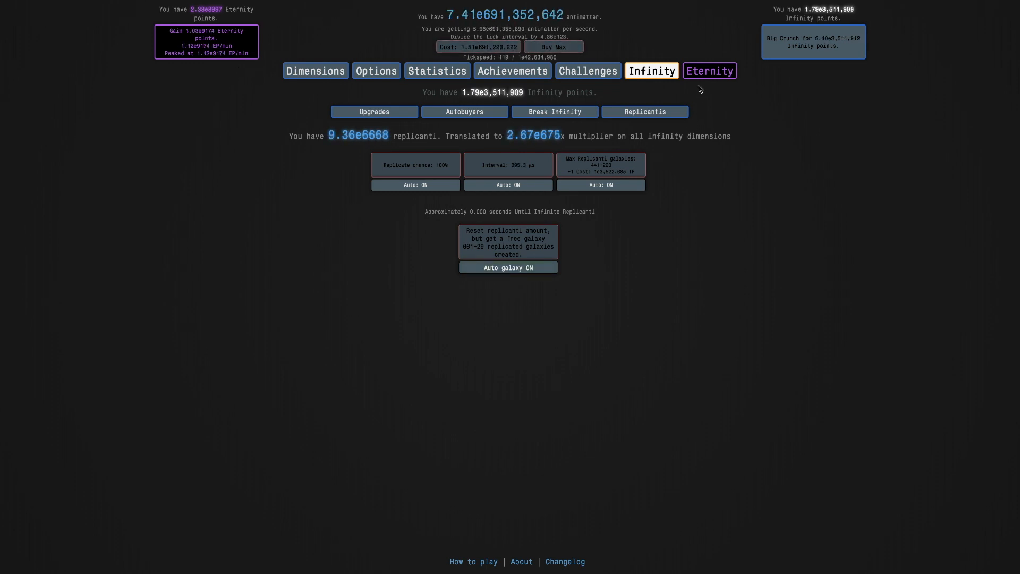
Eternity for EP and upgrade black hole dimensions to x2.05 K and x4.0
click(709, 70)
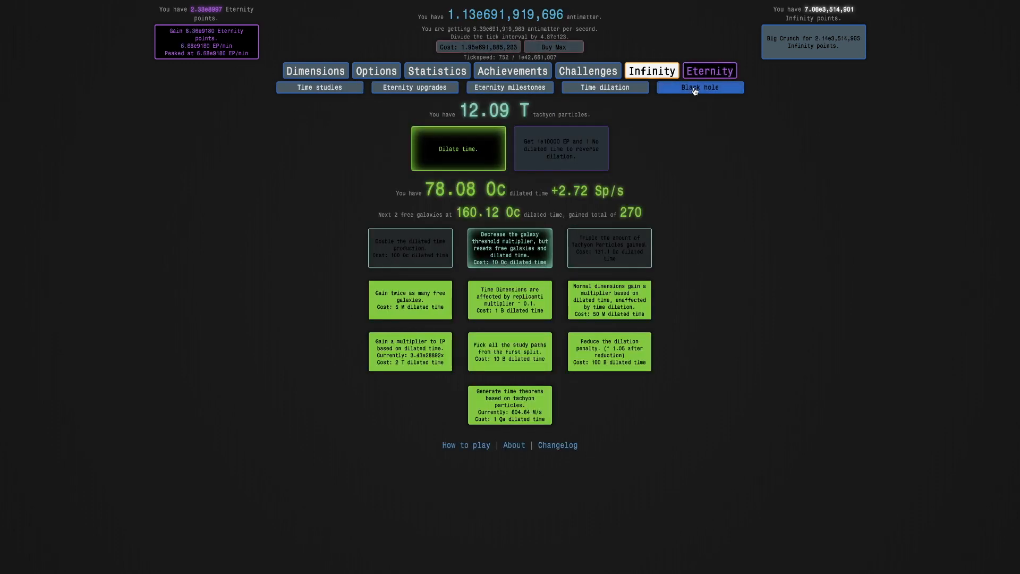
click(699, 87)
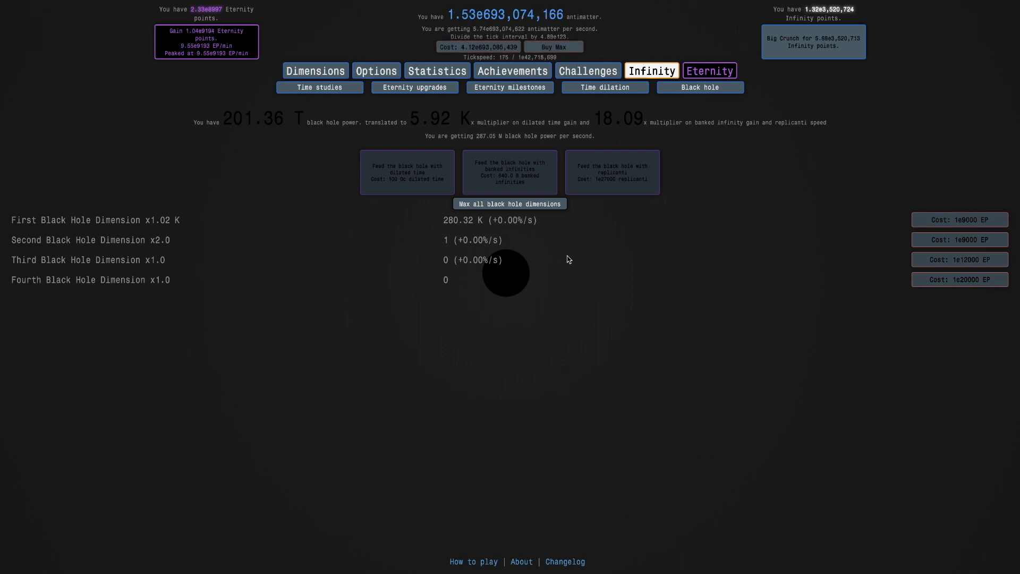
mouse_move(527, 274)
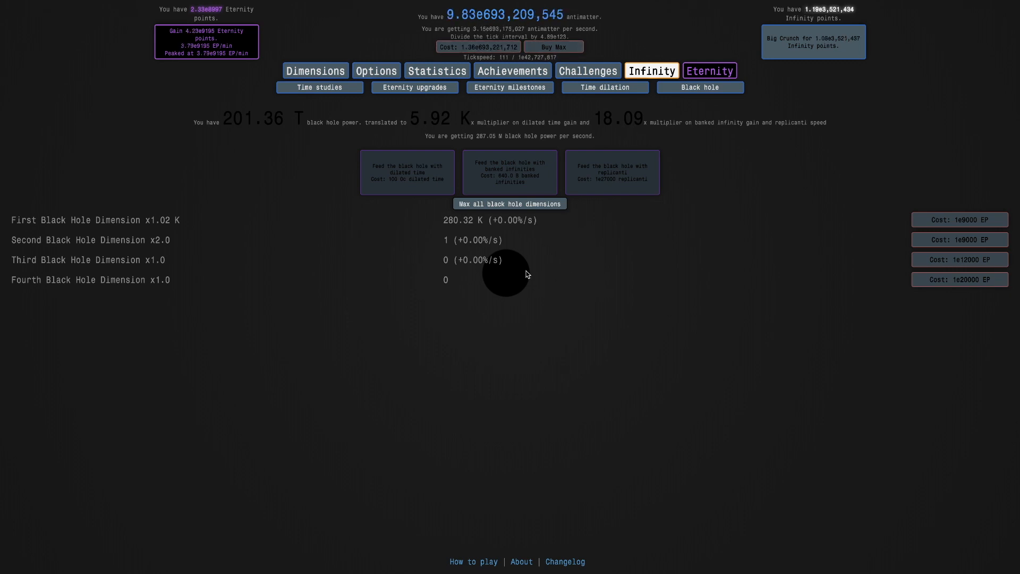
mouse_move(273, 176)
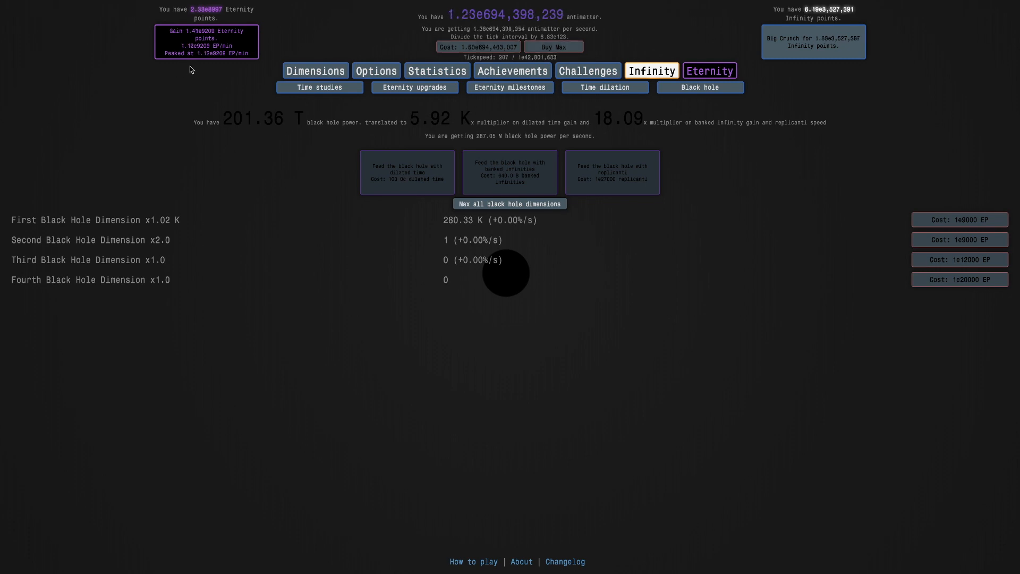
click(959, 220)
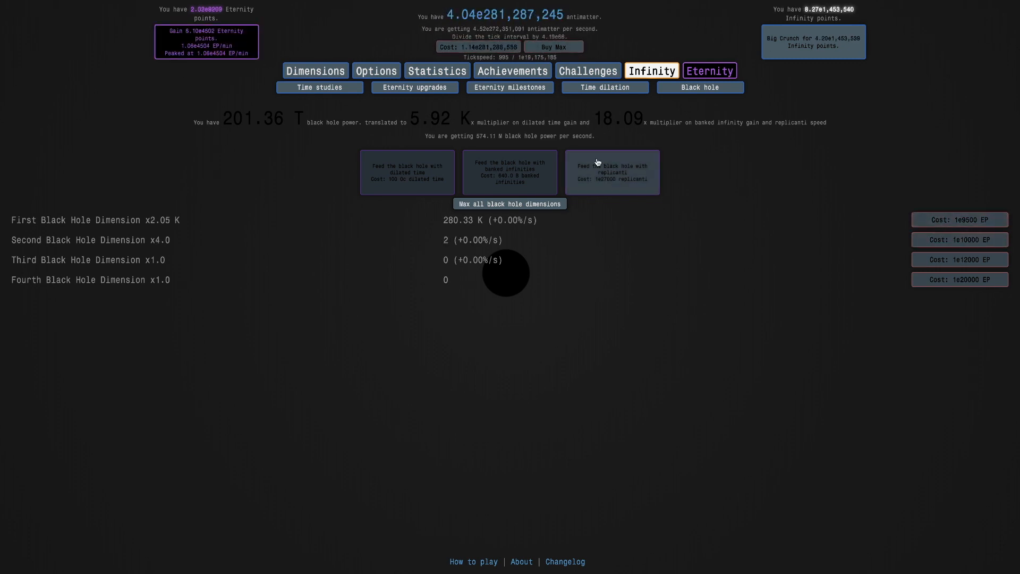
mouse_move(603, 87)
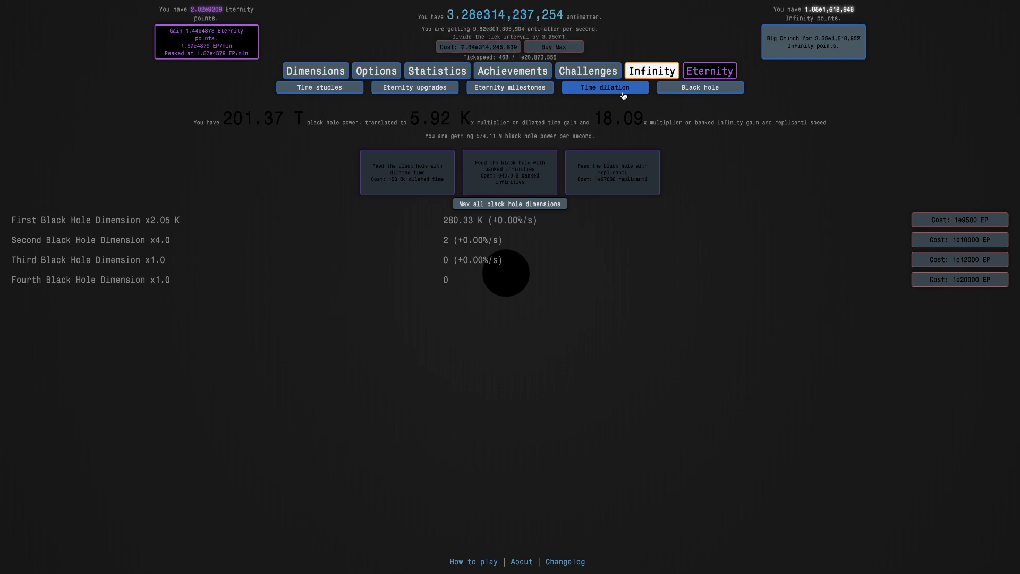
click(414, 87)
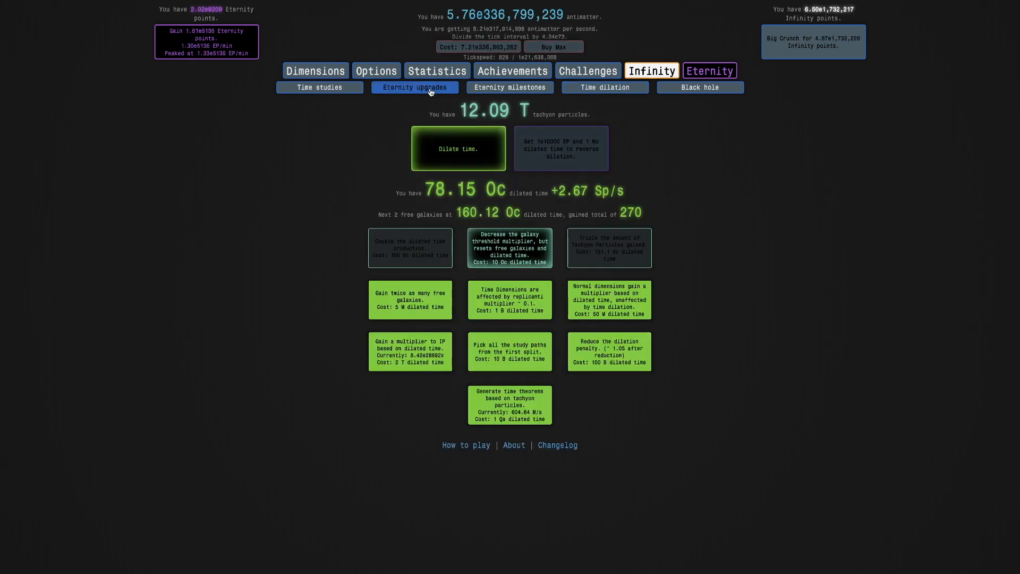
click(415, 87)
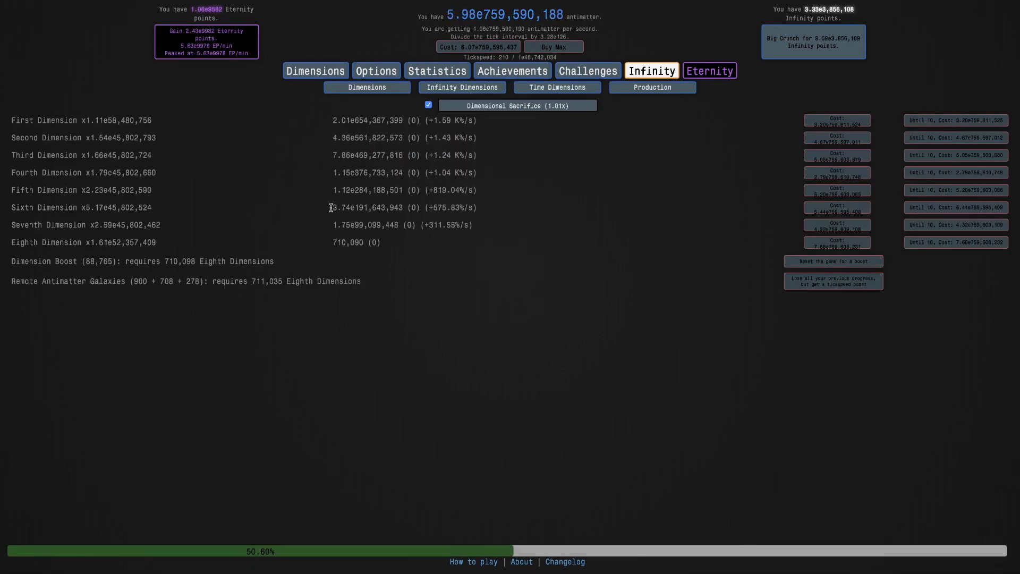
Buy first black hole dimensions up to x8.19 K and another dilated-time doubling upgrade
click(642, 111)
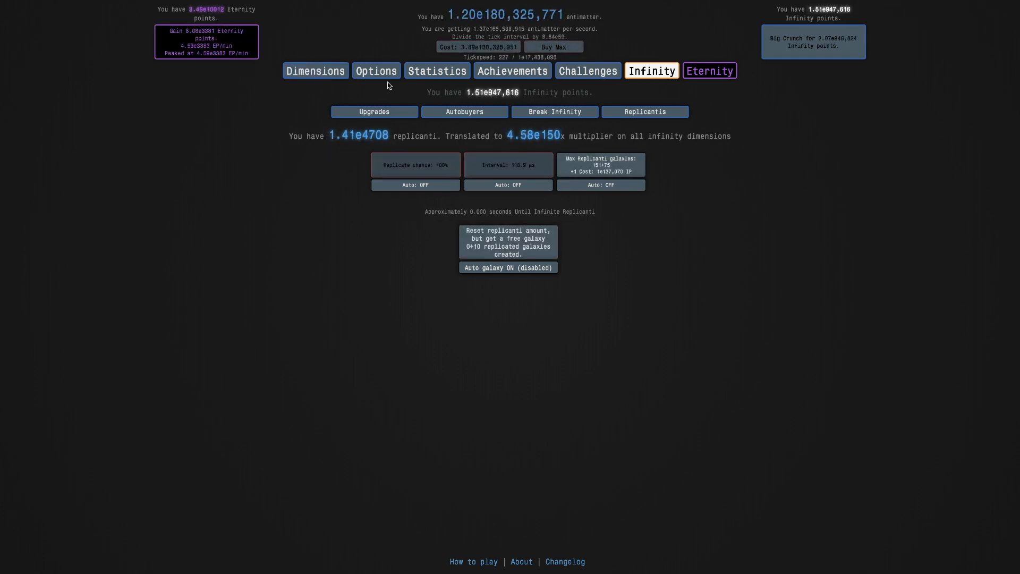
click(315, 70)
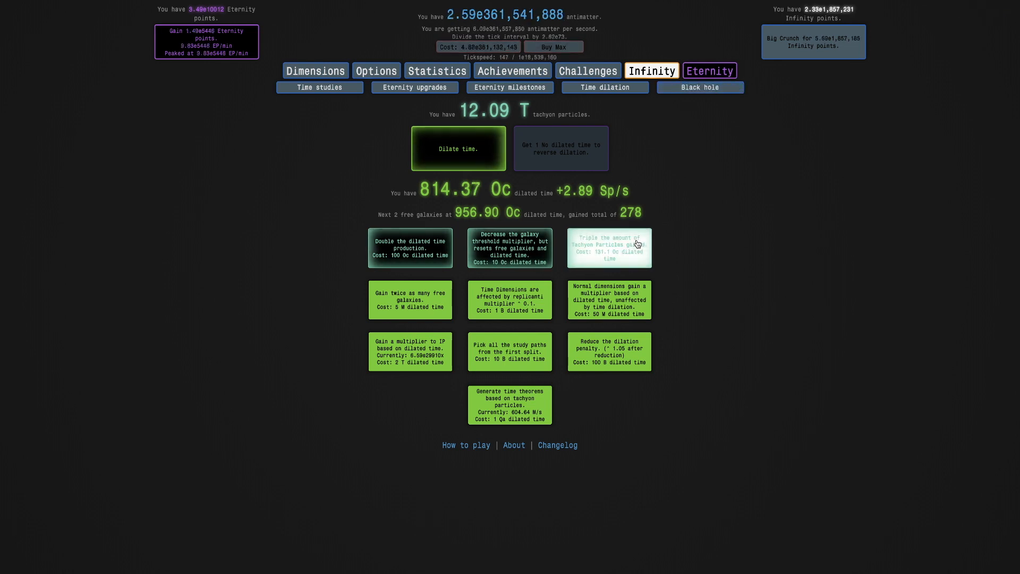
click(699, 87)
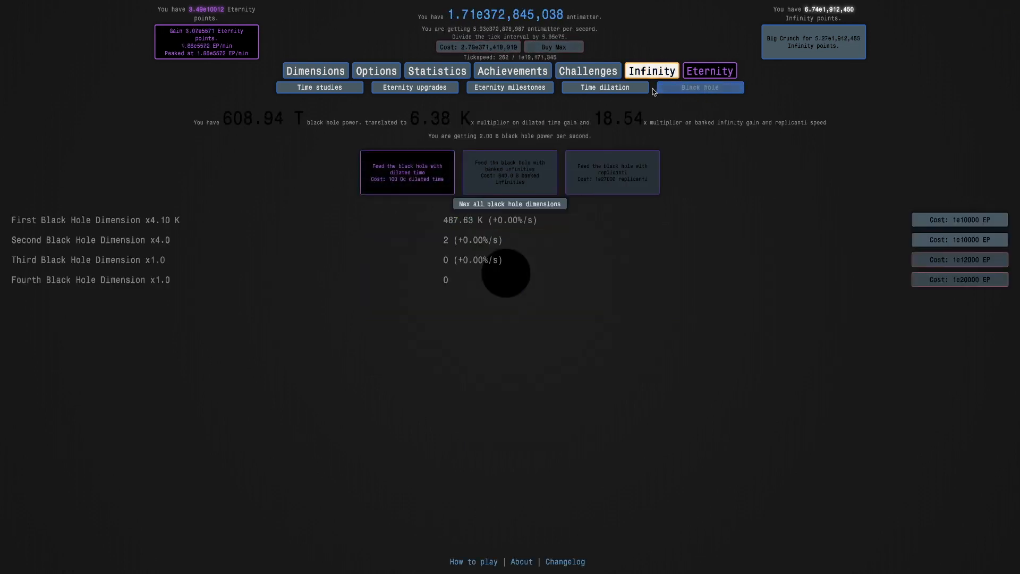
click(958, 220)
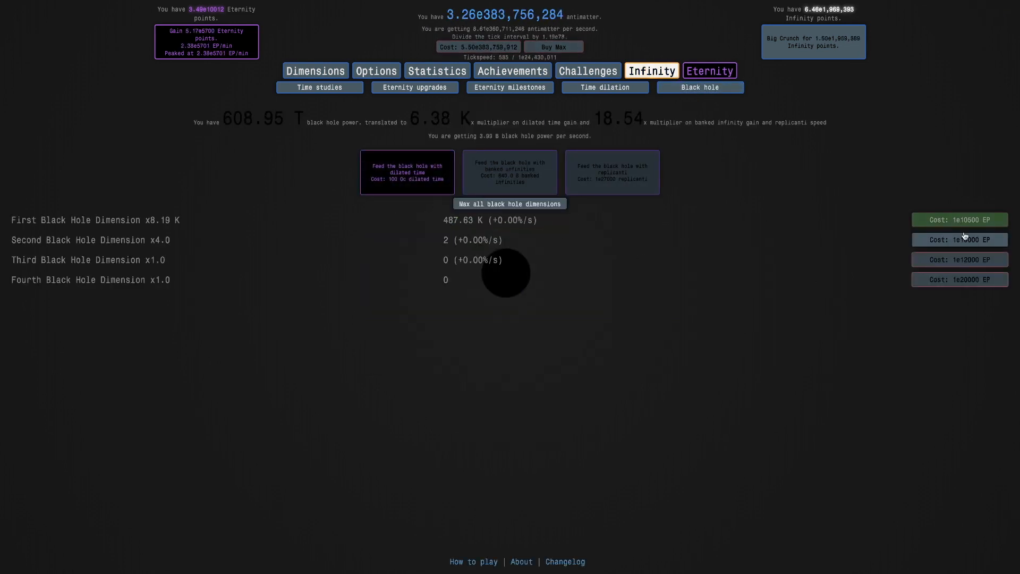
click(959, 240)
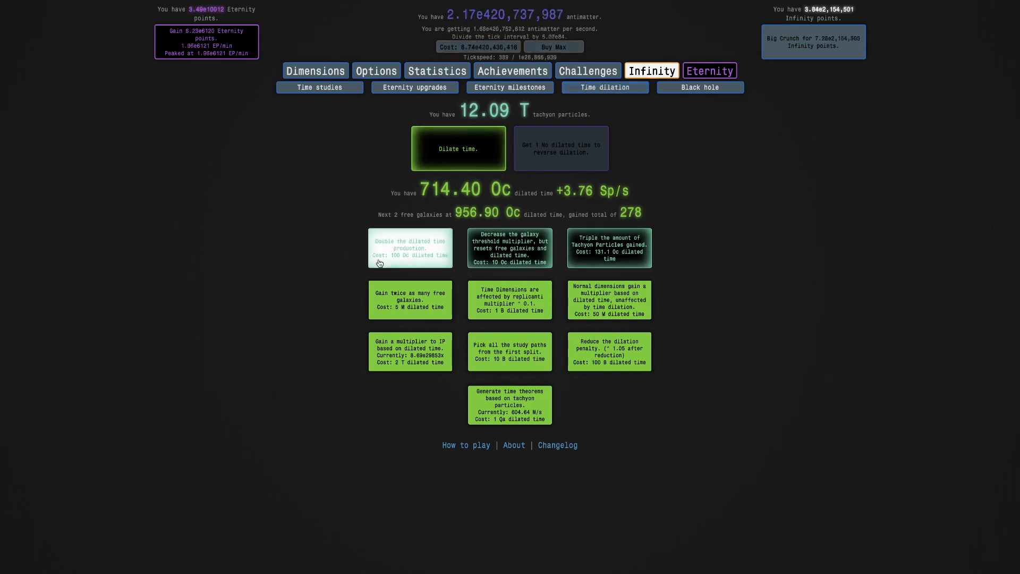
click(410, 248)
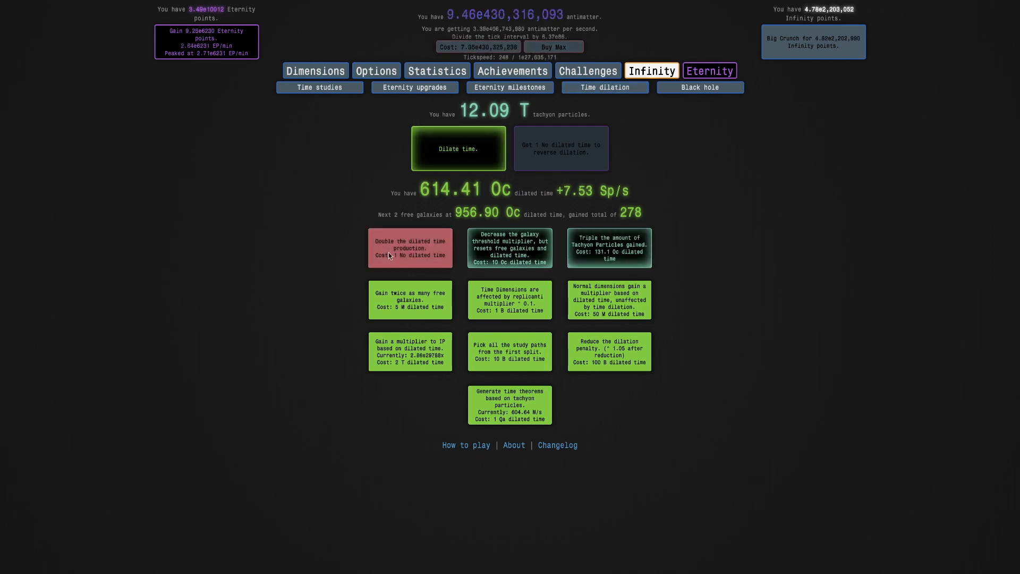
Buy Triple Tachyon Particles and start a new dilation run
click(457, 149)
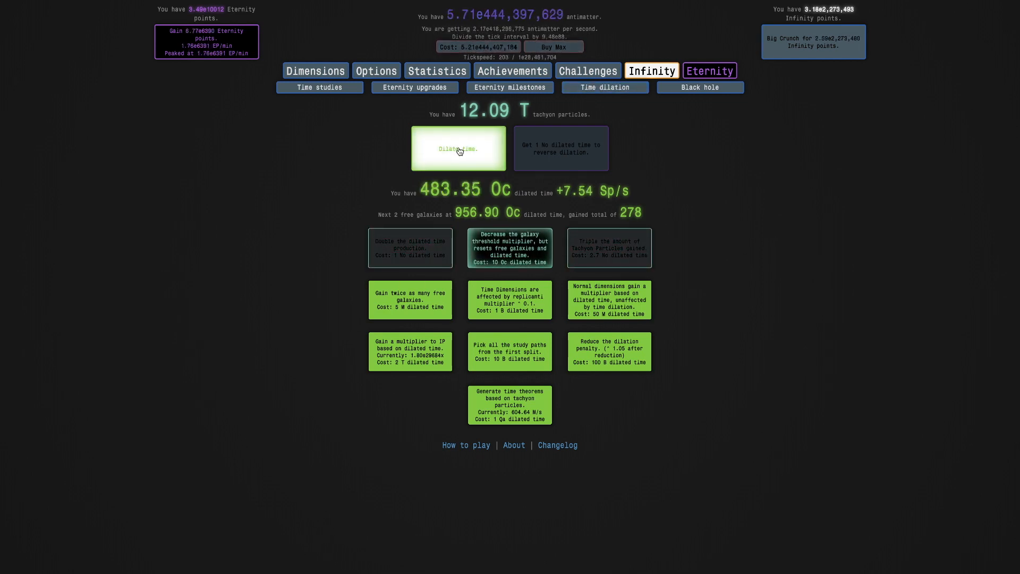
click(458, 149)
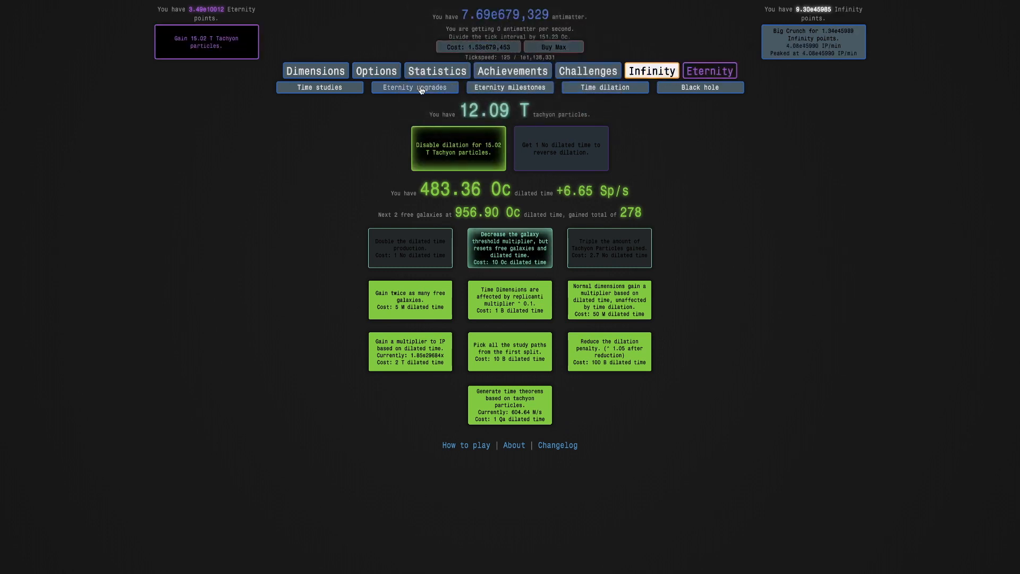
click(415, 87)
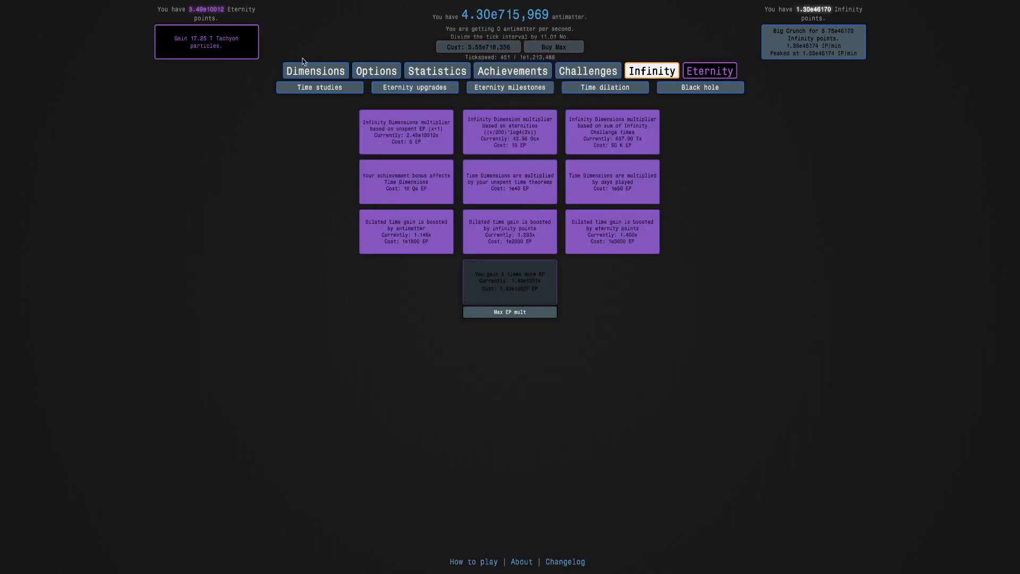
click(556, 87)
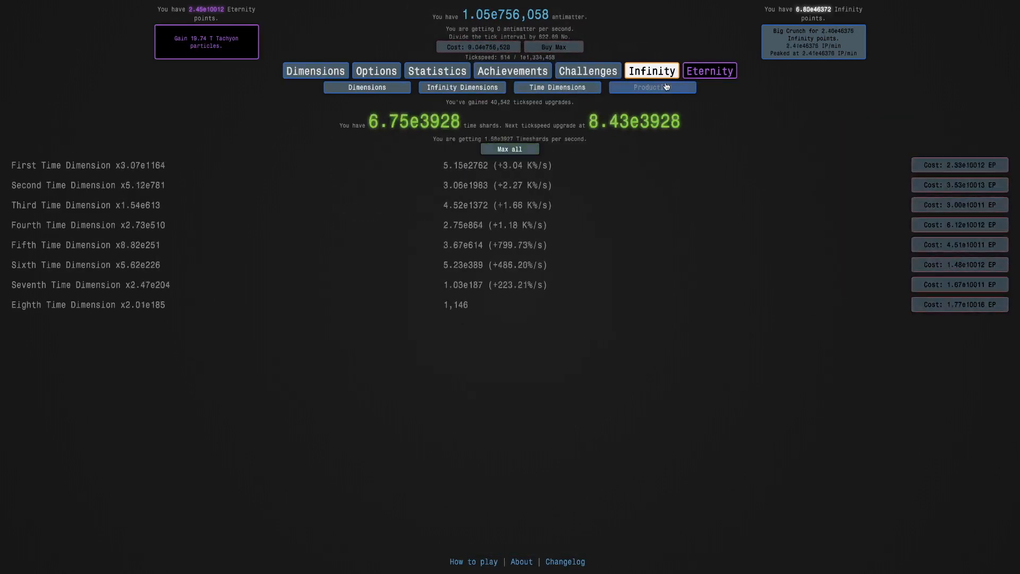
Take a free replicanti galaxy, then end dilation for 40.22 T tachyon particles
click(644, 111)
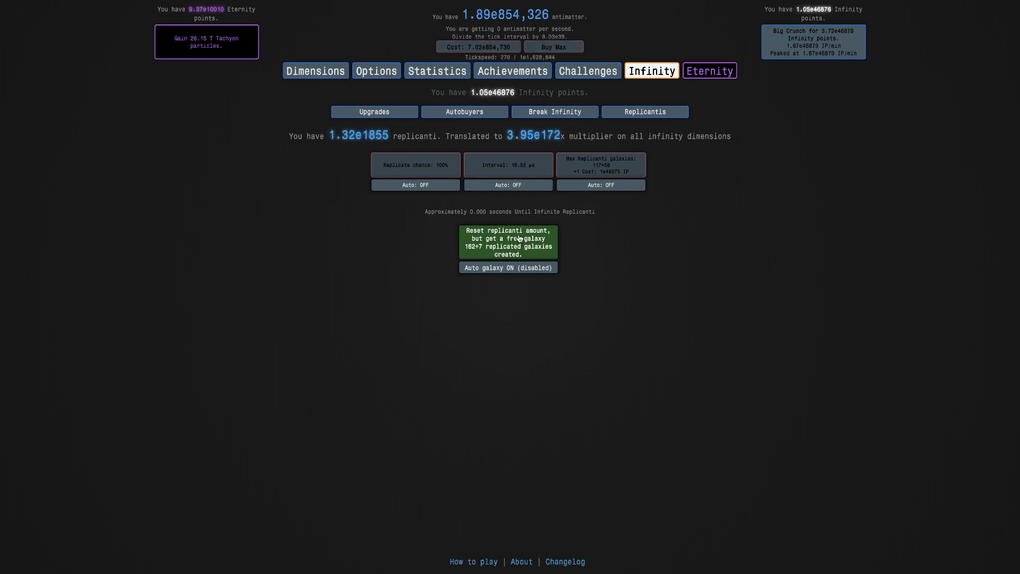
click(508, 242)
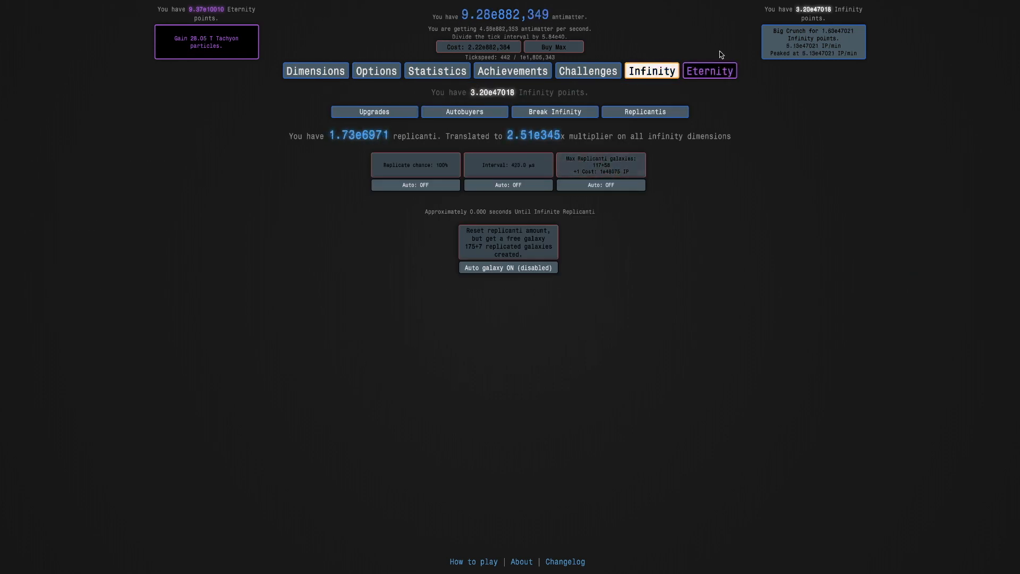
click(603, 87)
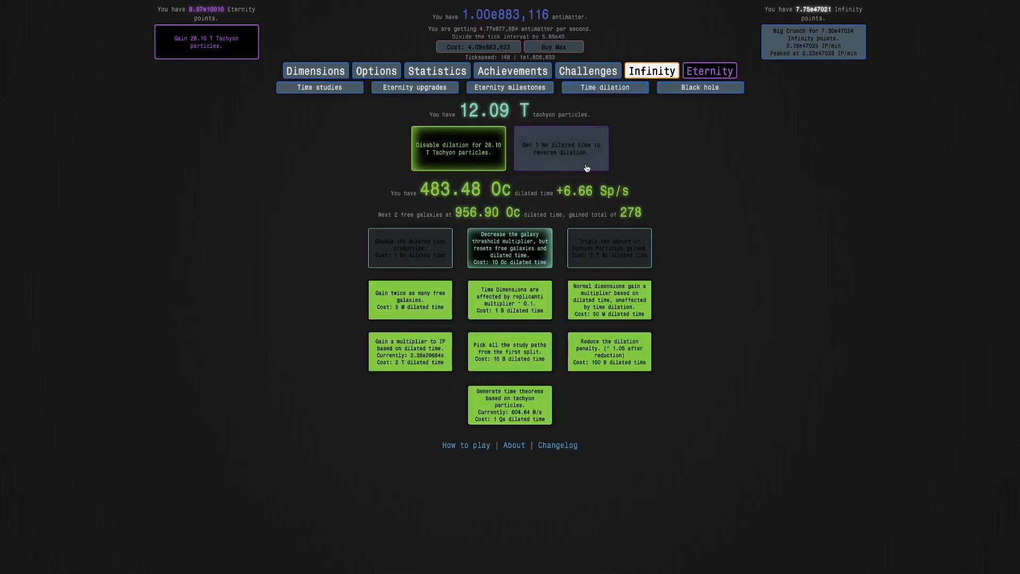
click(458, 148)
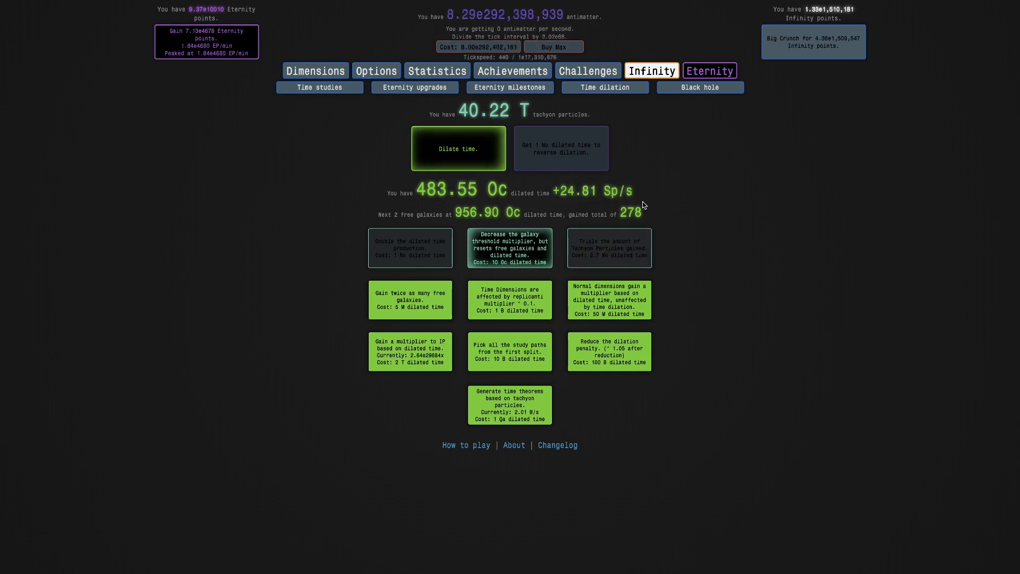
Buy the galaxy-threshold upgrade and grow replicated galaxies to 342+25
click(509, 248)
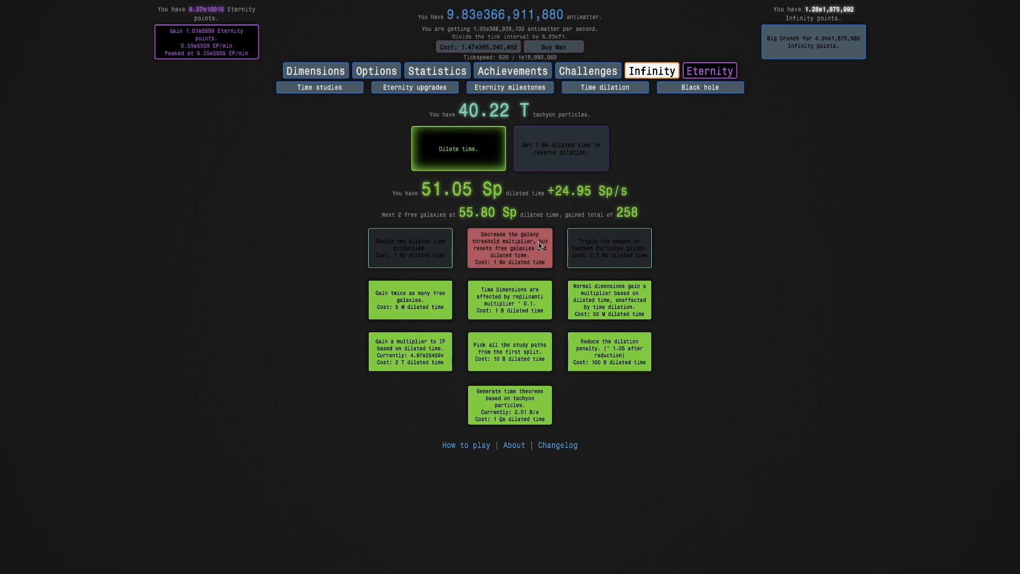
click(509, 248)
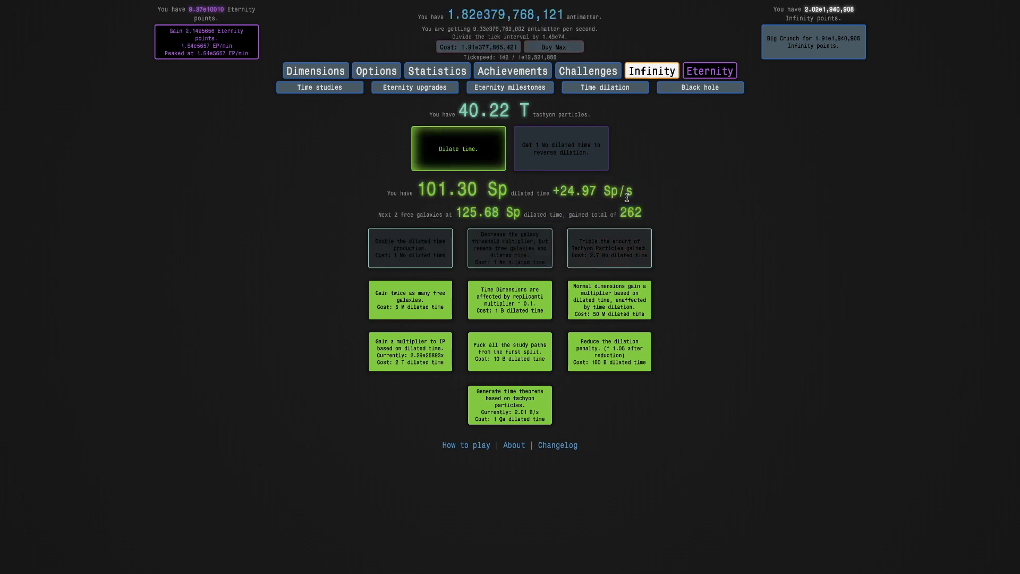
click(650, 71)
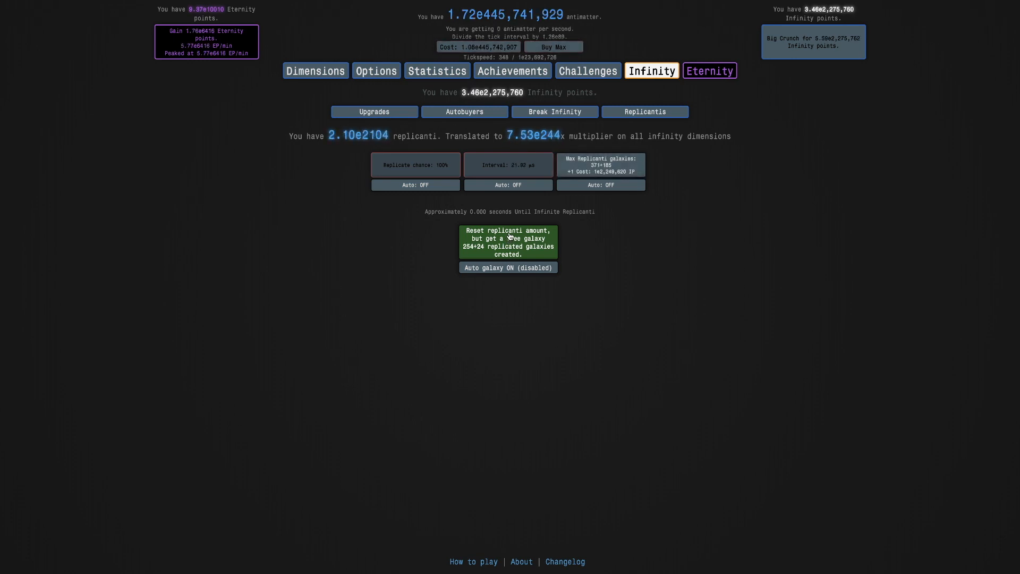
click(557, 87)
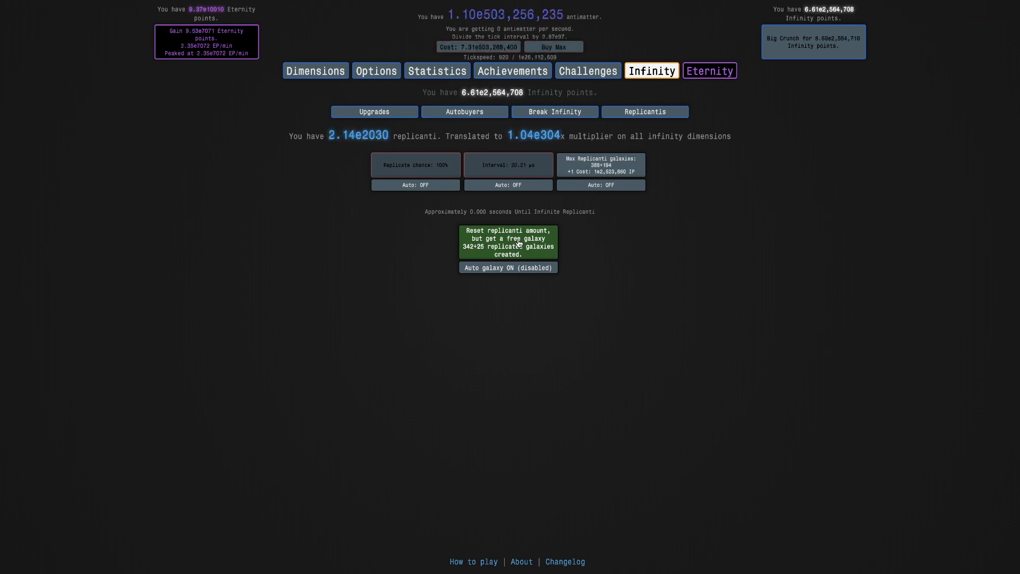
click(315, 70)
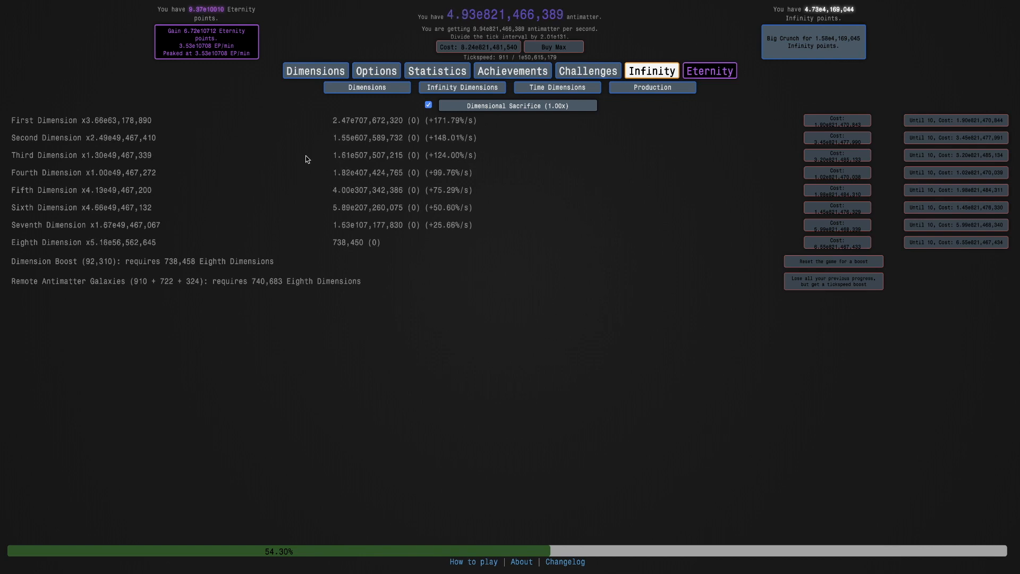
Enable replicanti autobuyers, reach 693+31 galaxies, and feed the black hole dilated time (16.55 K)
click(698, 87)
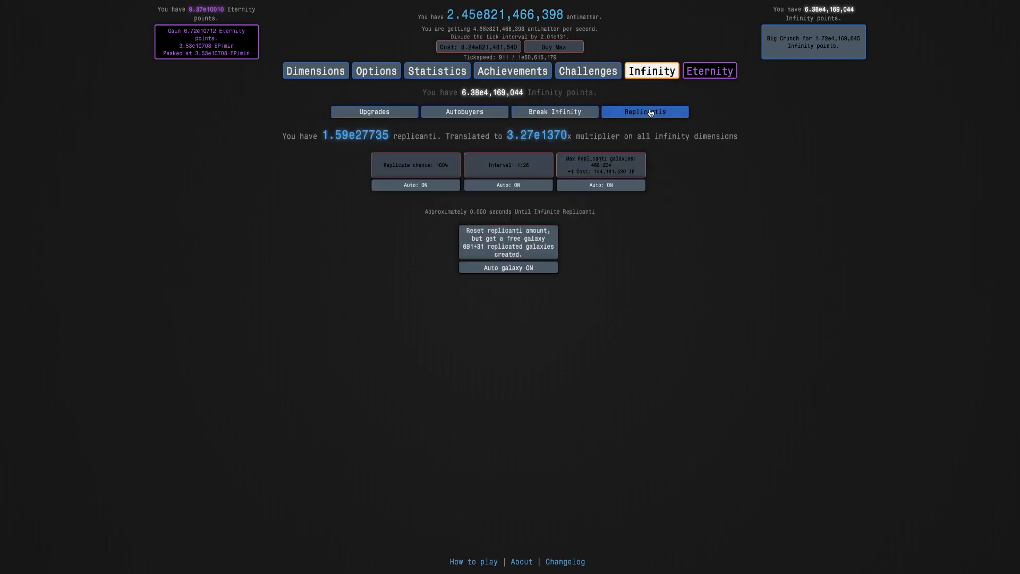
click(709, 70)
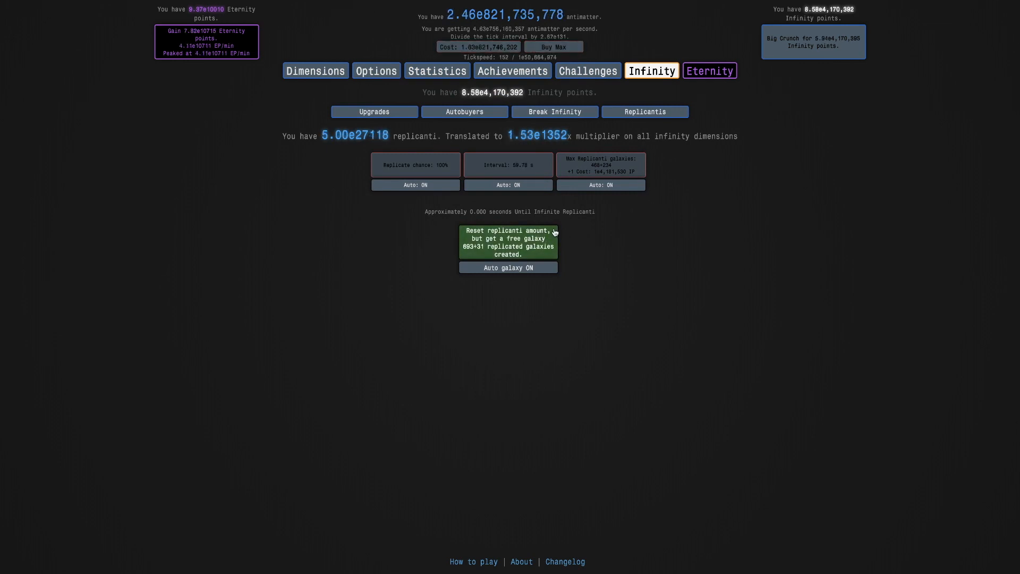
click(699, 87)
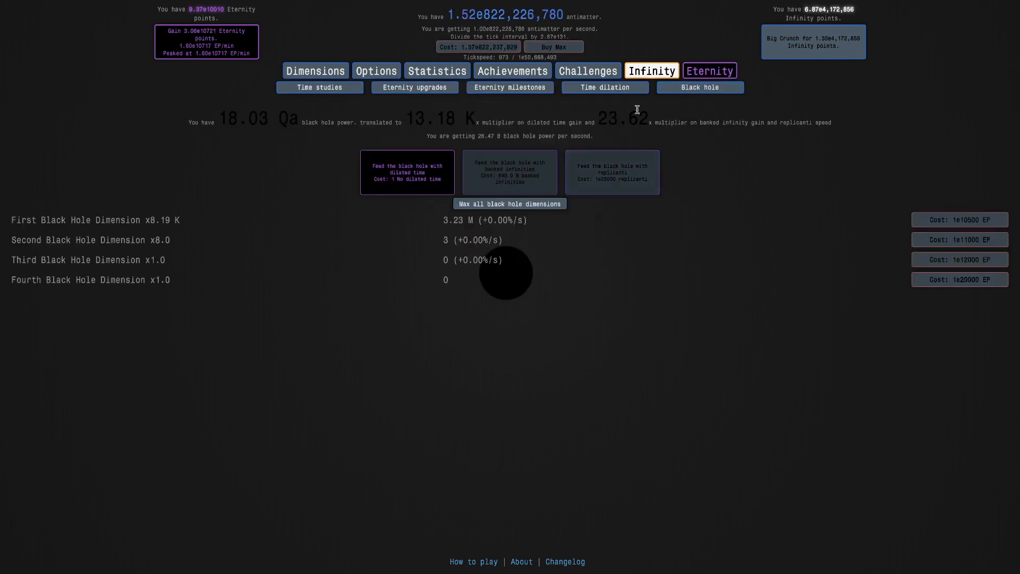
click(651, 70)
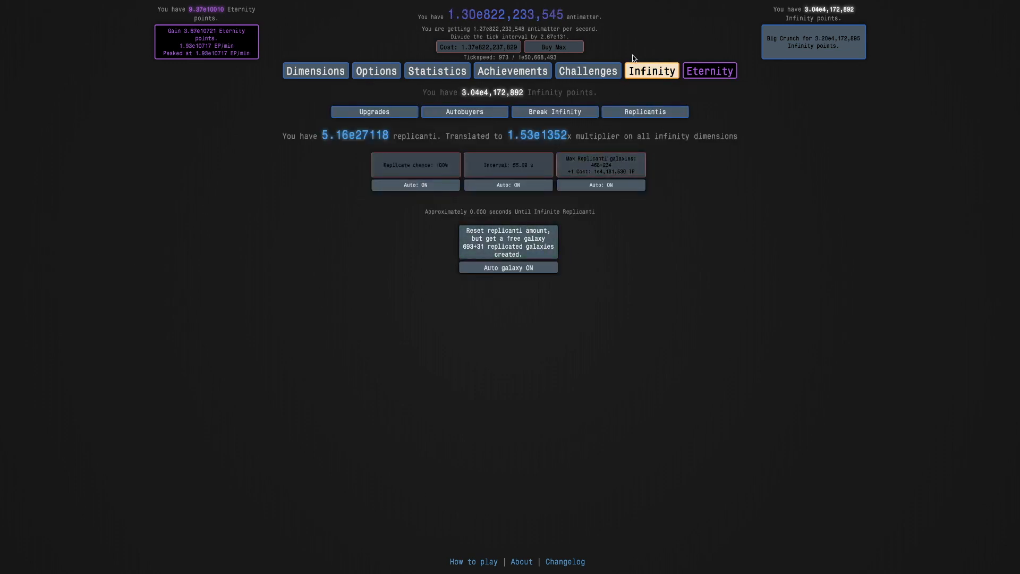
mouse_move(508, 242)
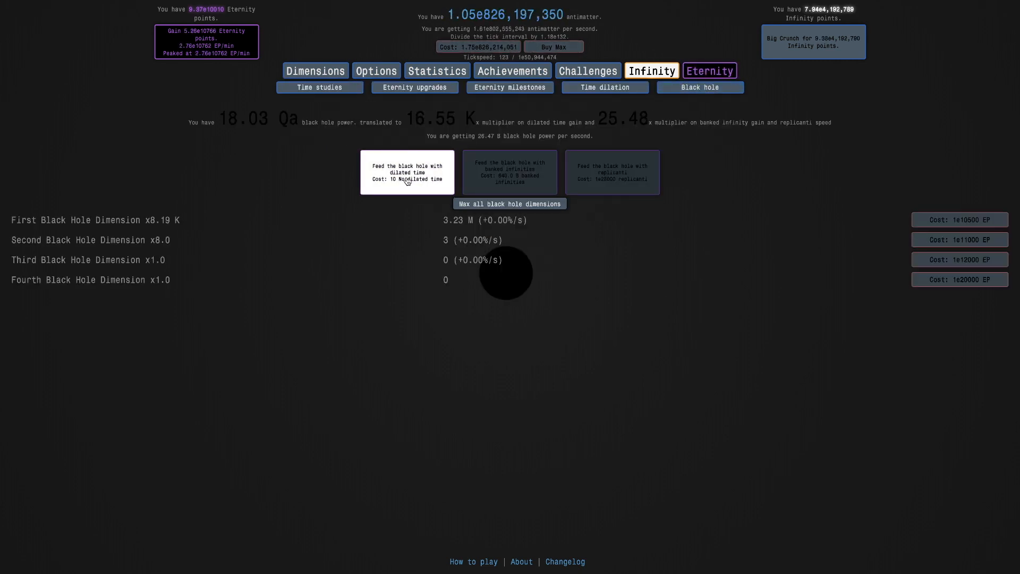
click(406, 171)
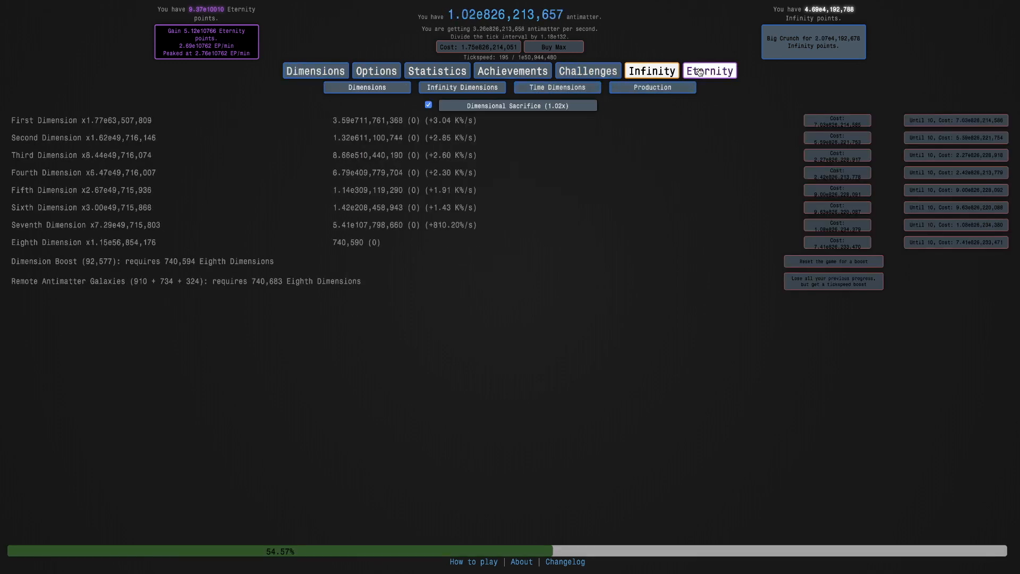
Buy tachyon-tripling and dilated-time-doubling upgrades, spending dilated time down to 8.84 No
click(650, 70)
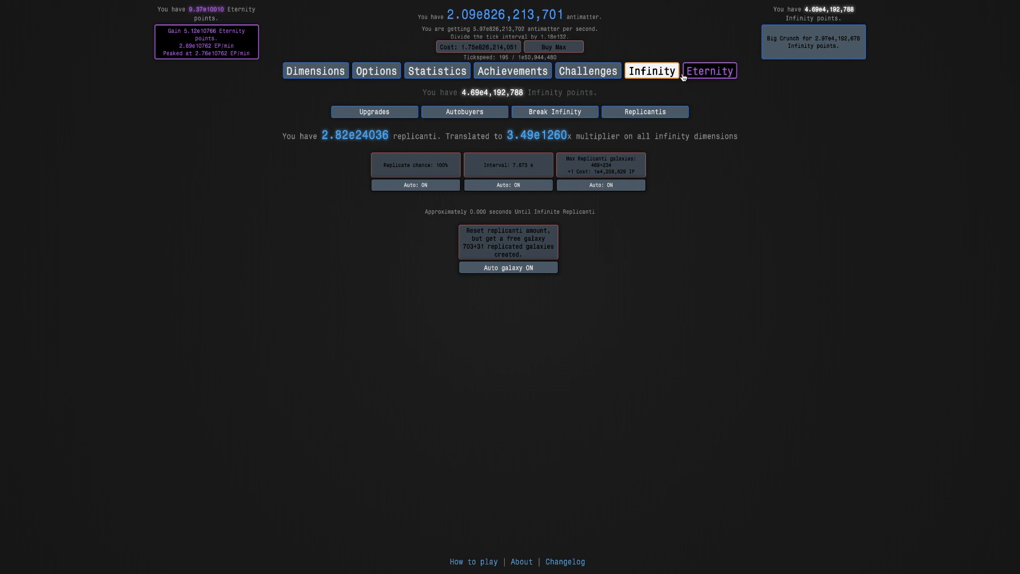
click(709, 70)
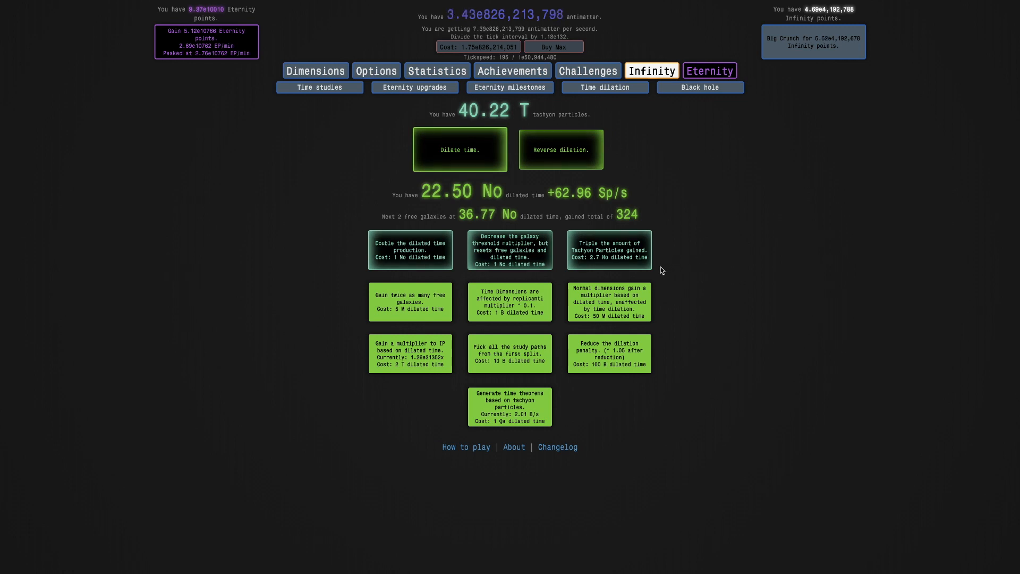
mouse_move(608, 249)
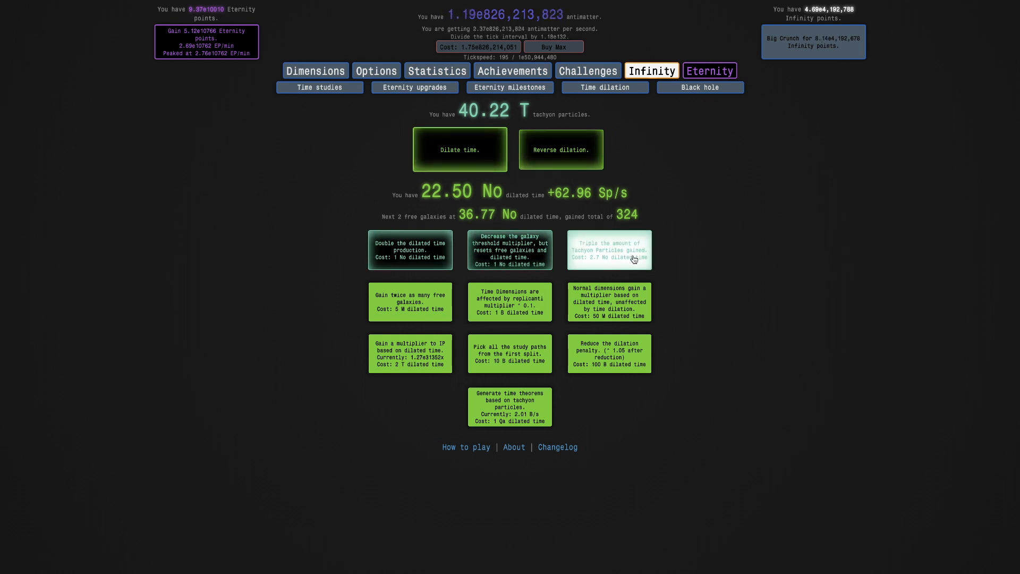
click(409, 250)
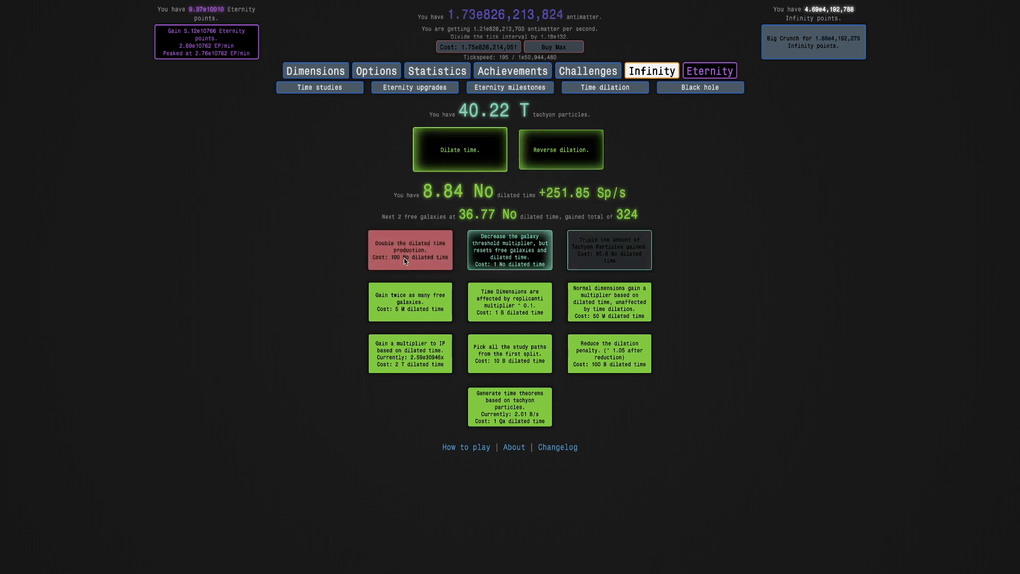
click(410, 249)
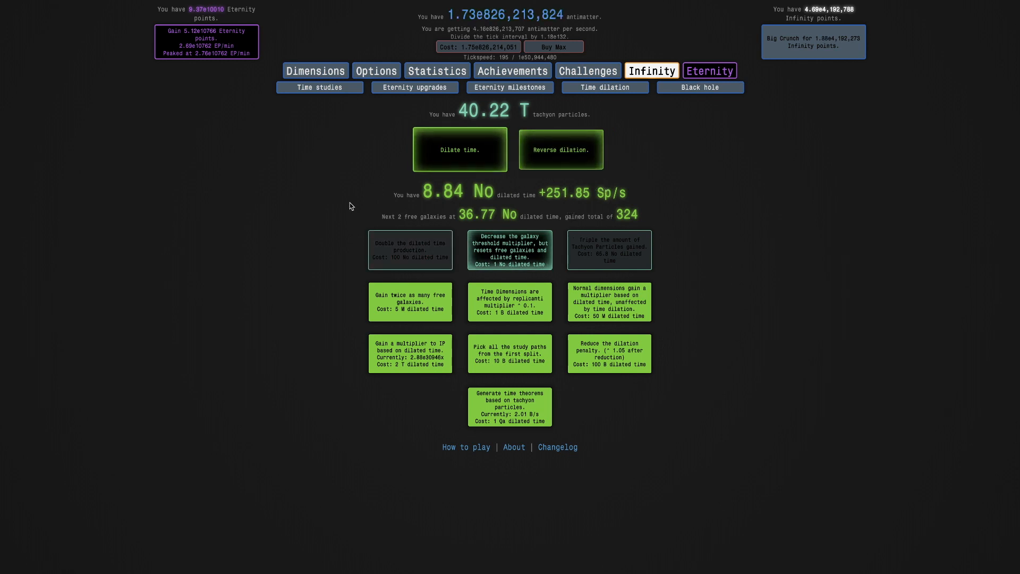
mouse_move(323, 170)
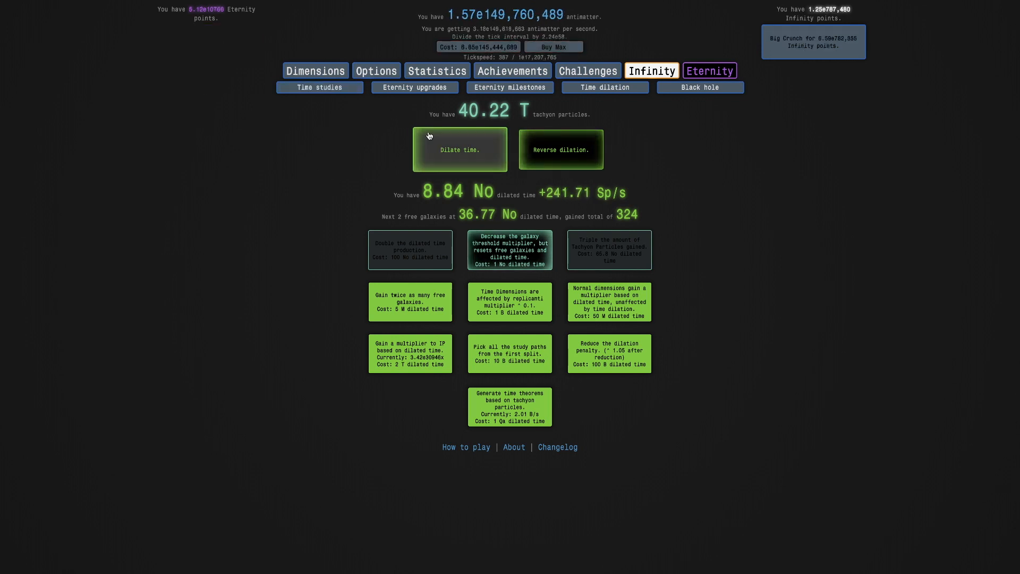
Start a new dilated run and buy the Max EP multiplier in Eternity upgrades
click(459, 148)
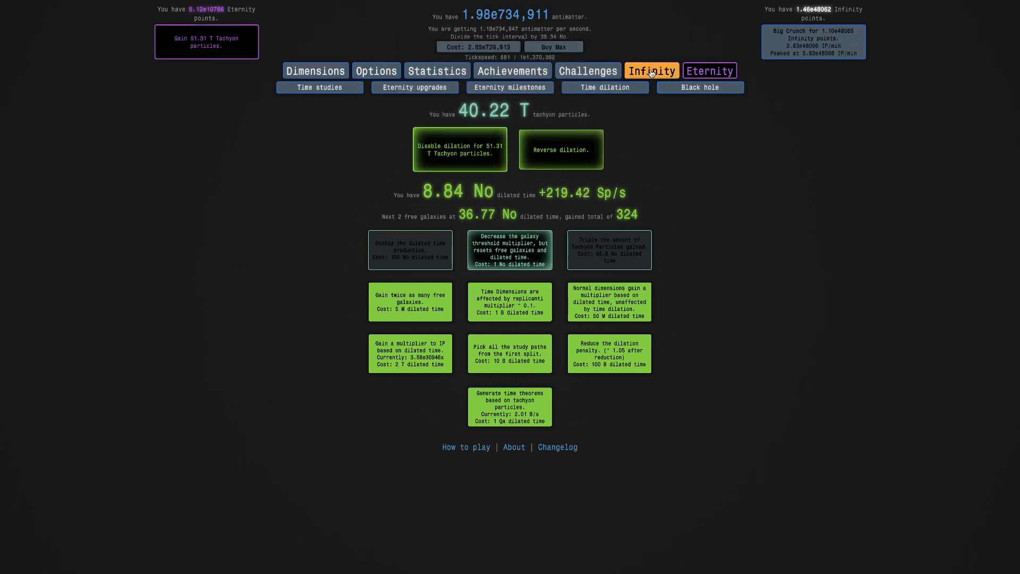
click(699, 87)
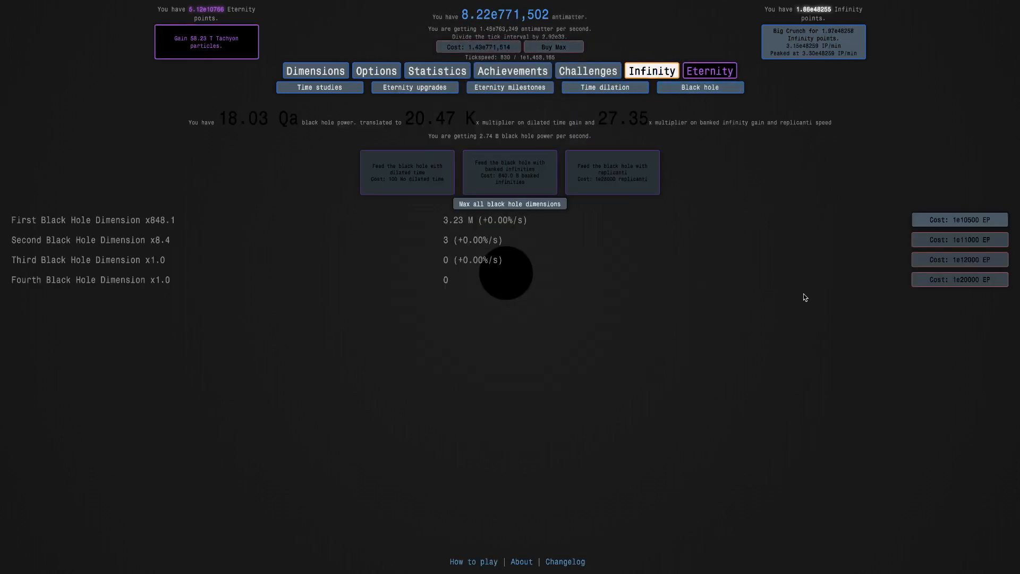
click(414, 87)
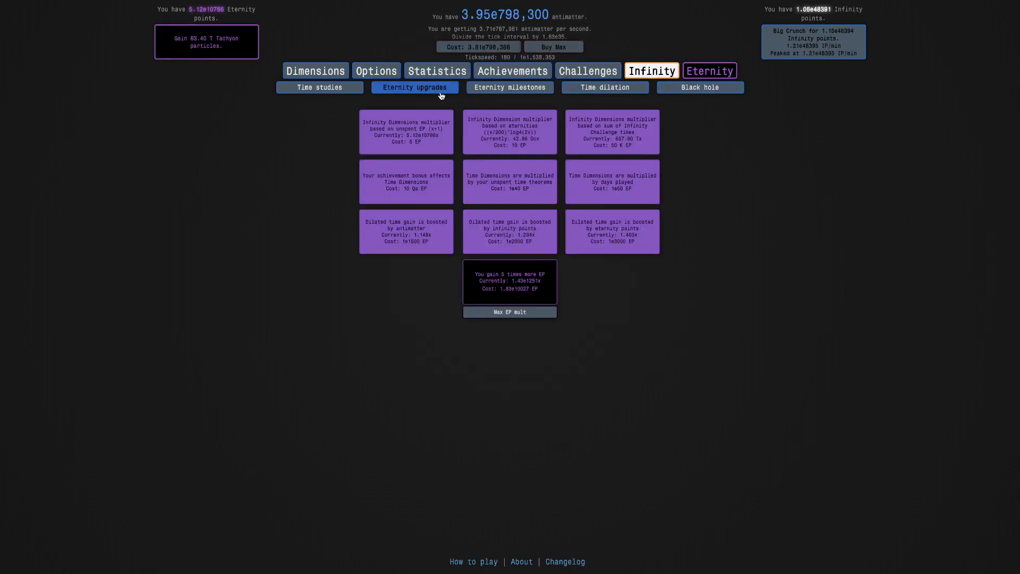
click(315, 70)
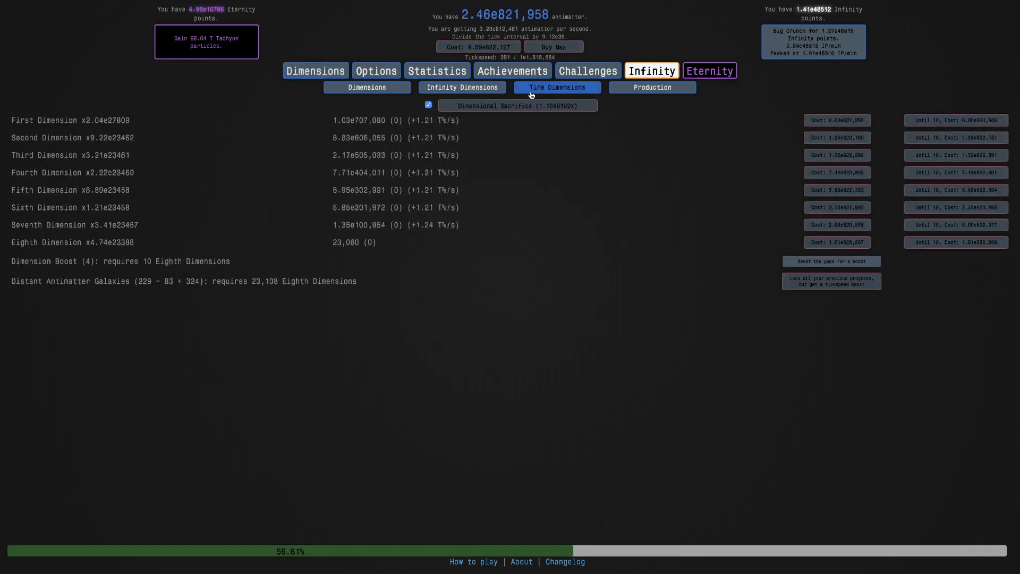
click(556, 87)
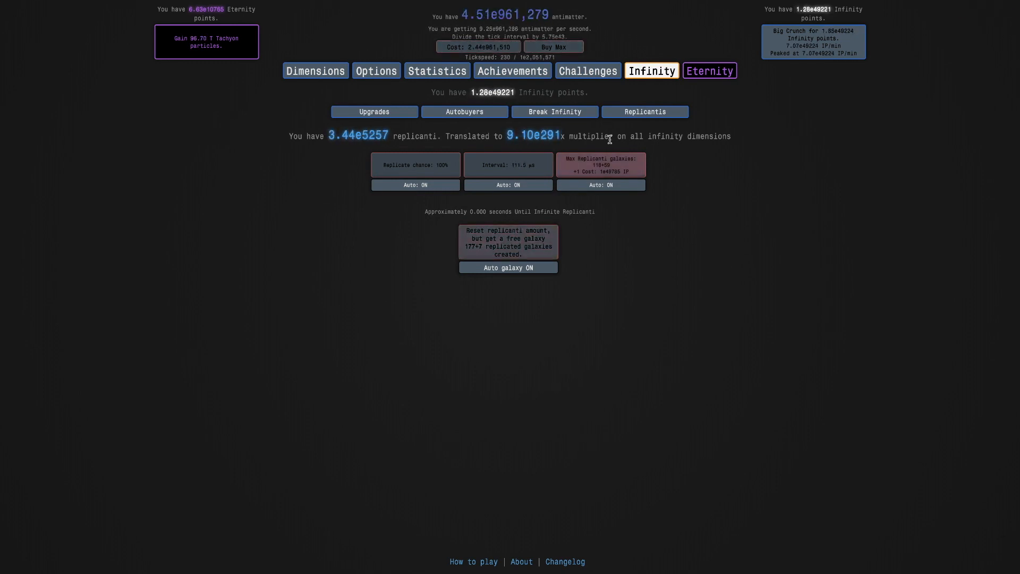
End dilation to collect tachyons, raising tachyon particles to 137.75 T
click(708, 70)
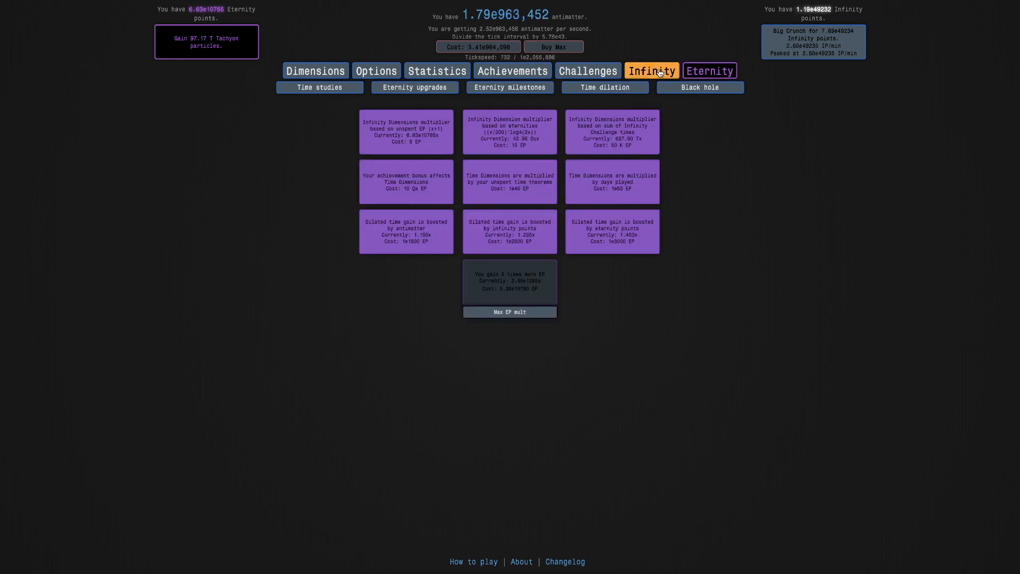
click(604, 88)
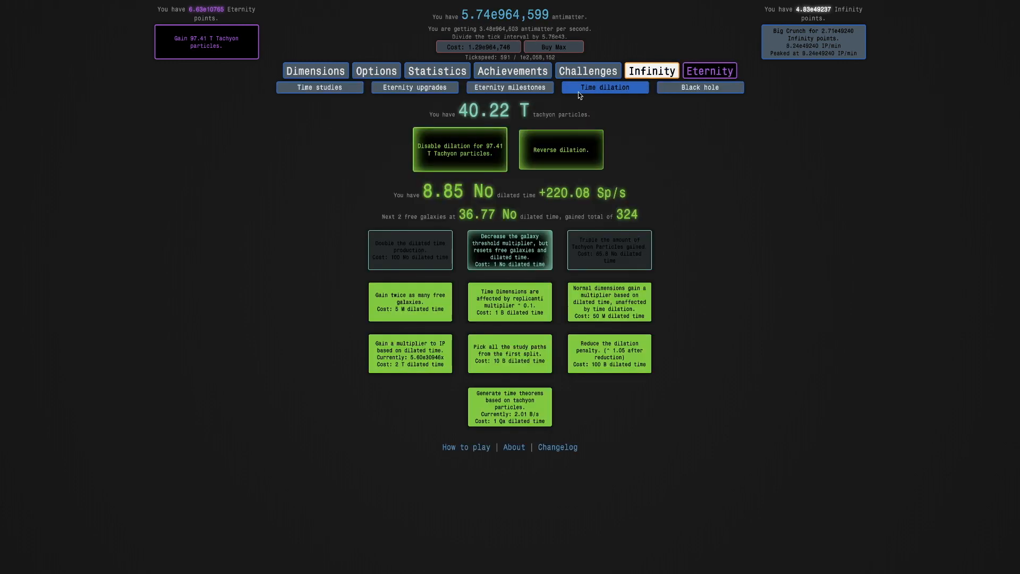
click(459, 150)
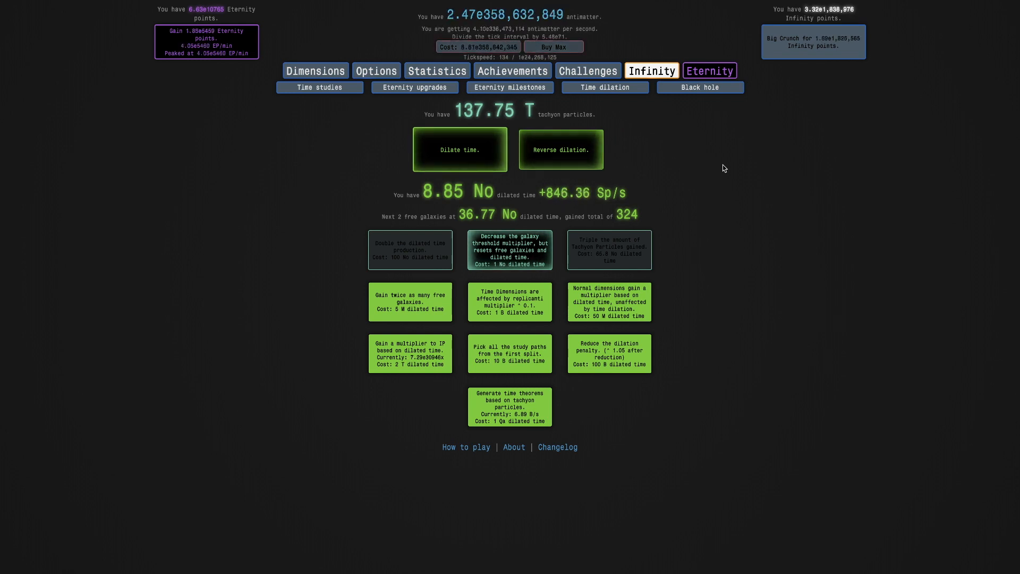
click(459, 149)
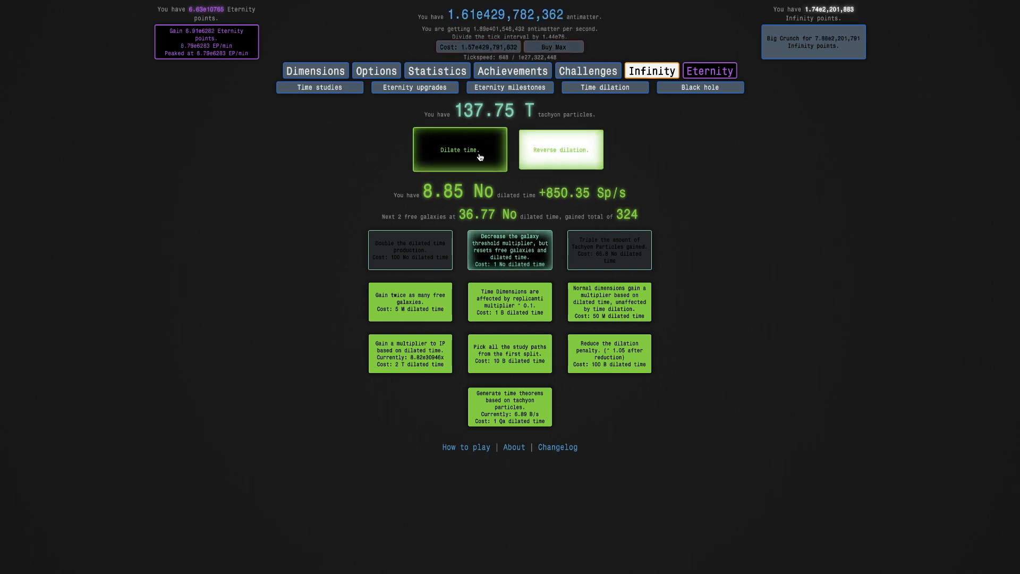
click(377, 70)
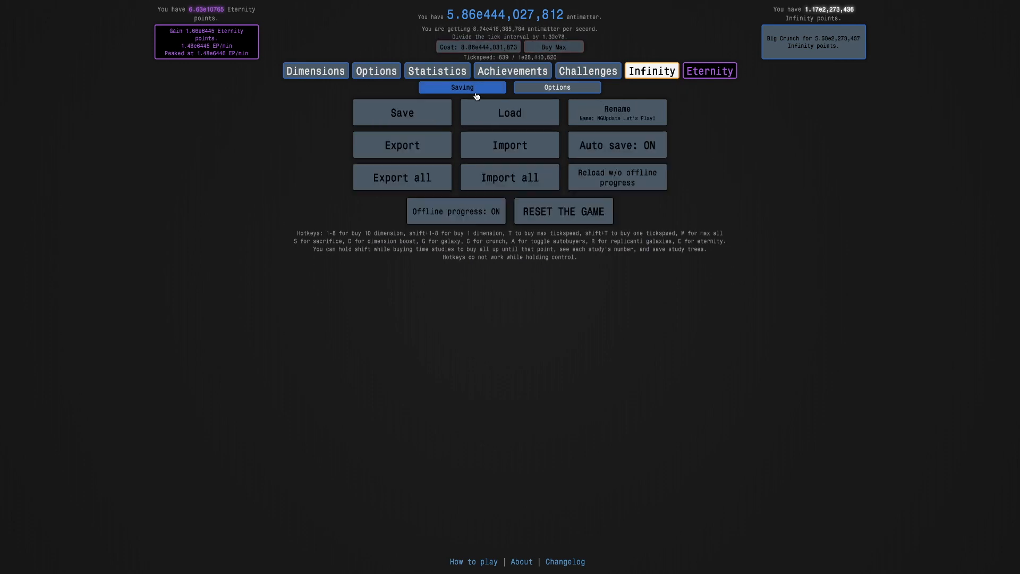
click(556, 87)
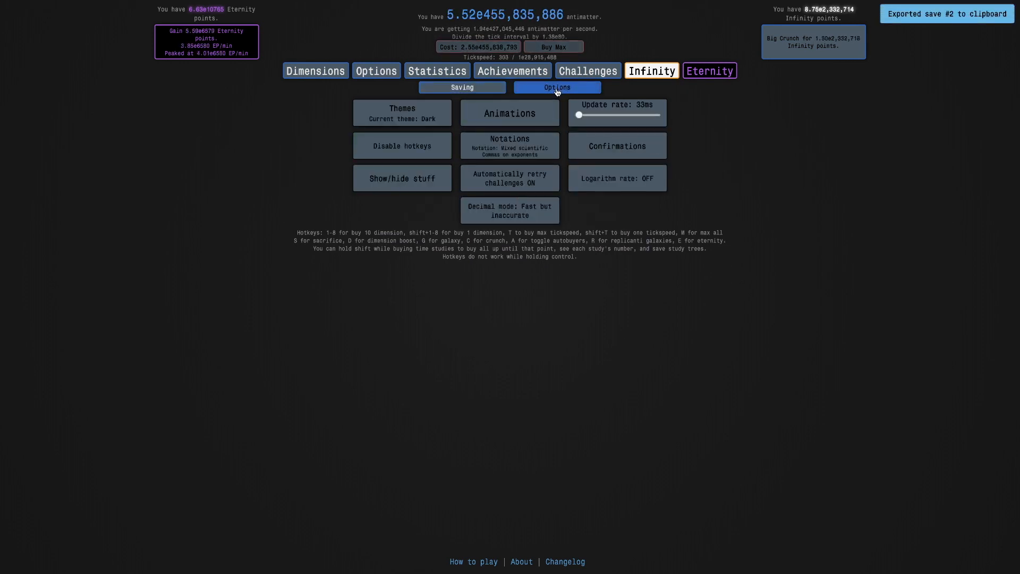
click(708, 70)
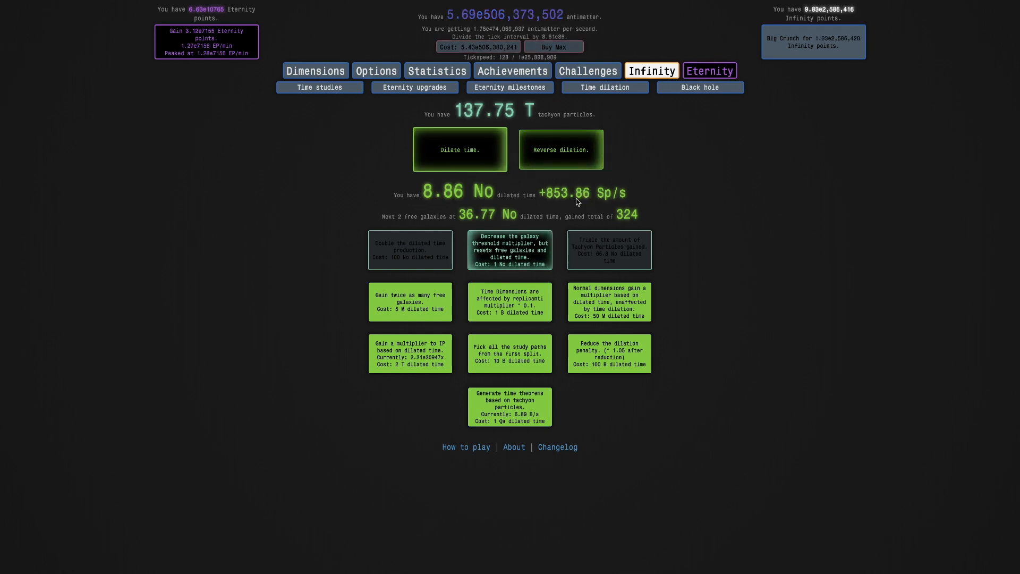
mouse_move(561, 150)
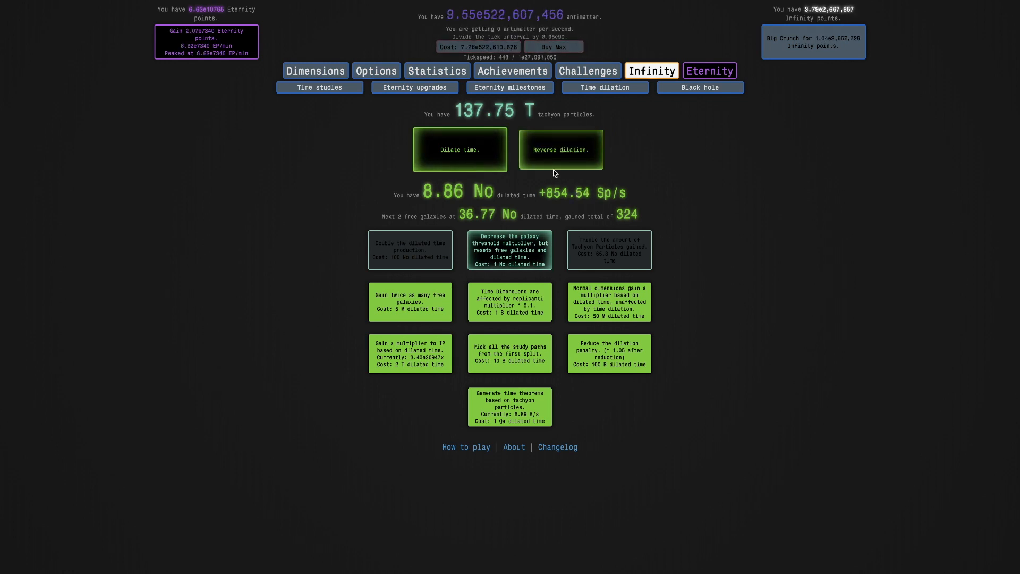
Reverse dilation and confirm, gaining 1 ex-dilation that makes dilation 13.3% less severe
click(559, 149)
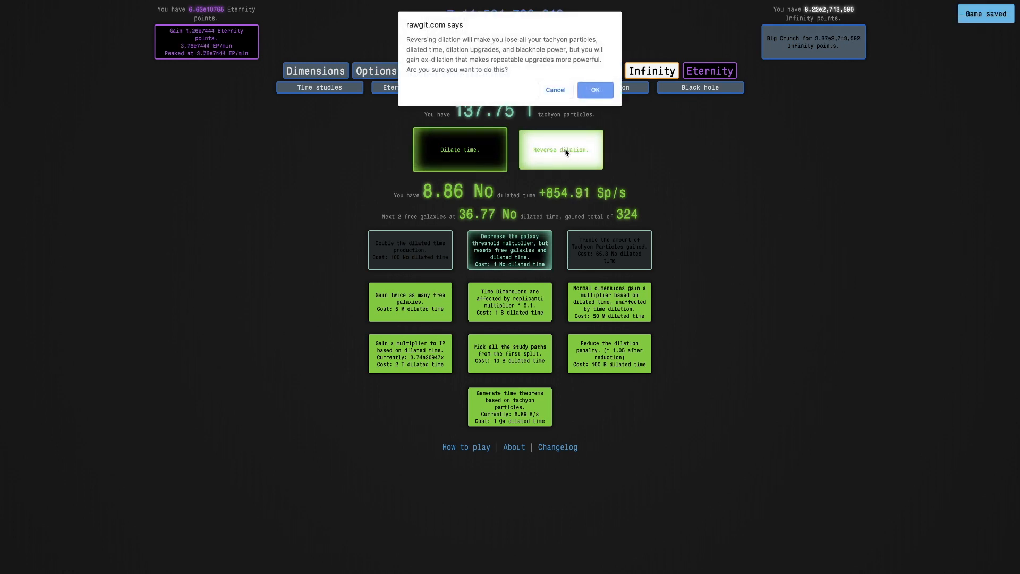
mouse_move(493, 37)
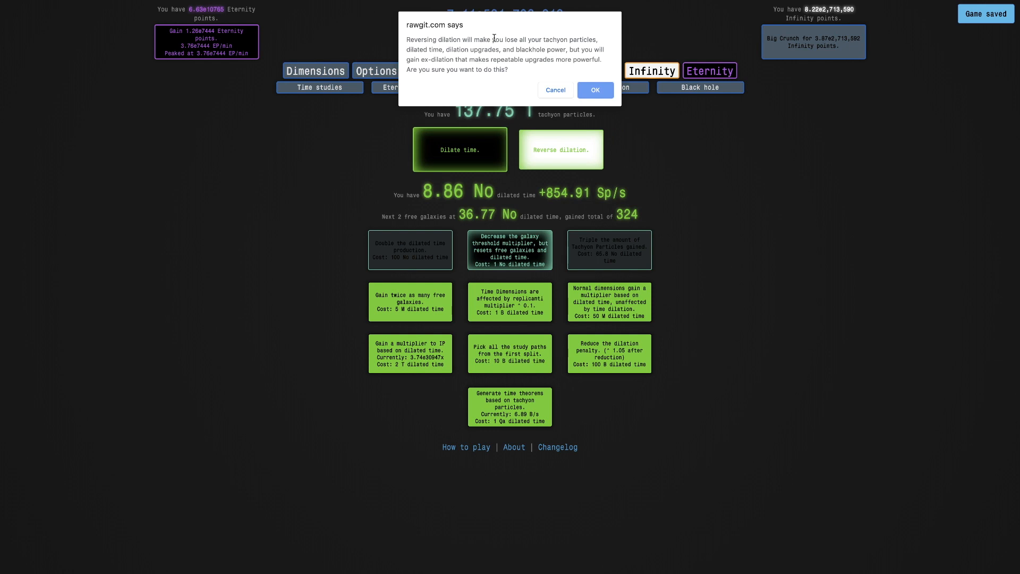
mouse_move(501, 58)
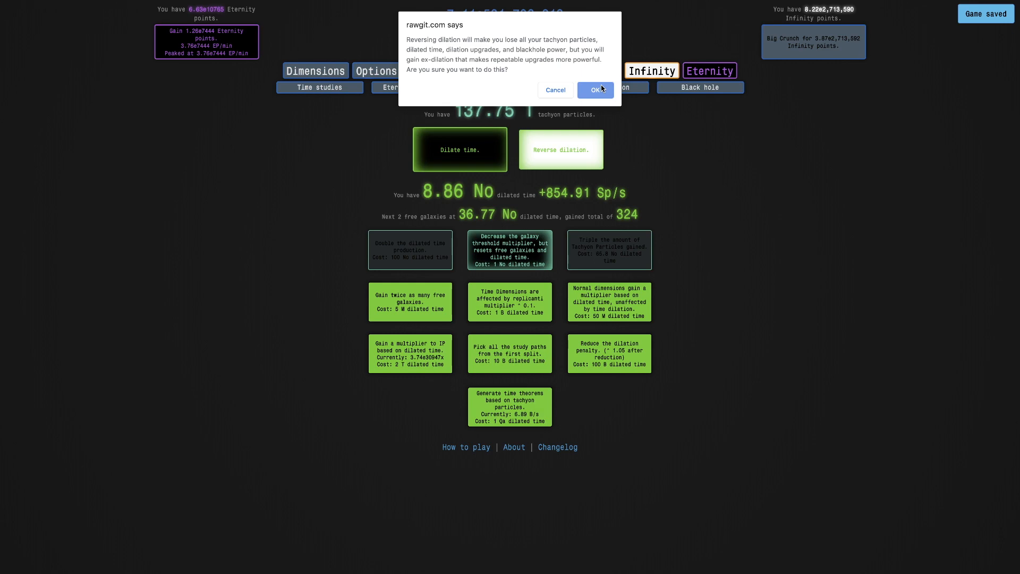
click(594, 90)
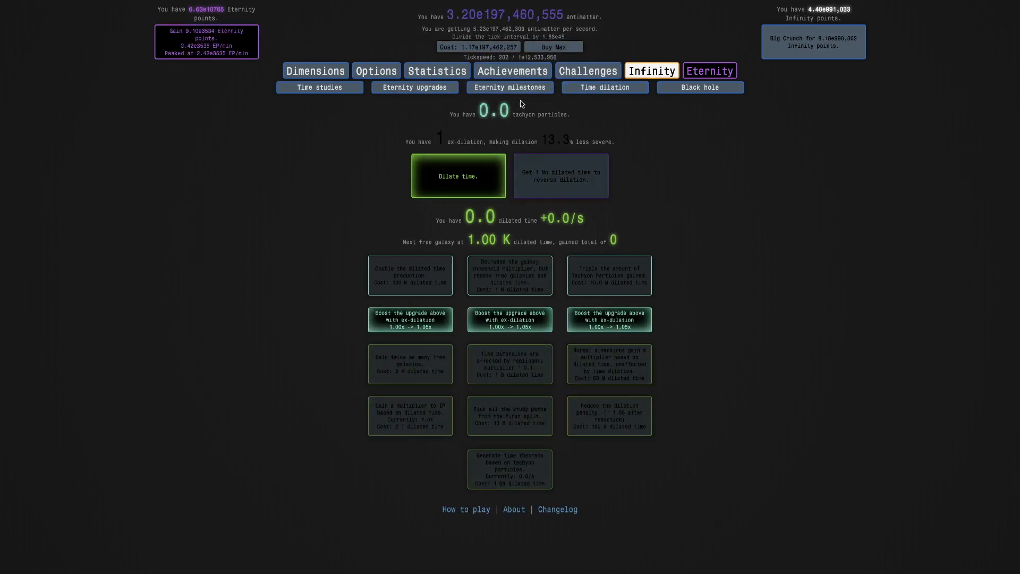
click(512, 70)
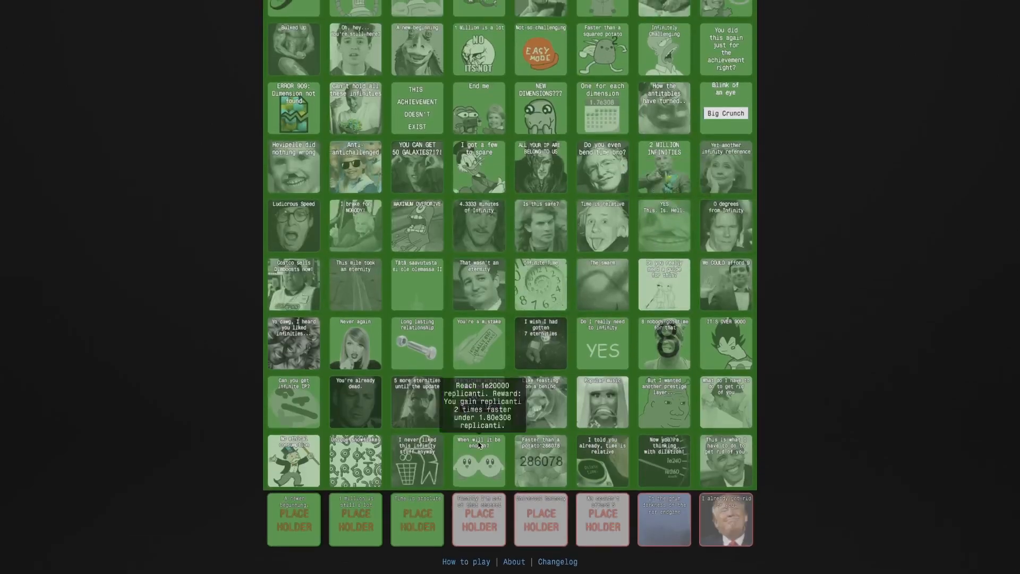
scroll(up, 3)
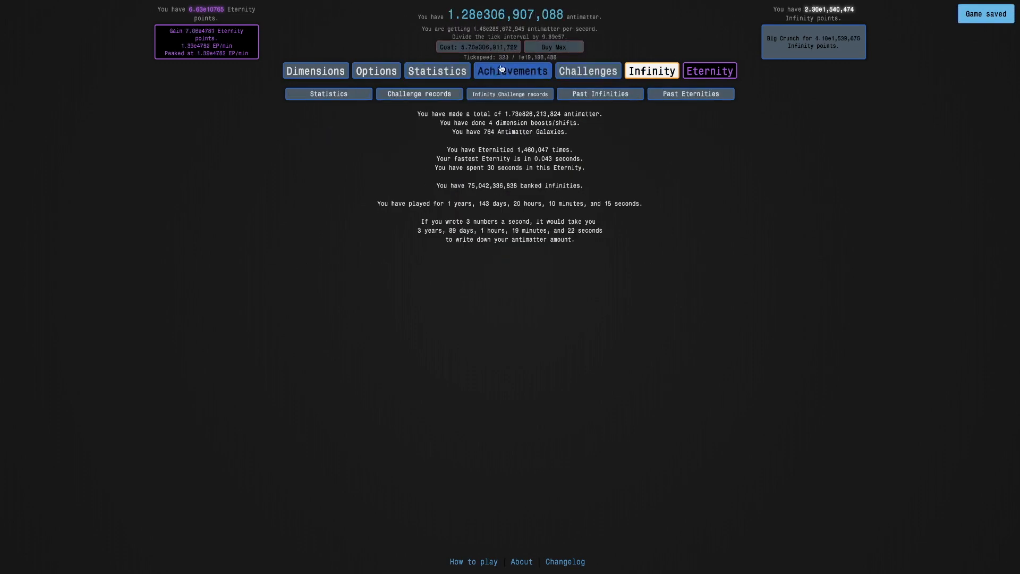
click(699, 87)
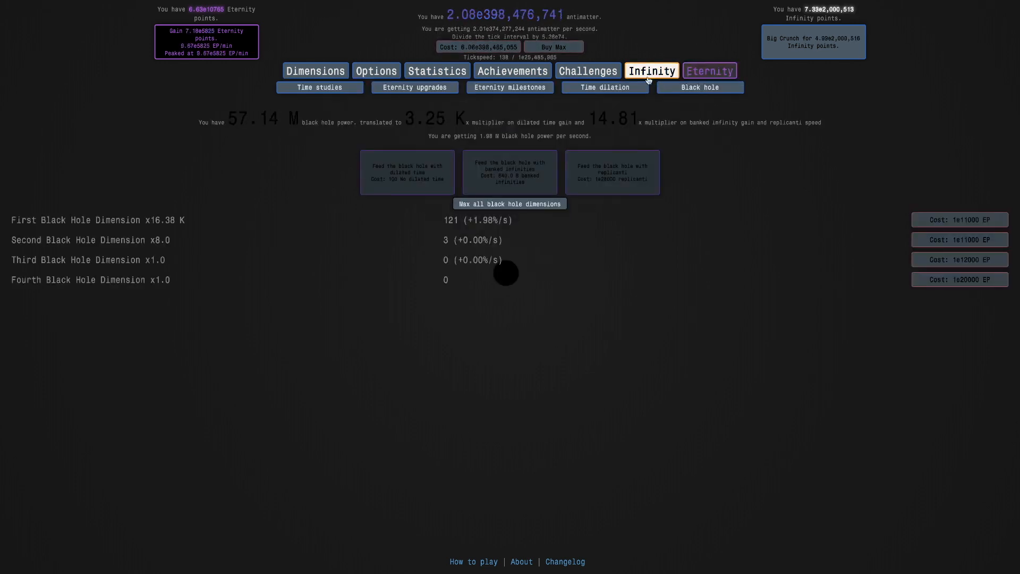
click(603, 87)
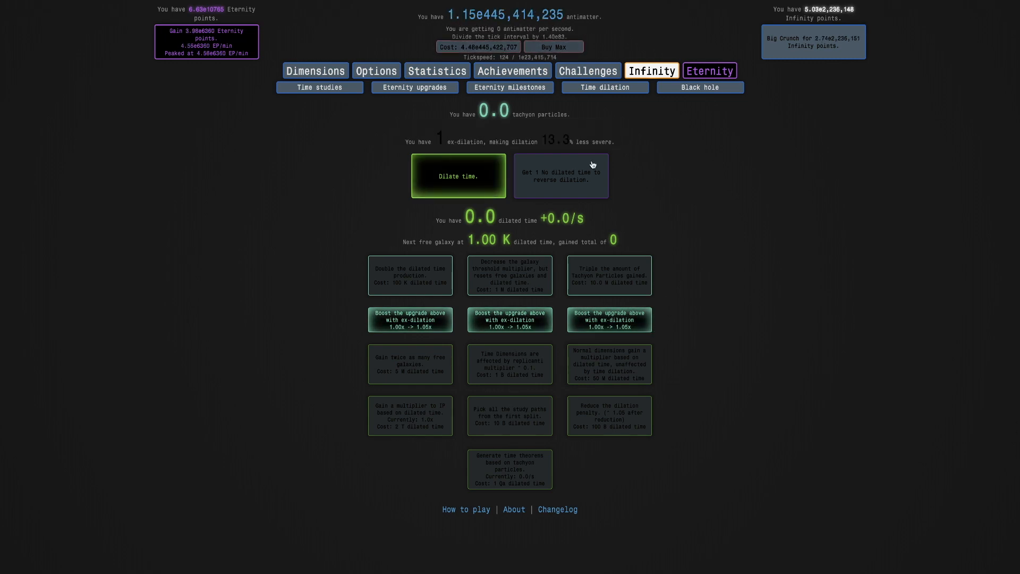
mouse_move(615, 137)
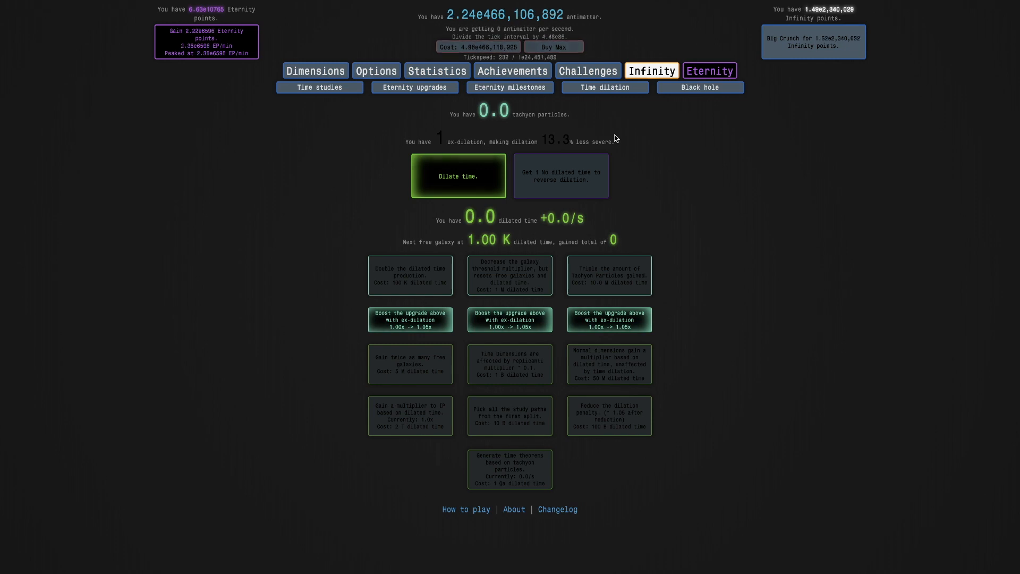
mouse_move(501, 137)
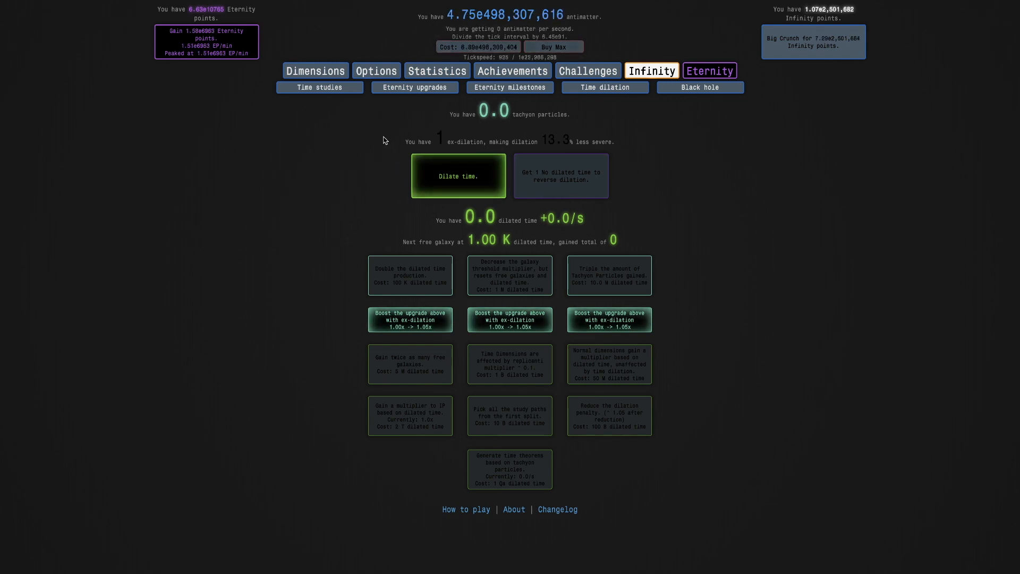
mouse_move(410, 319)
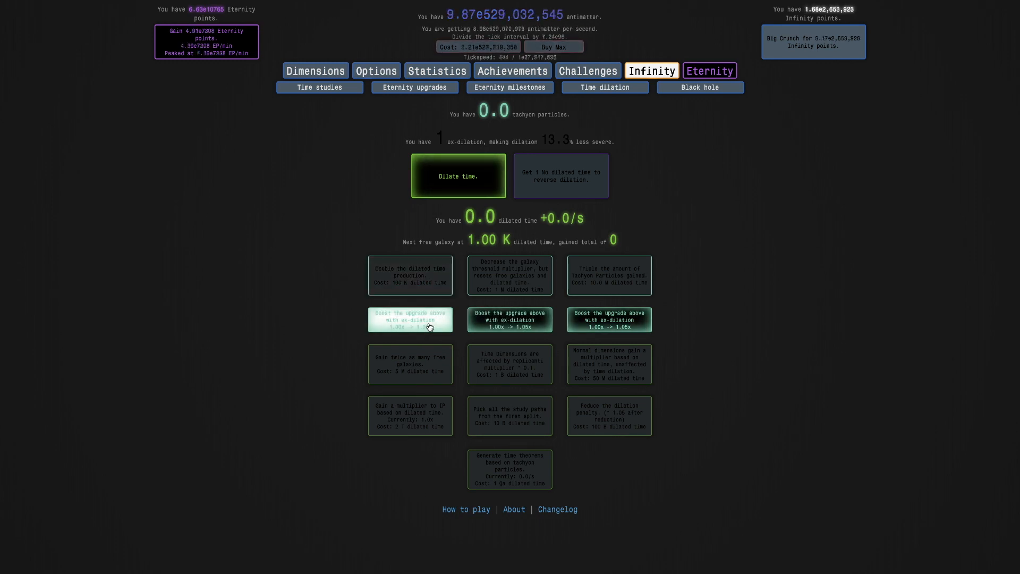
click(409, 319)
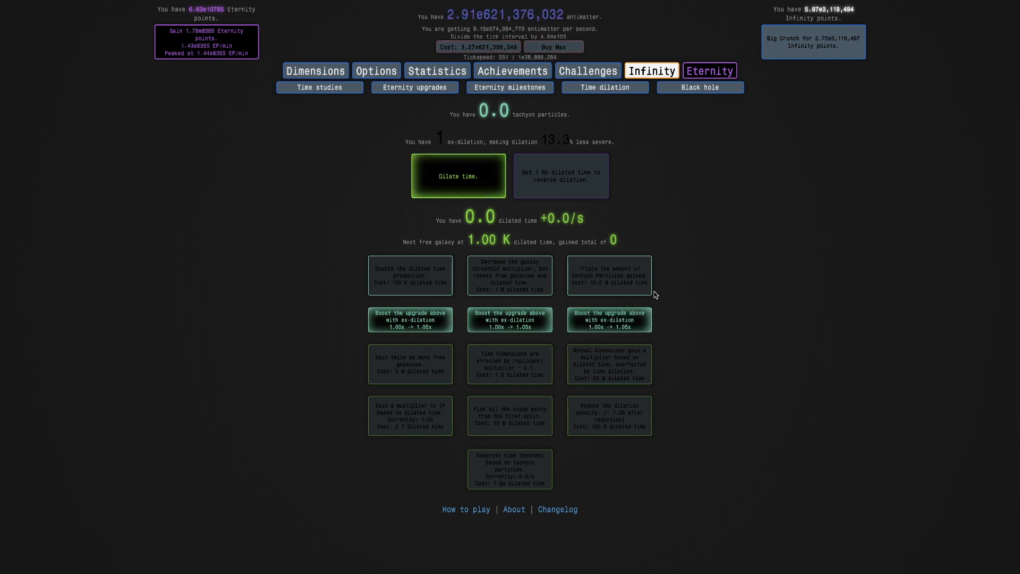
click(458, 176)
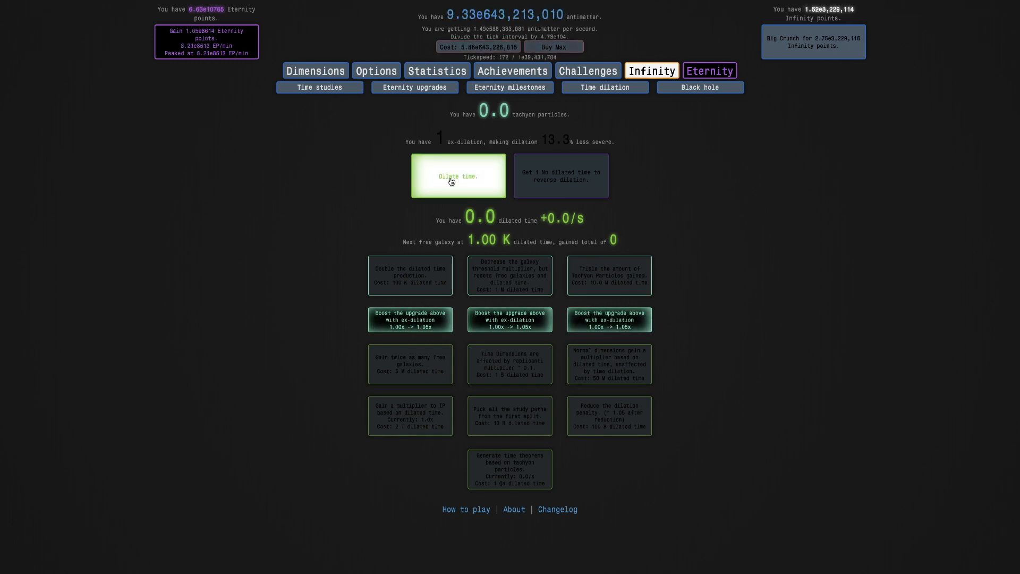
click(651, 70)
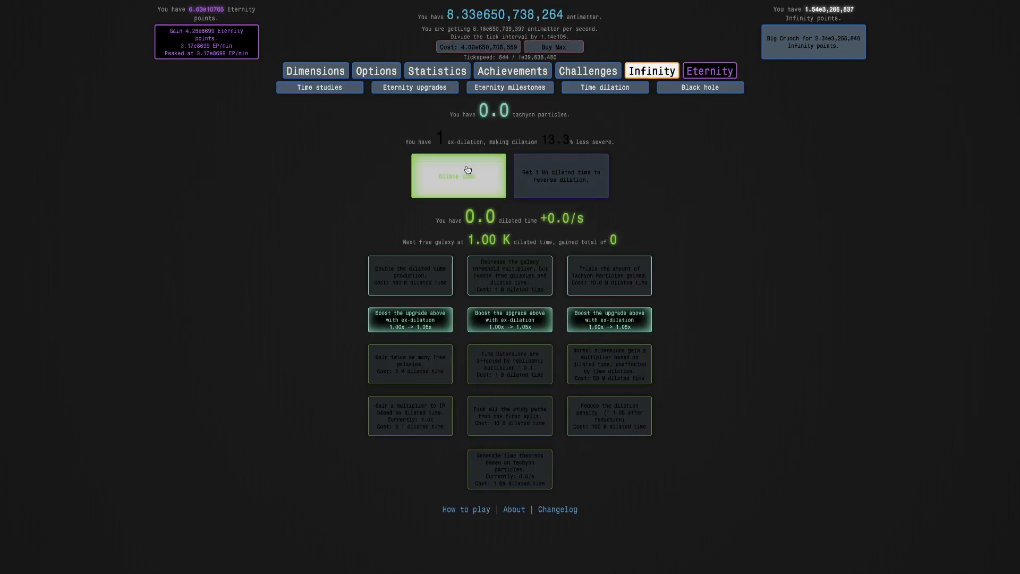
Complete one dilated run for tachyons and buy the galaxy threshold reduction upgrade
click(458, 176)
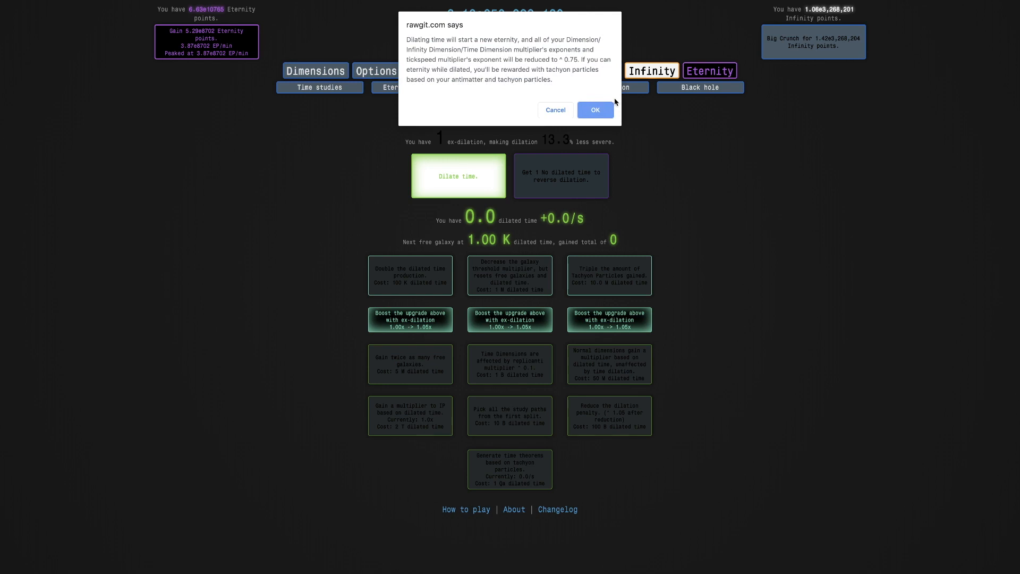
click(594, 110)
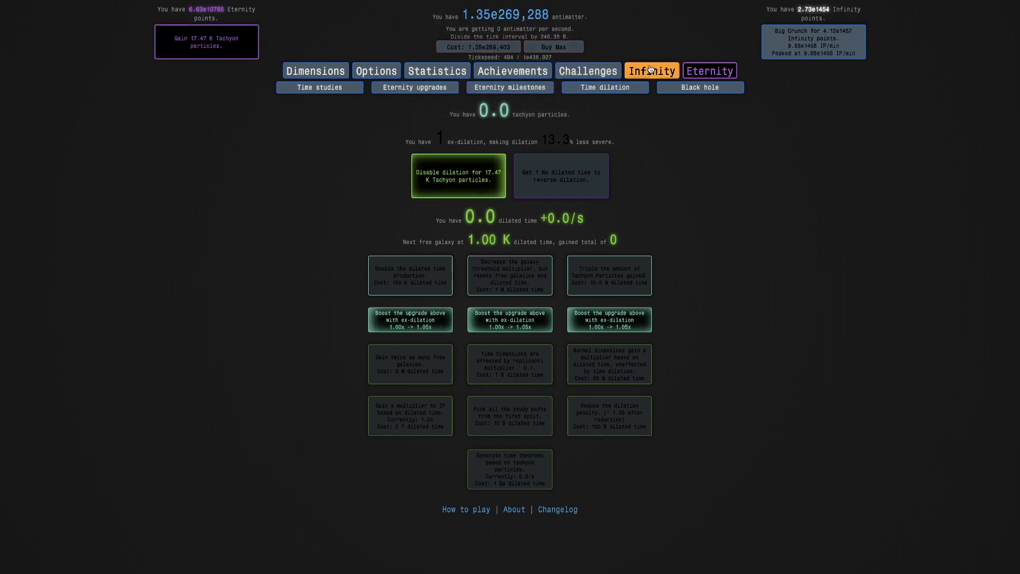
click(652, 70)
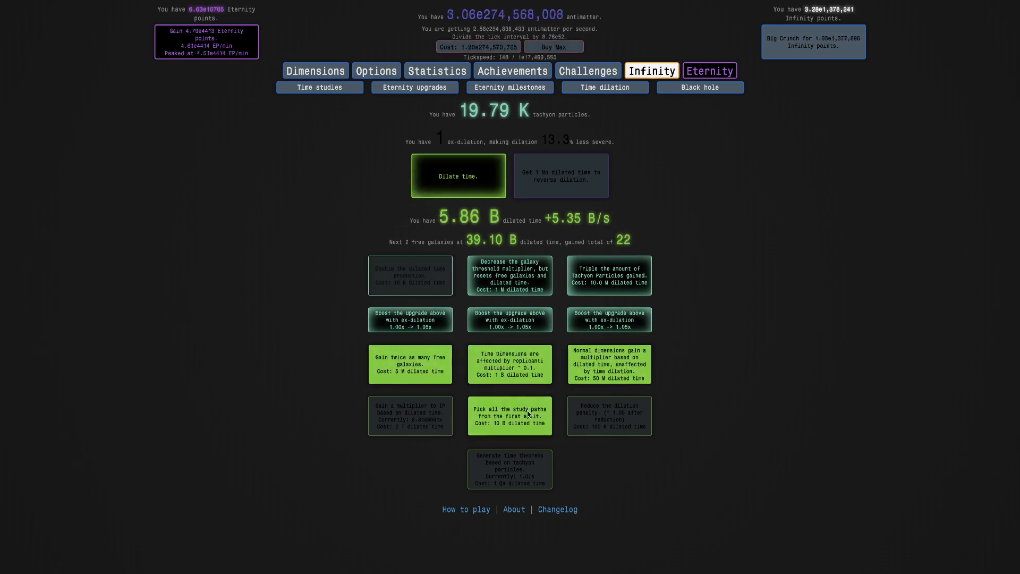
click(509, 275)
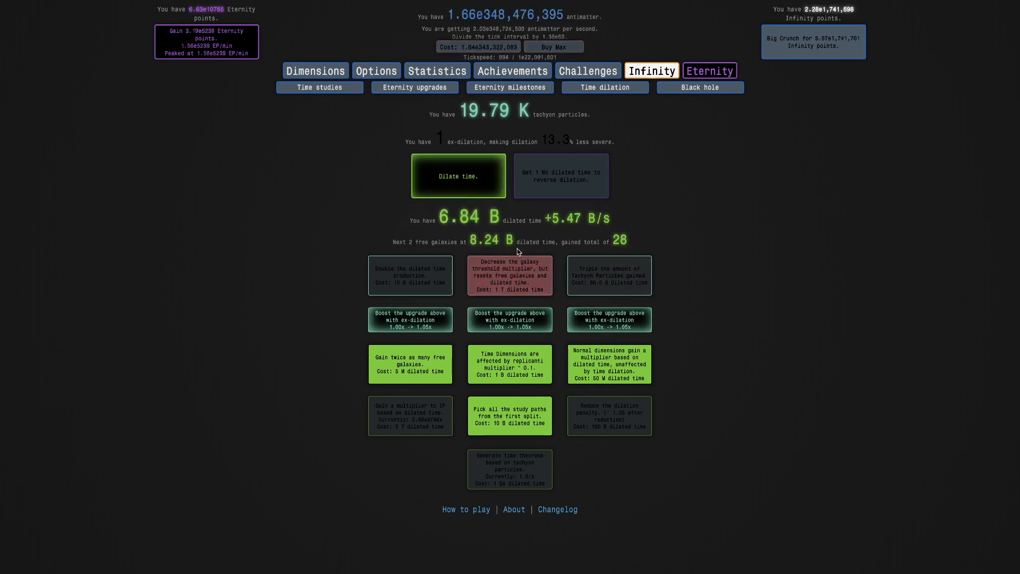
Dilate time again and end the run, bringing tachyon particles to 675.76 K
click(458, 175)
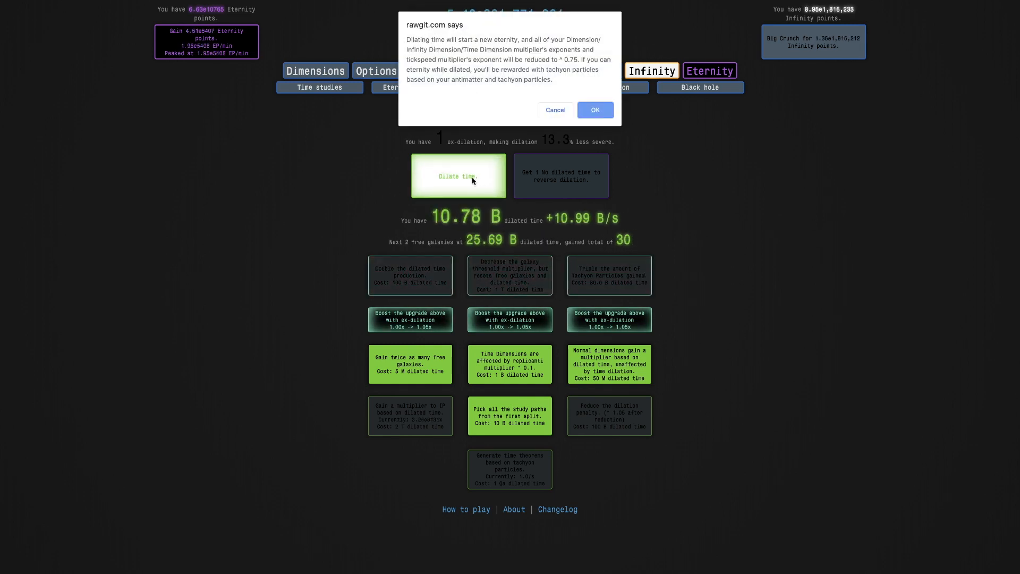
click(594, 109)
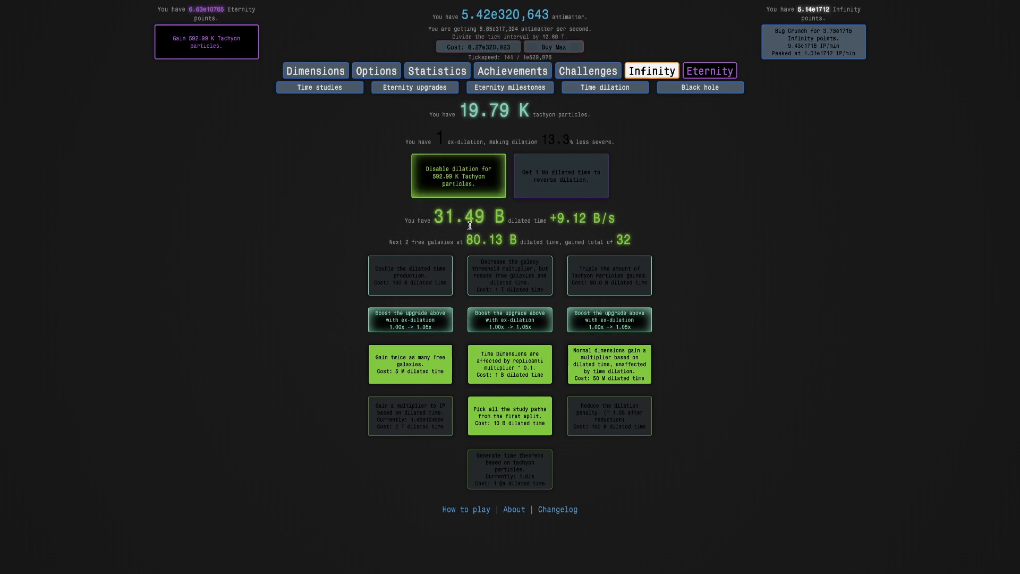
click(458, 176)
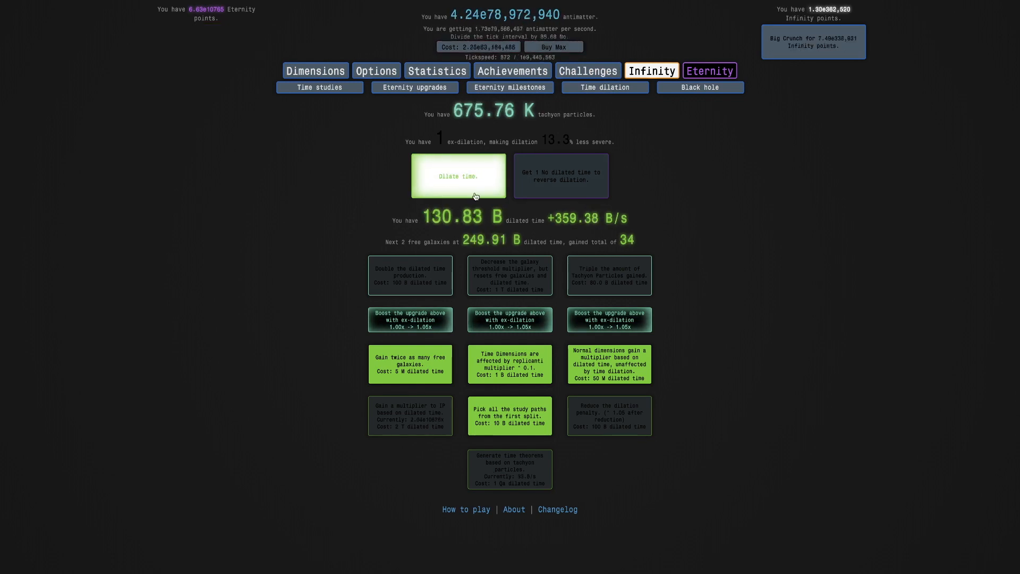
click(458, 175)
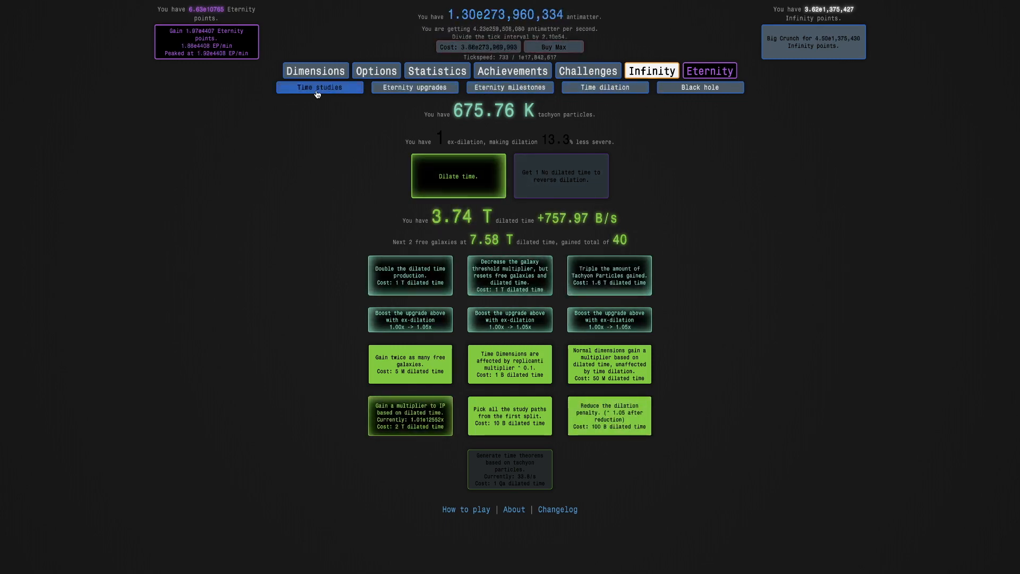
Look over the time study tree and replicanti progress, then return to Time dilation
click(318, 88)
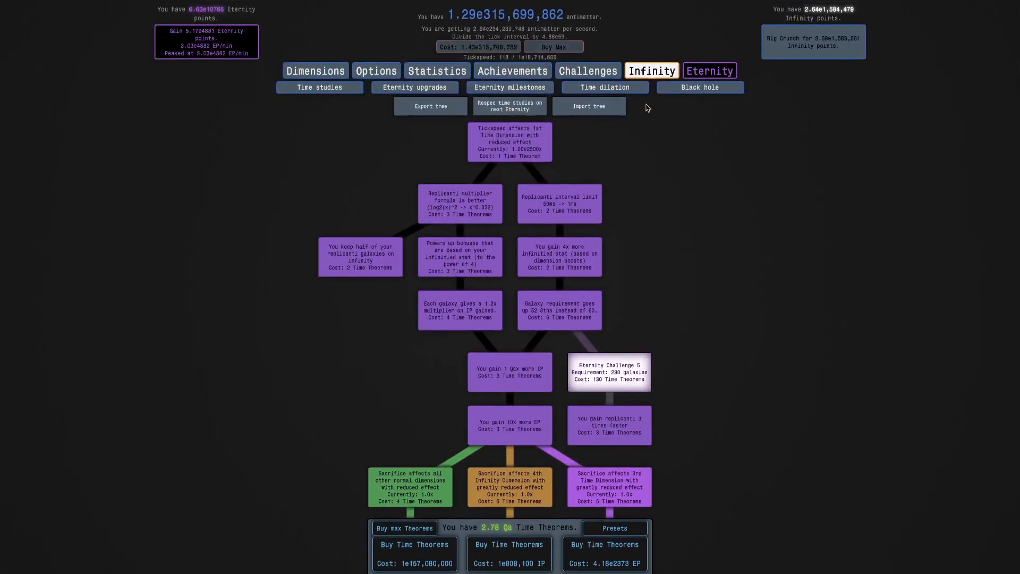
click(650, 70)
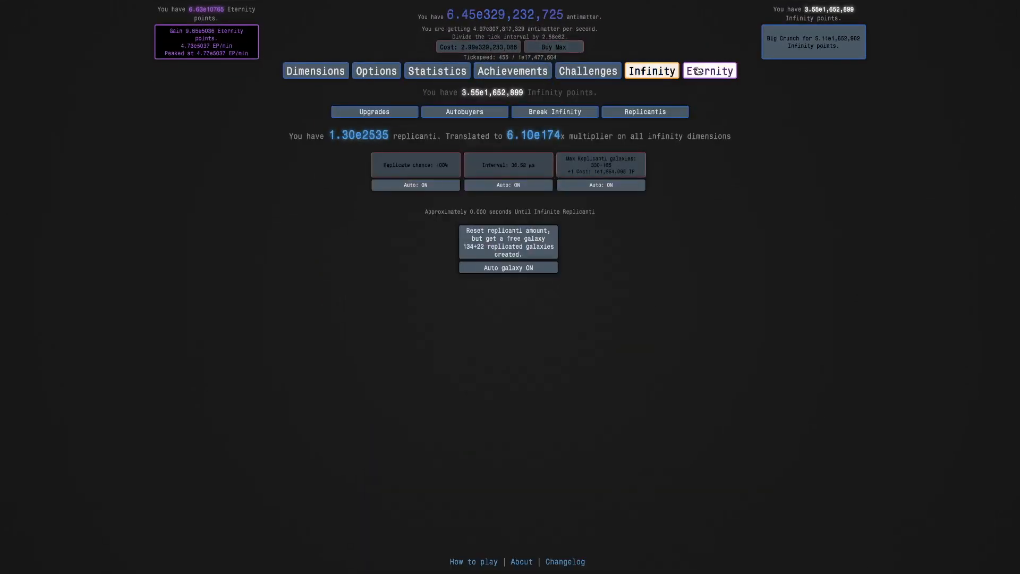
click(709, 70)
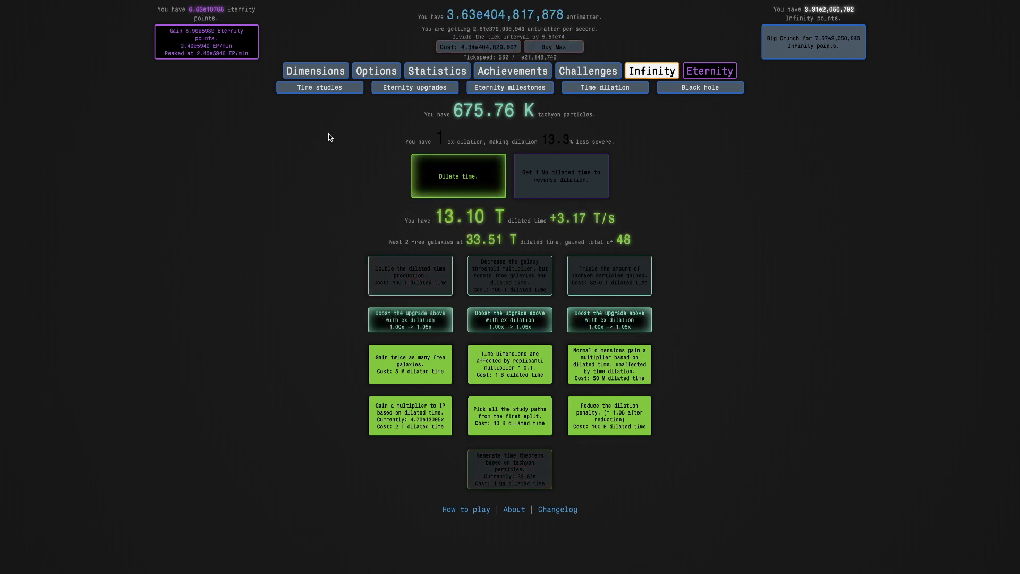
Run a confirmed dilated eternity and end it, collecting 104.56 M tachyon particles
click(457, 176)
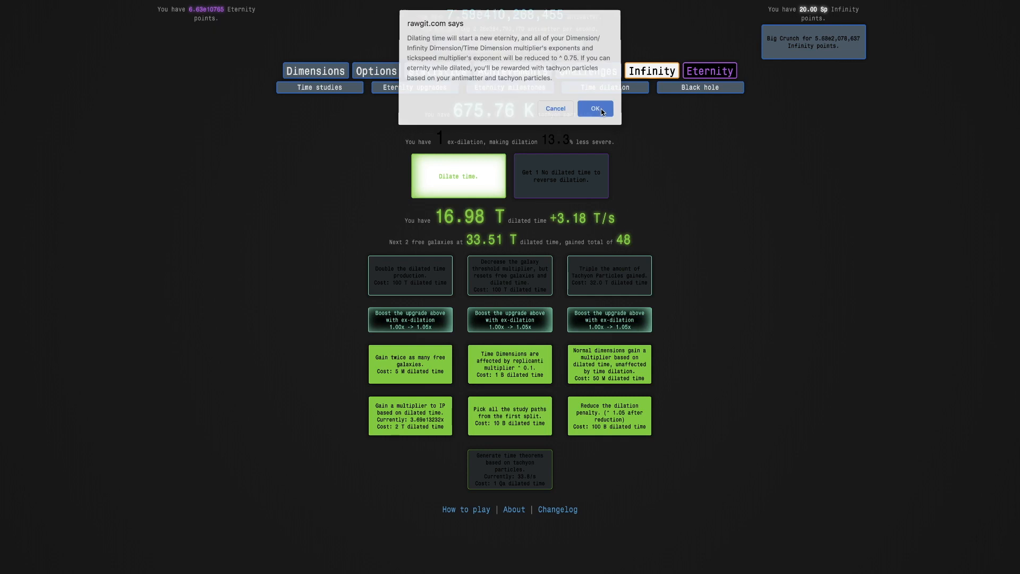
click(593, 108)
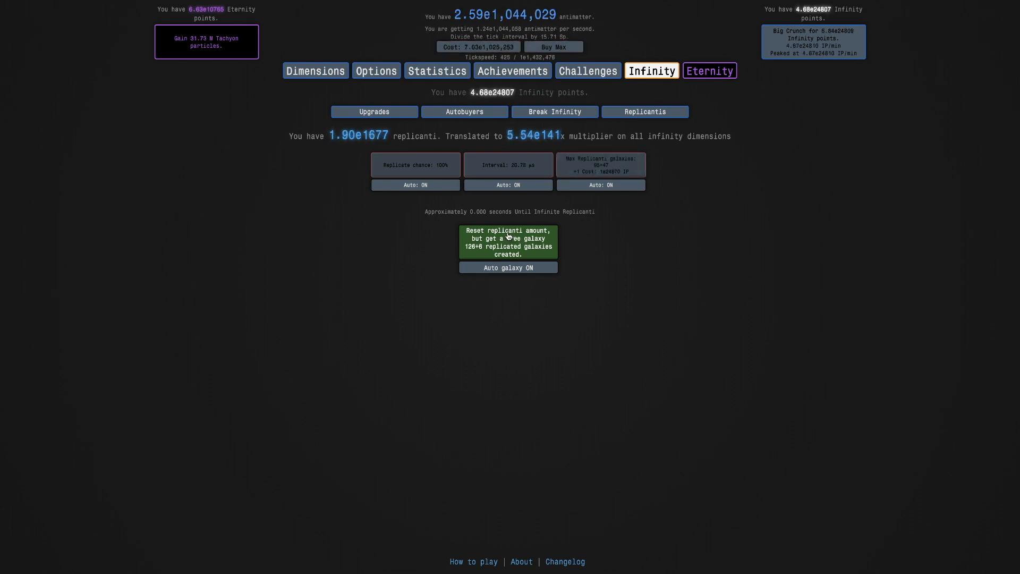
click(507, 242)
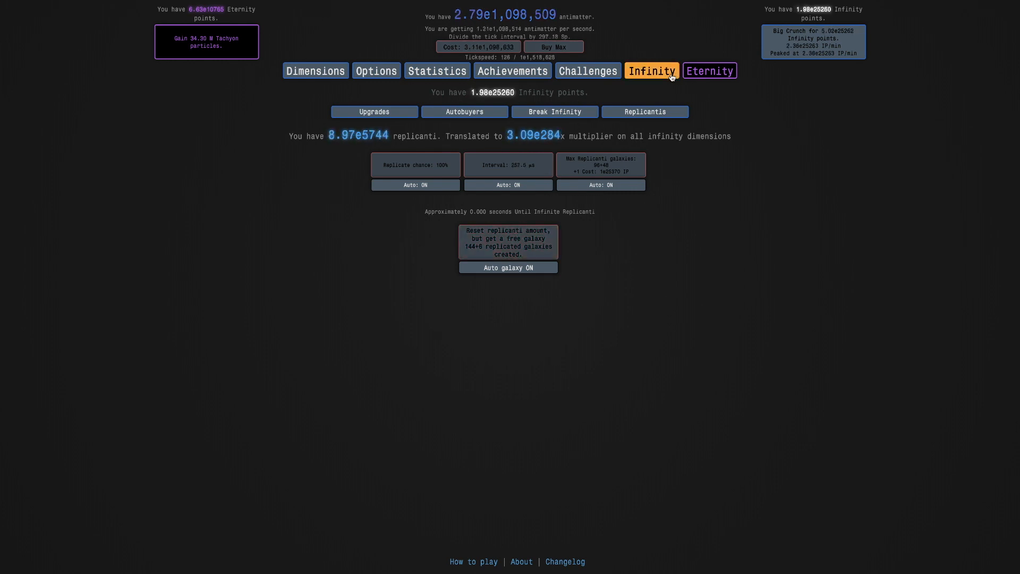
click(709, 70)
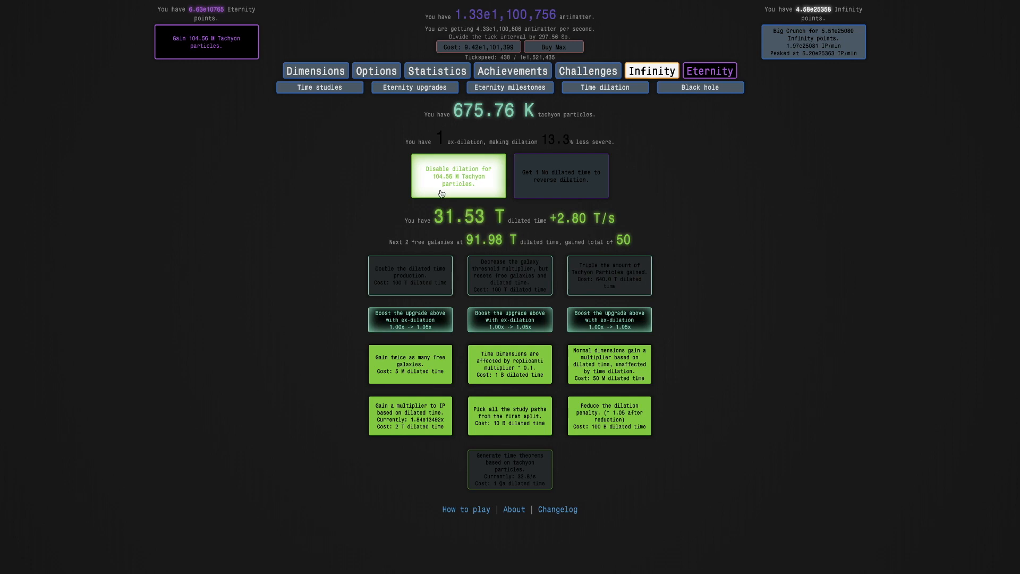
click(457, 176)
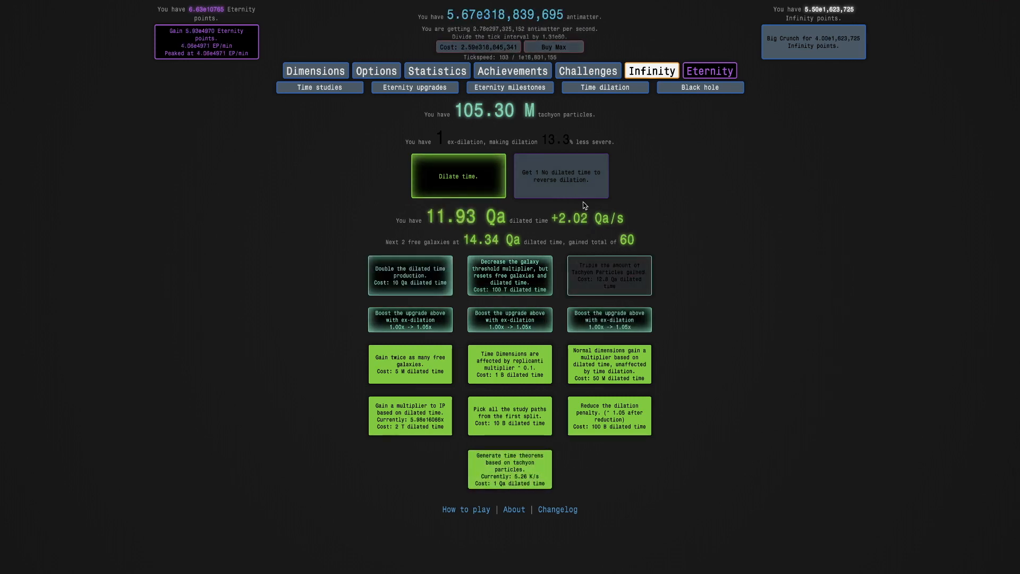
click(699, 87)
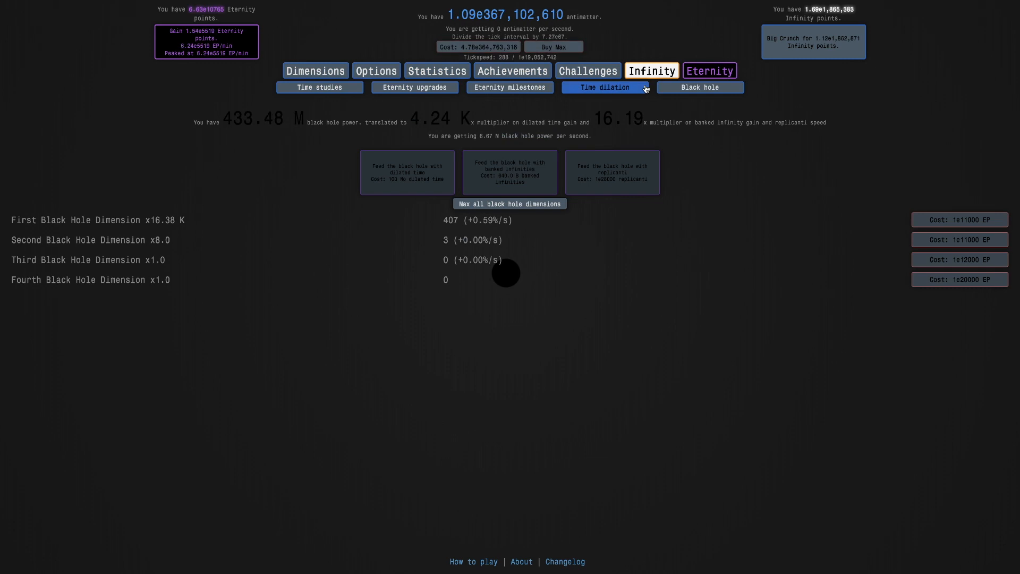
Buy the galaxy threshold reduction and dilated-time doubling upgrades, reaching 82 free galaxies
click(603, 87)
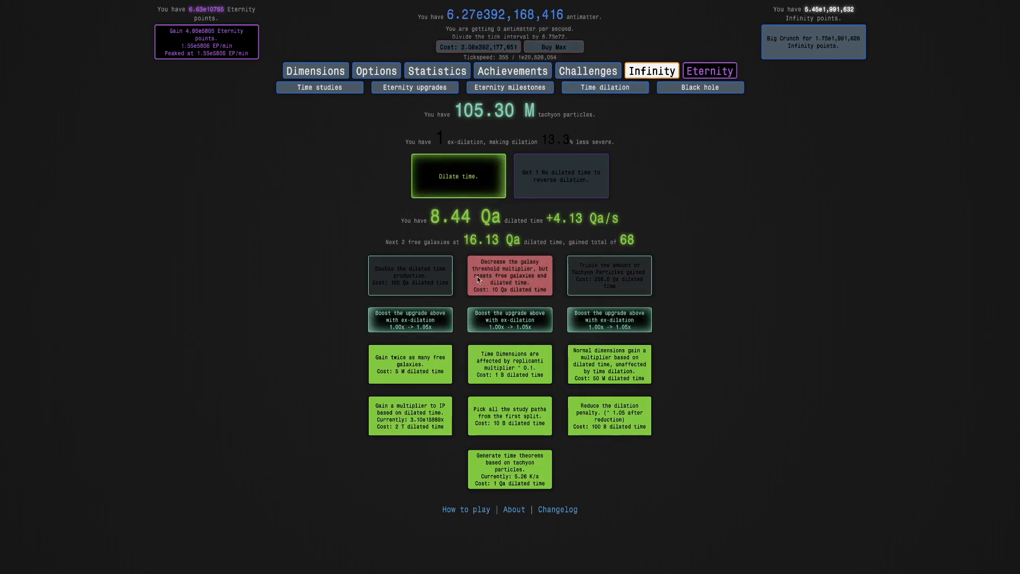
click(458, 176)
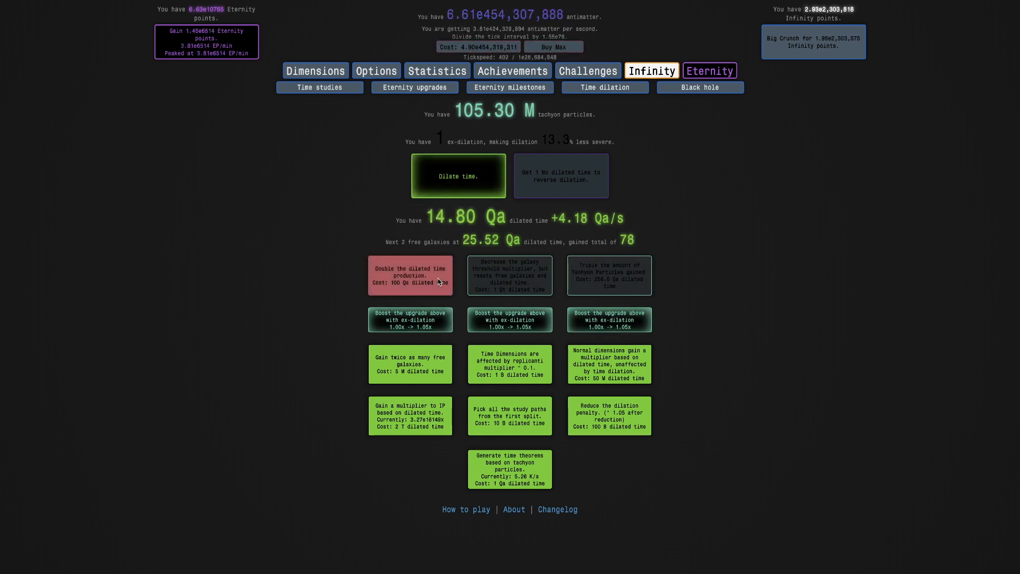
click(410, 319)
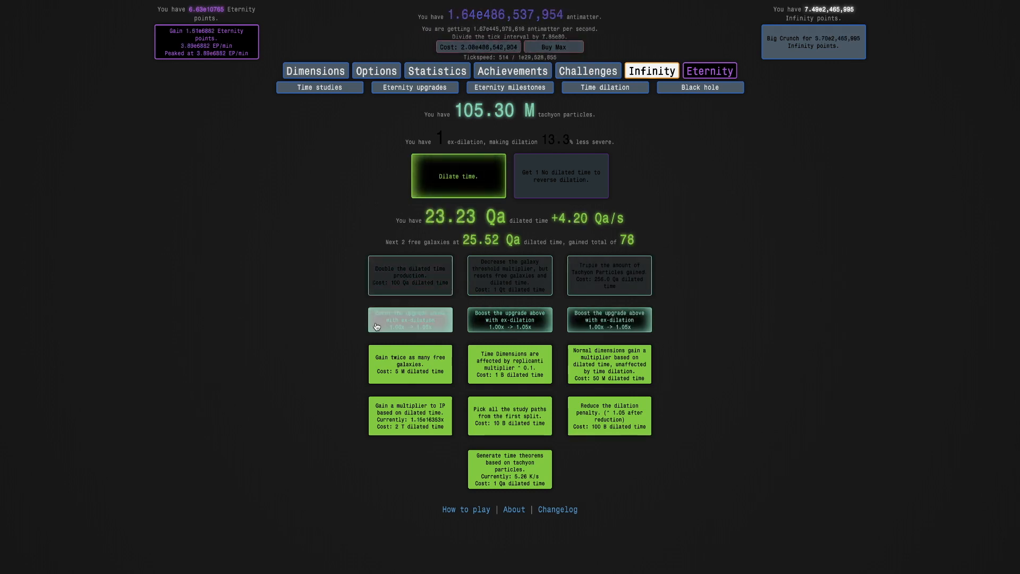
click(410, 319)
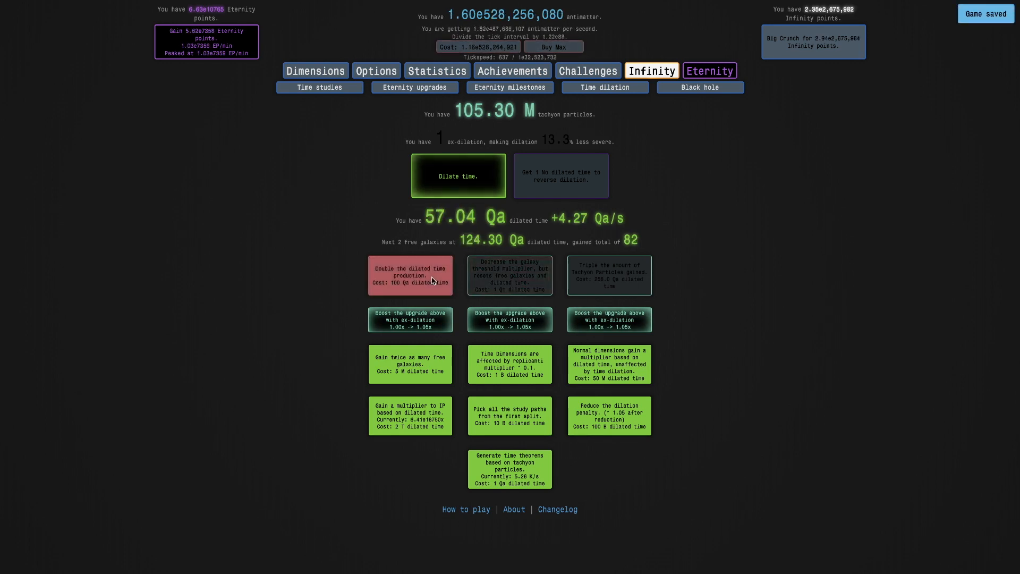
click(409, 319)
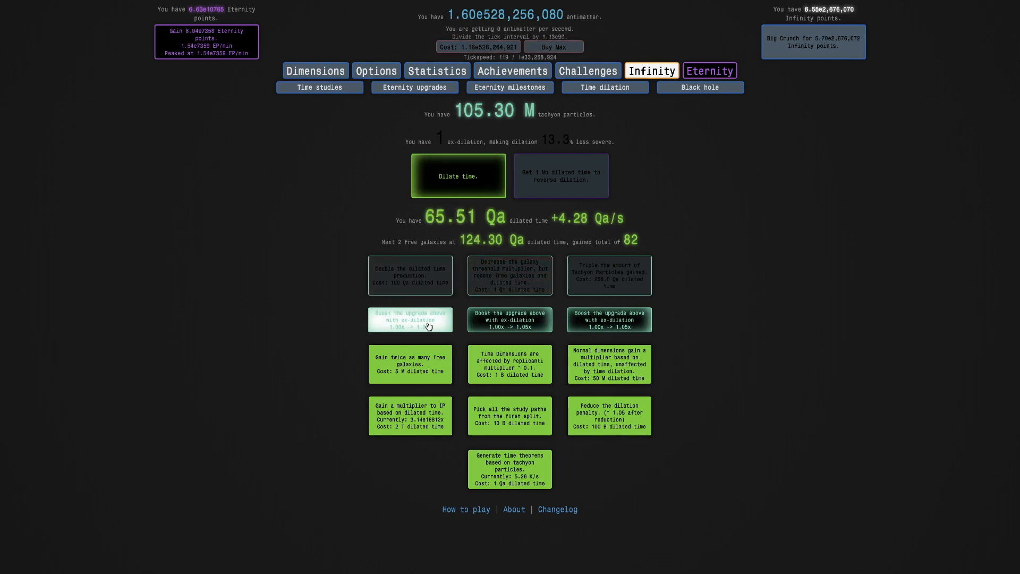
click(409, 319)
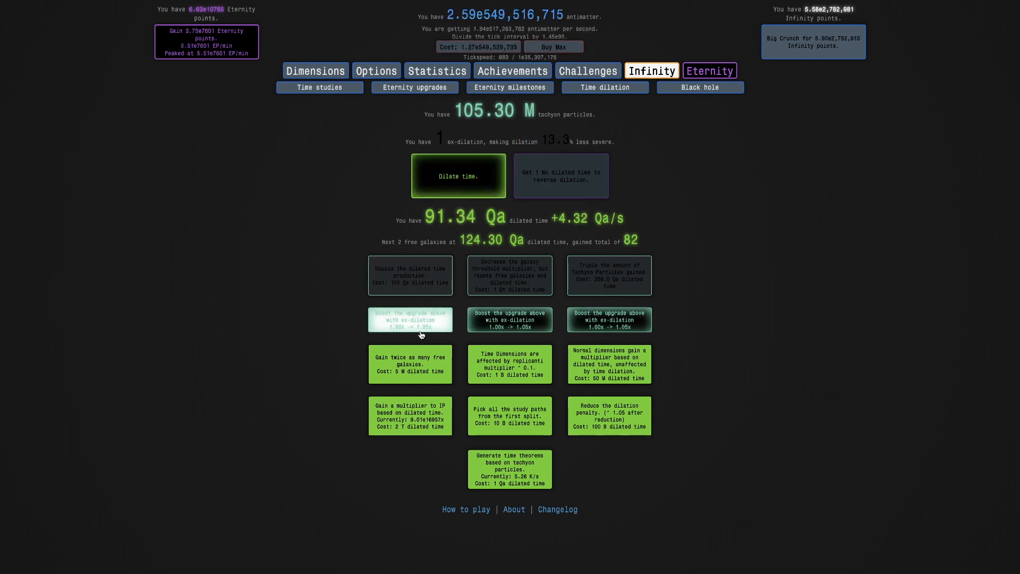
click(410, 319)
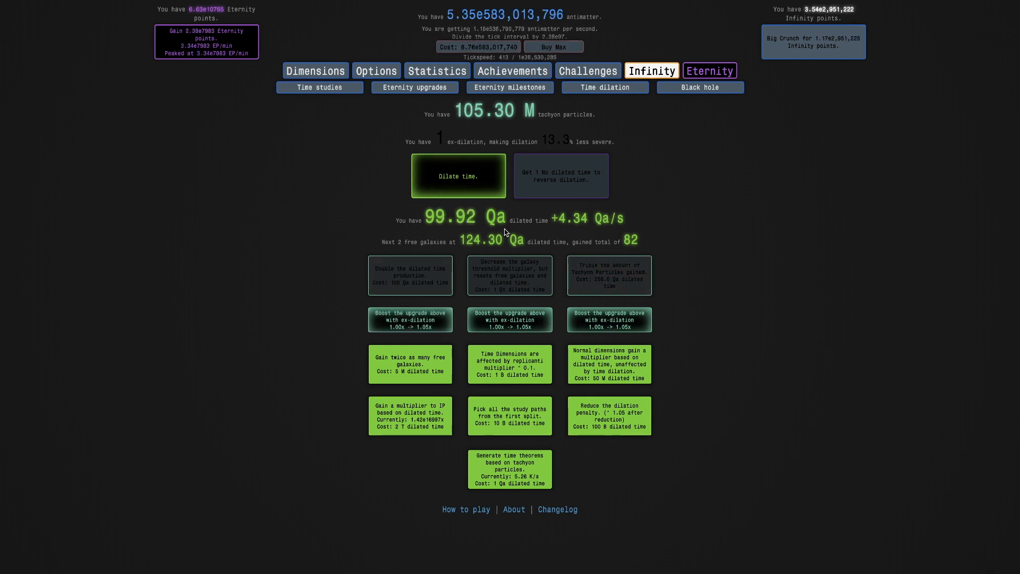
click(410, 274)
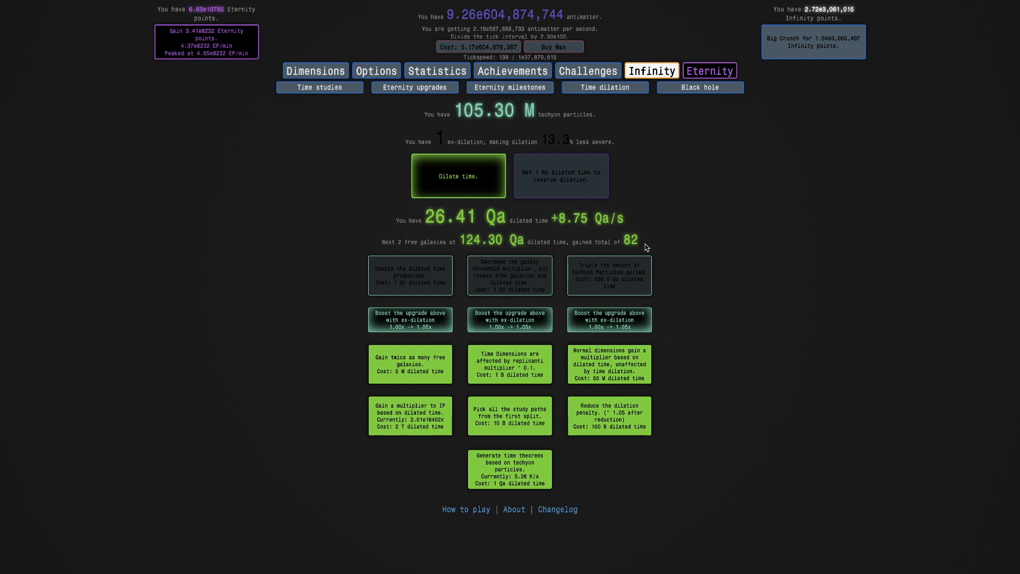
Finish a dilated run for 965.42 M tachyons, then rebuy the threshold and doubling upgrades
click(457, 175)
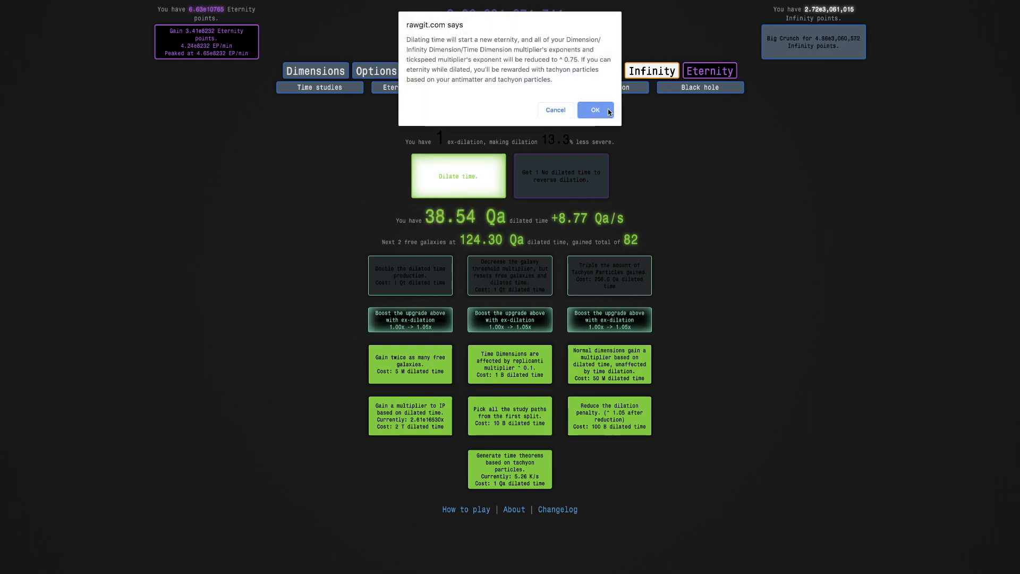
click(594, 109)
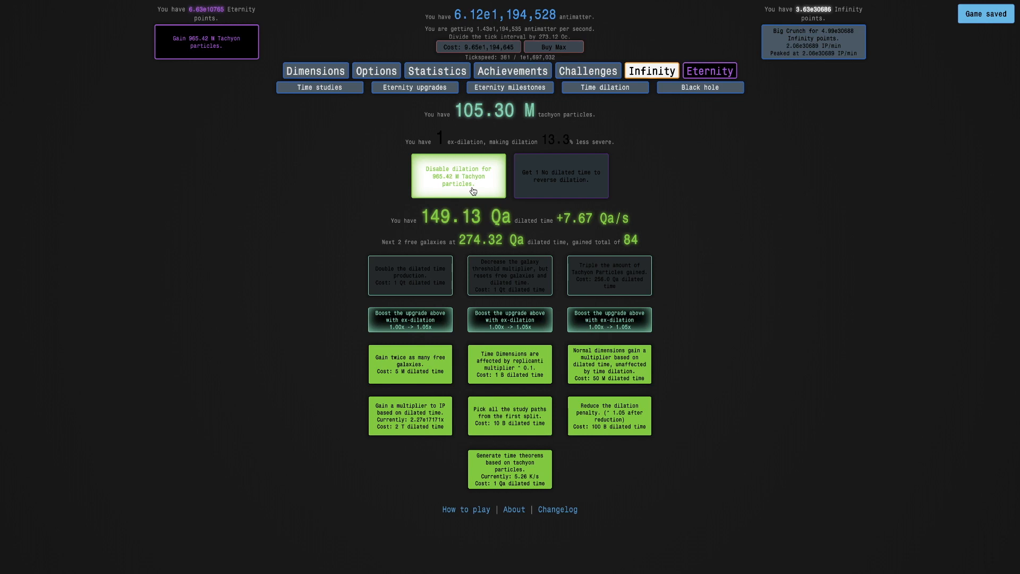
click(458, 176)
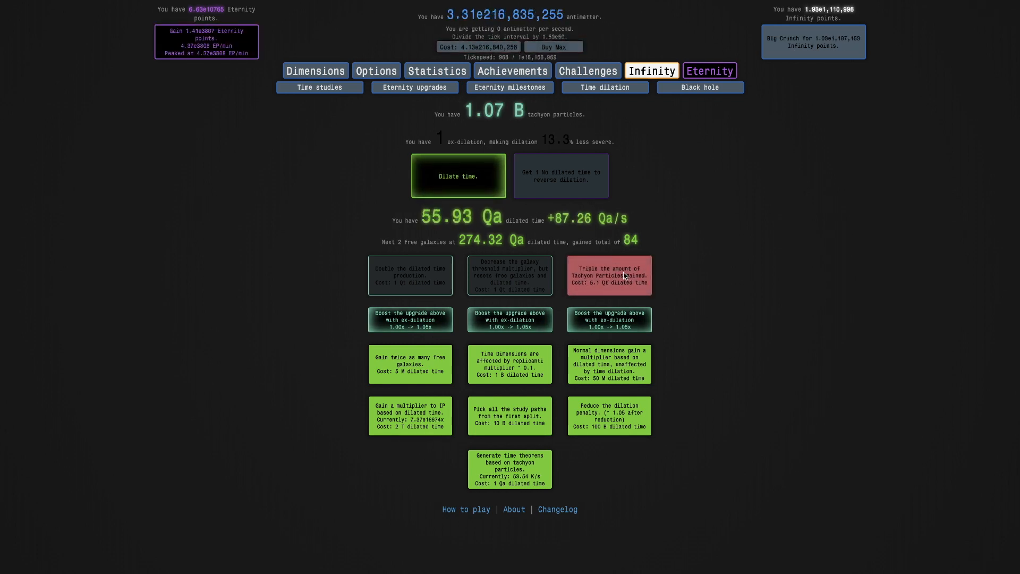
click(458, 176)
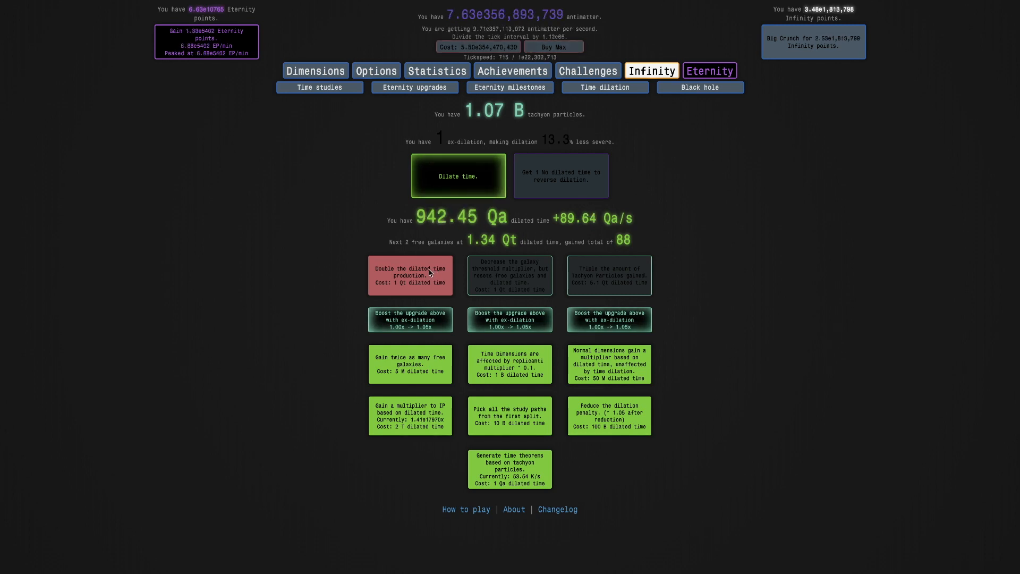
click(409, 275)
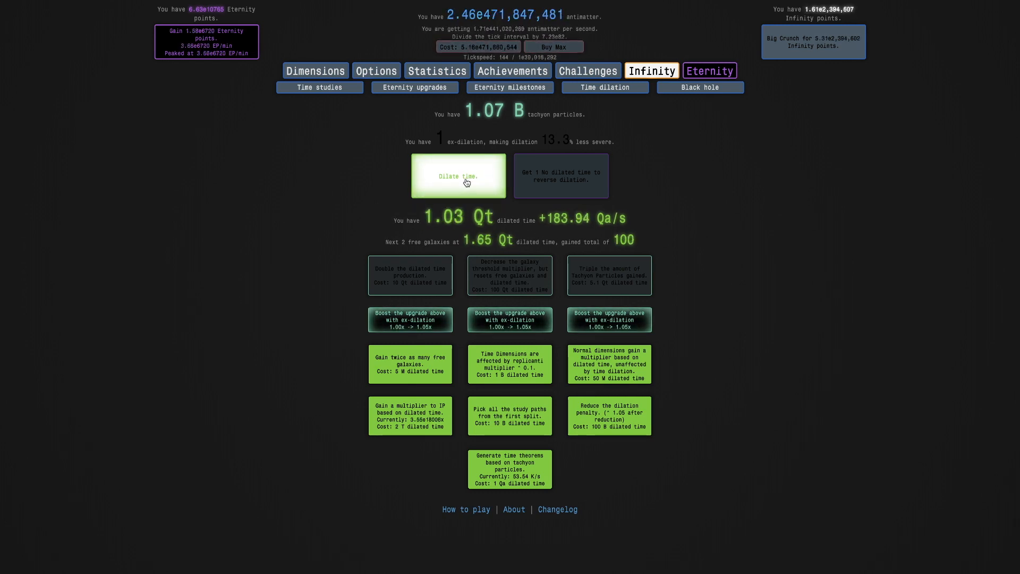
Finish a dilated run for 2.31 B tachyons and buy the tachyon-gain tripling upgrade
click(458, 176)
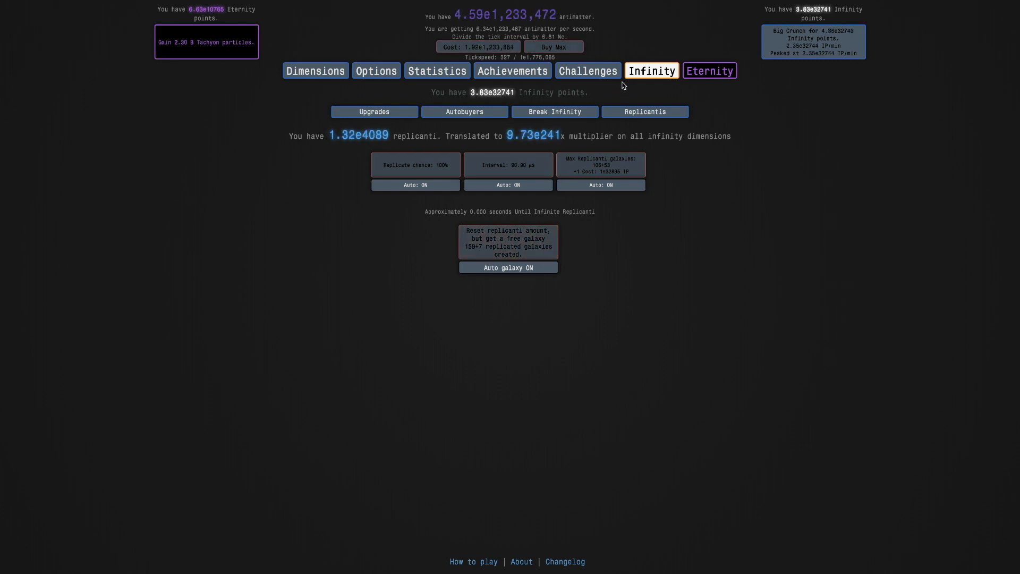
click(709, 70)
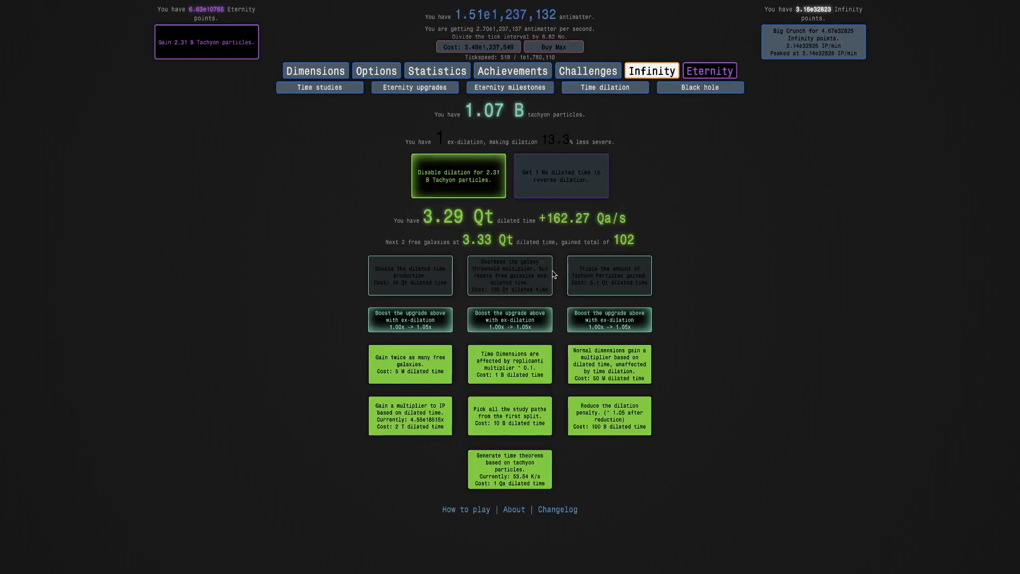
click(458, 175)
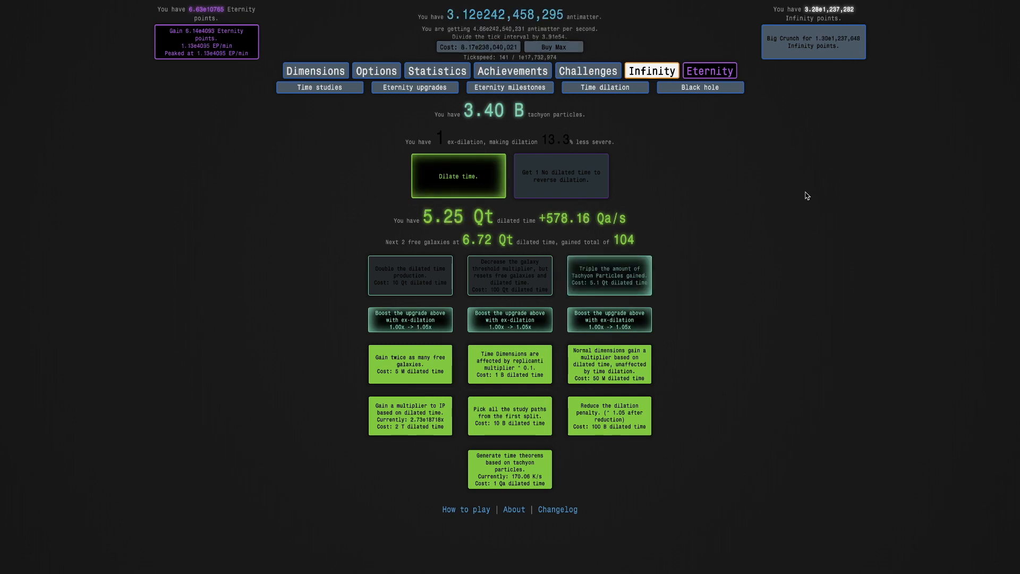
click(609, 275)
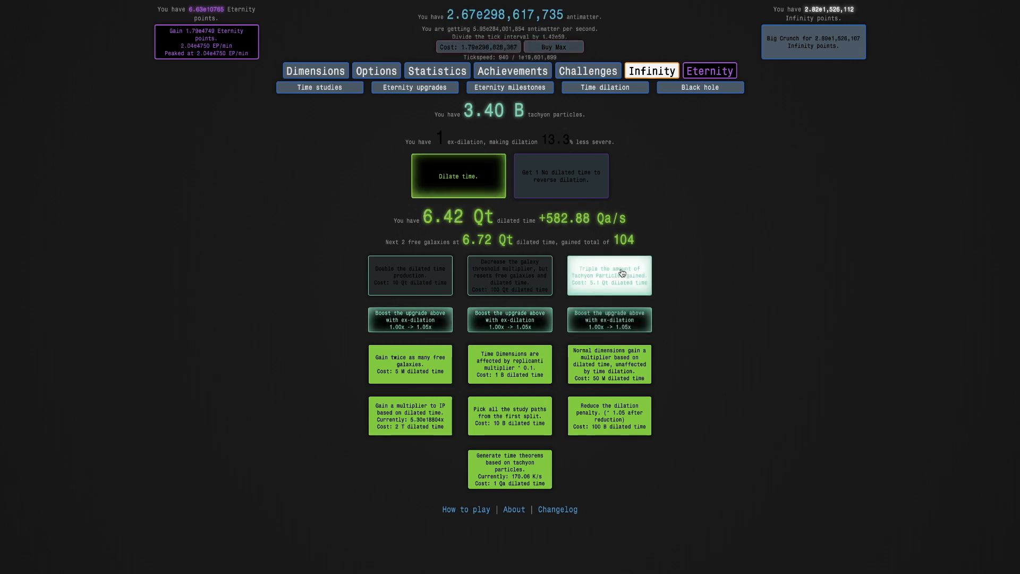
click(608, 274)
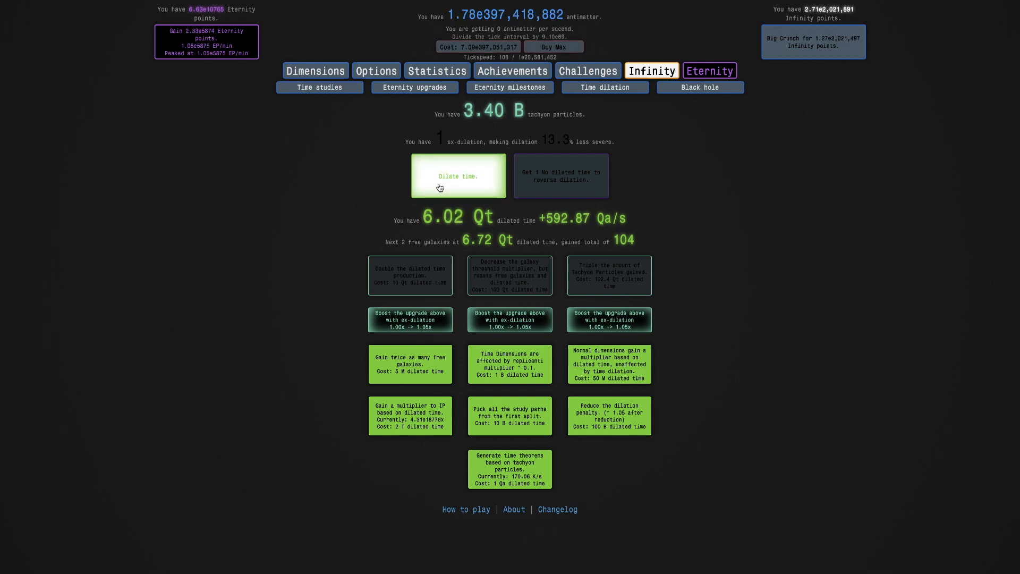
Run a confirmed dilated eternity and end it, collecting 6.95 B tachyon particles
click(458, 176)
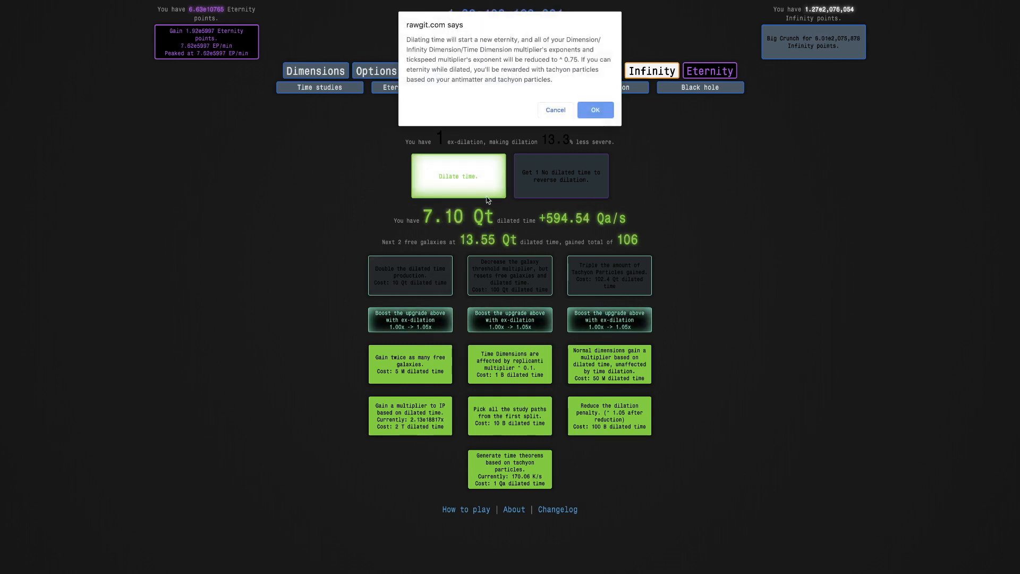
click(594, 109)
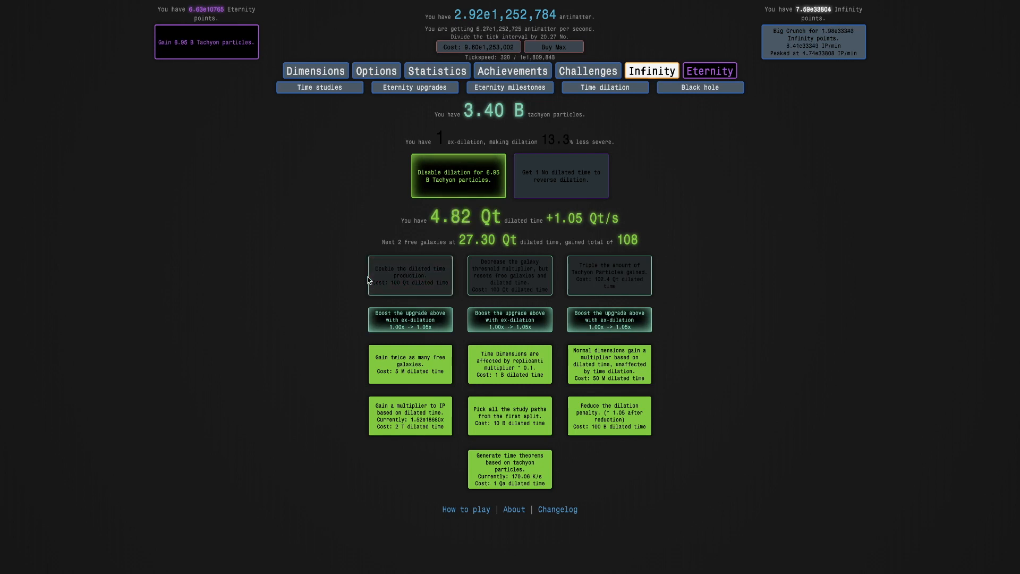
click(458, 176)
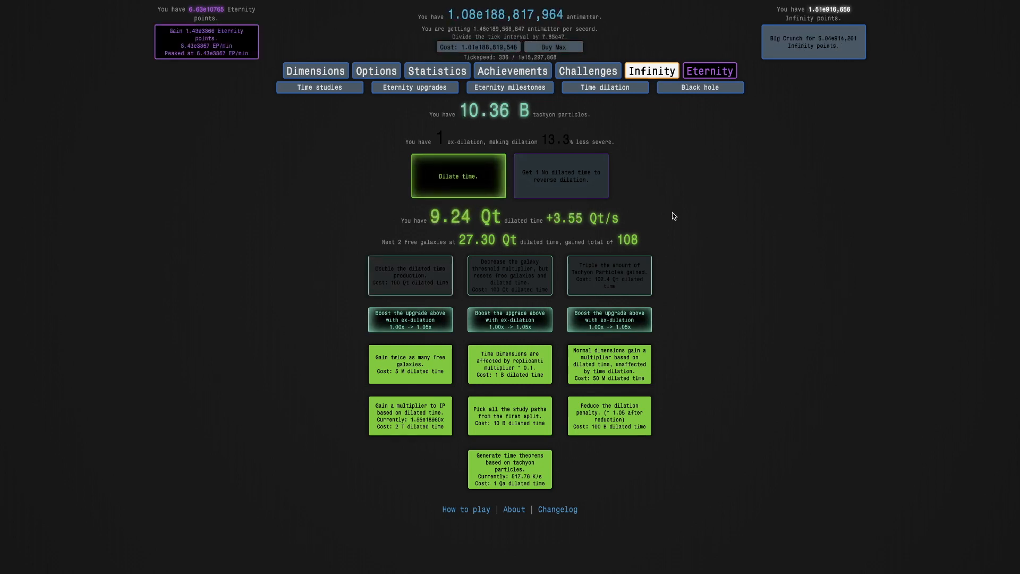